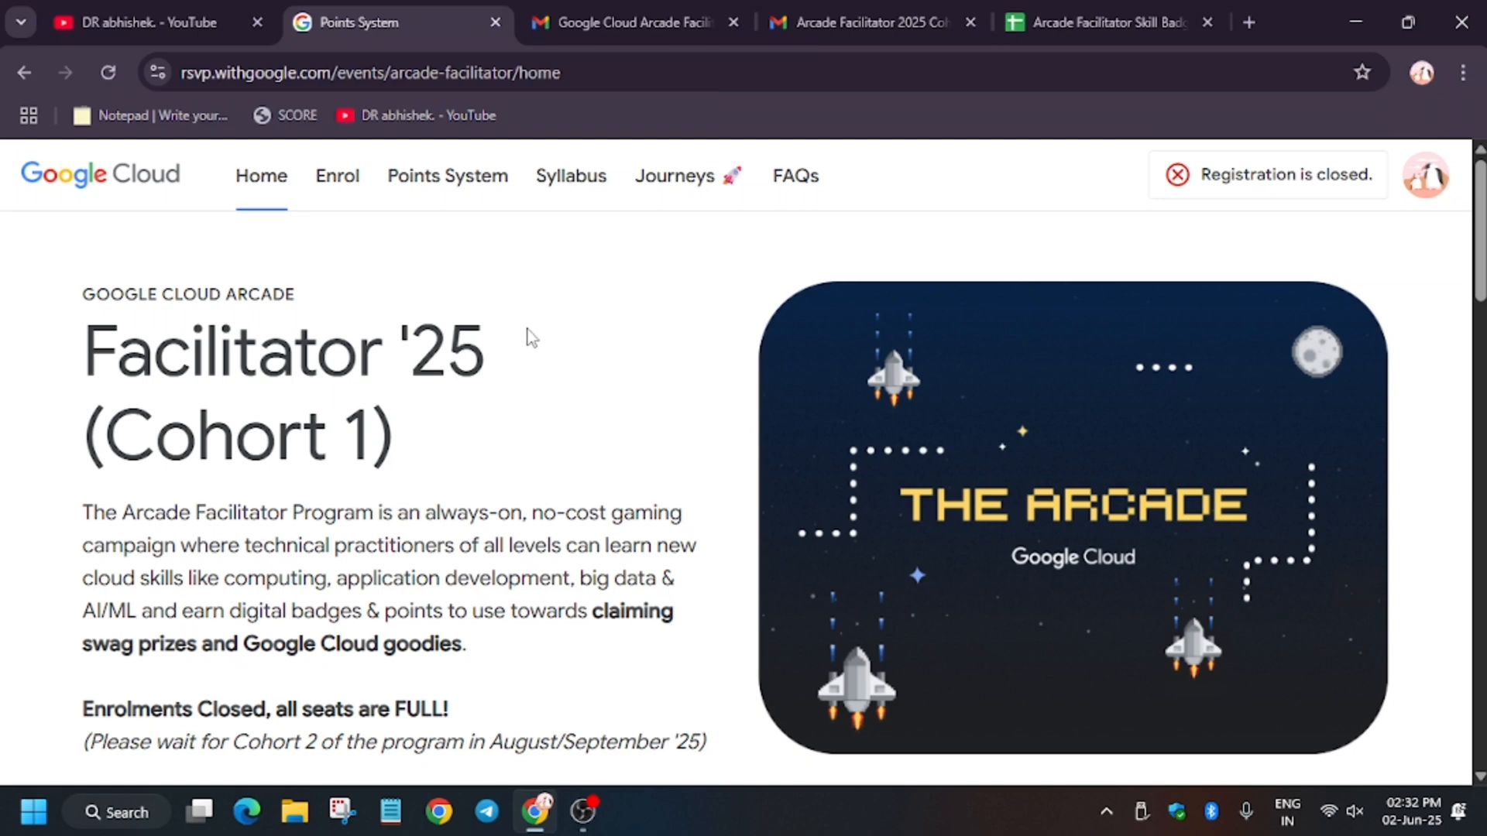
mouse_move(280, 294)
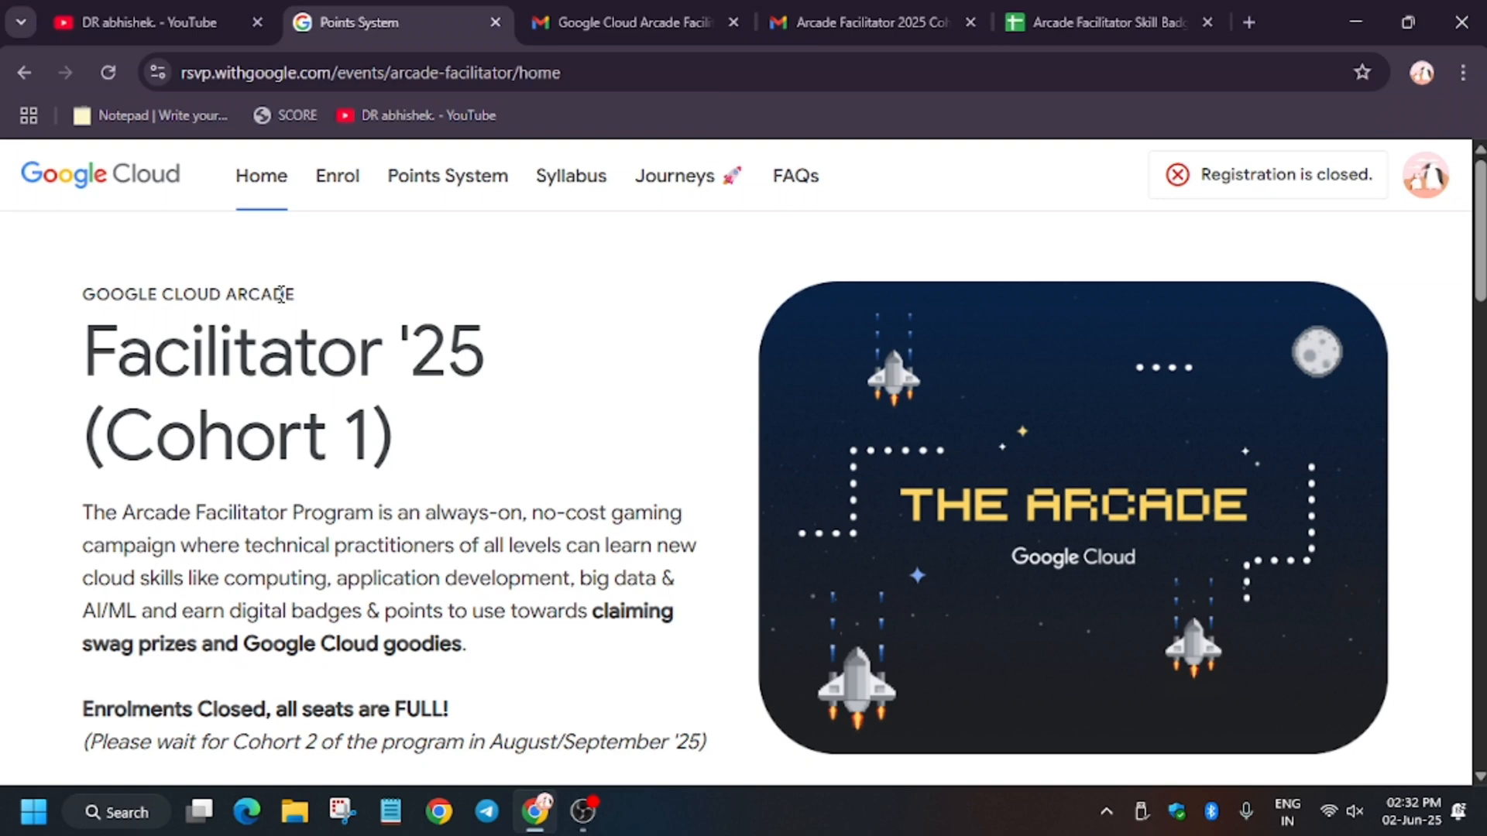
mouse_move(108, 465)
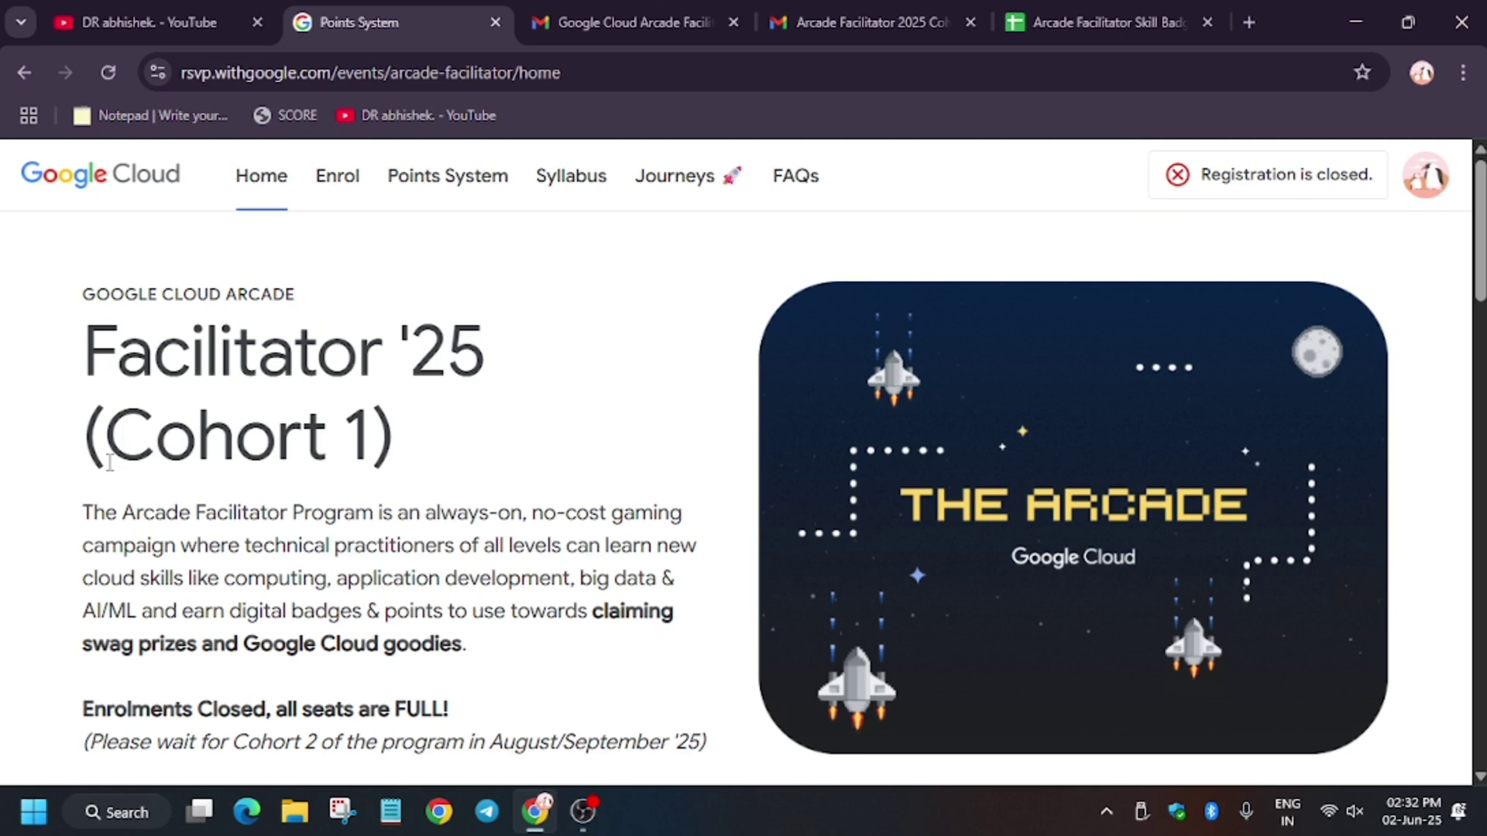
mouse_move(121, 455)
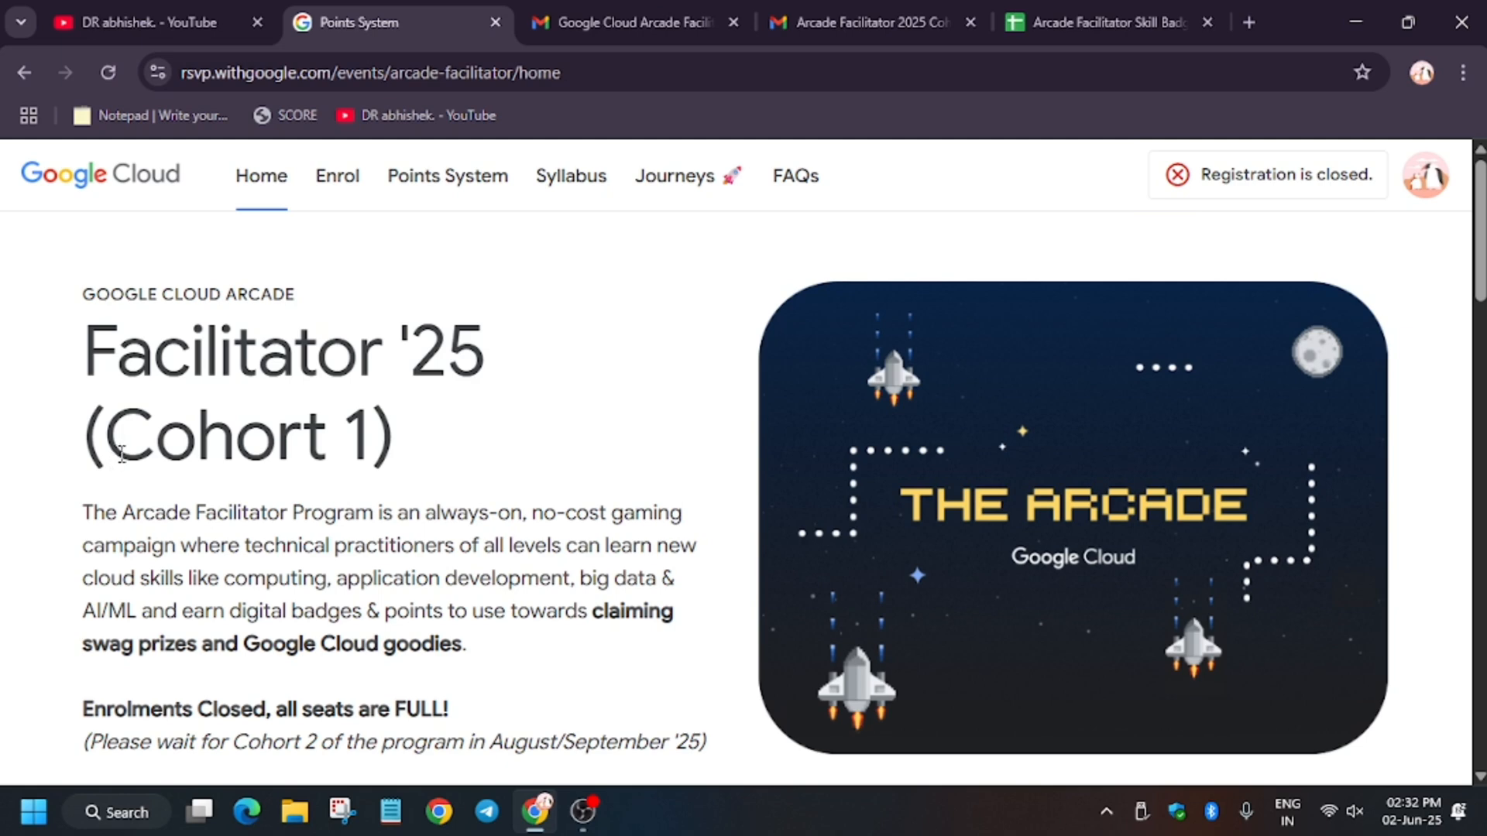
Open the Points System page and read its milestone point breakdowns and common questions
scroll("down", 3)
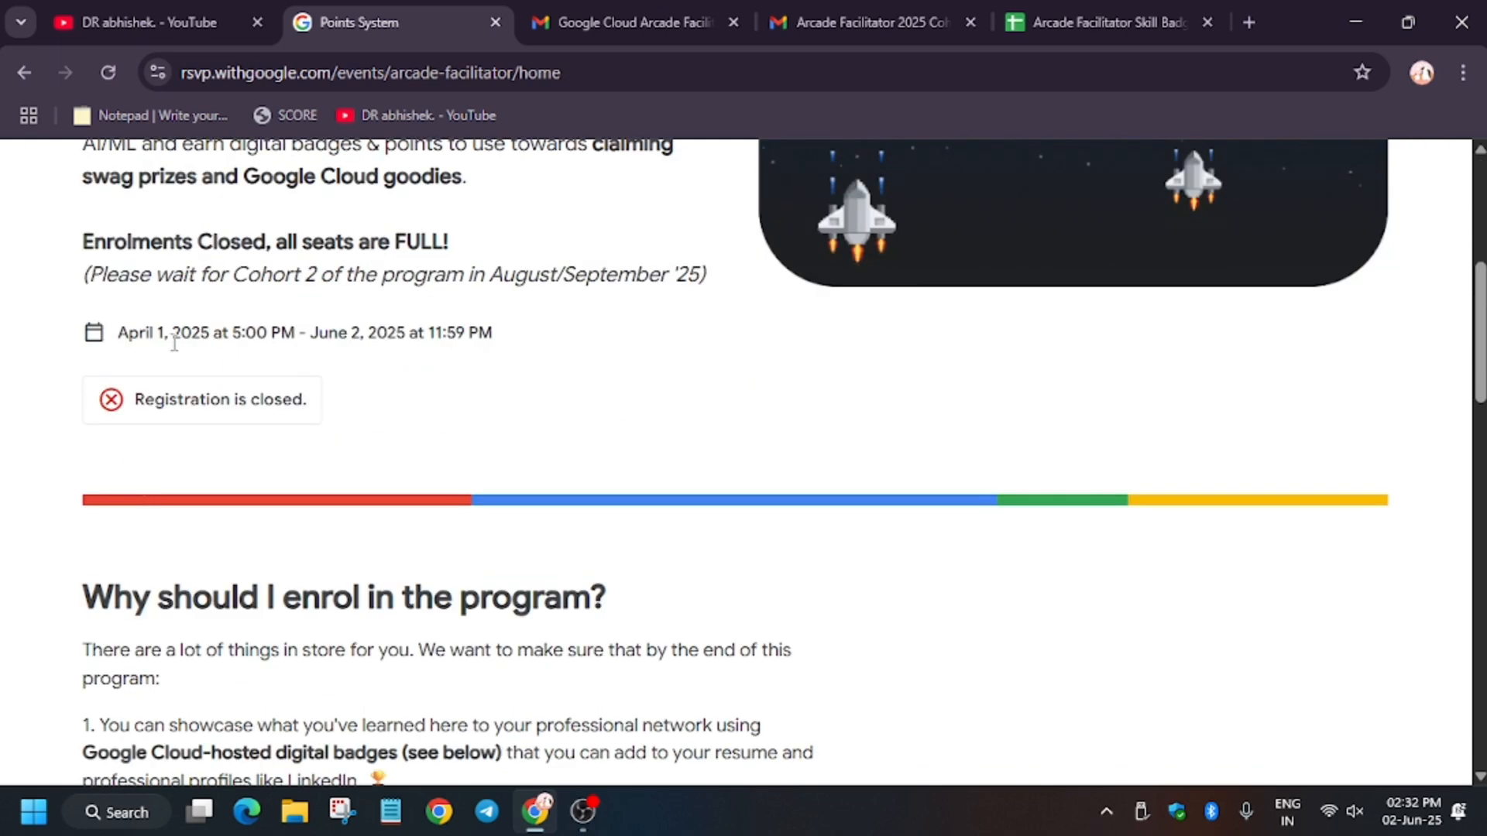
mouse_move(219, 363)
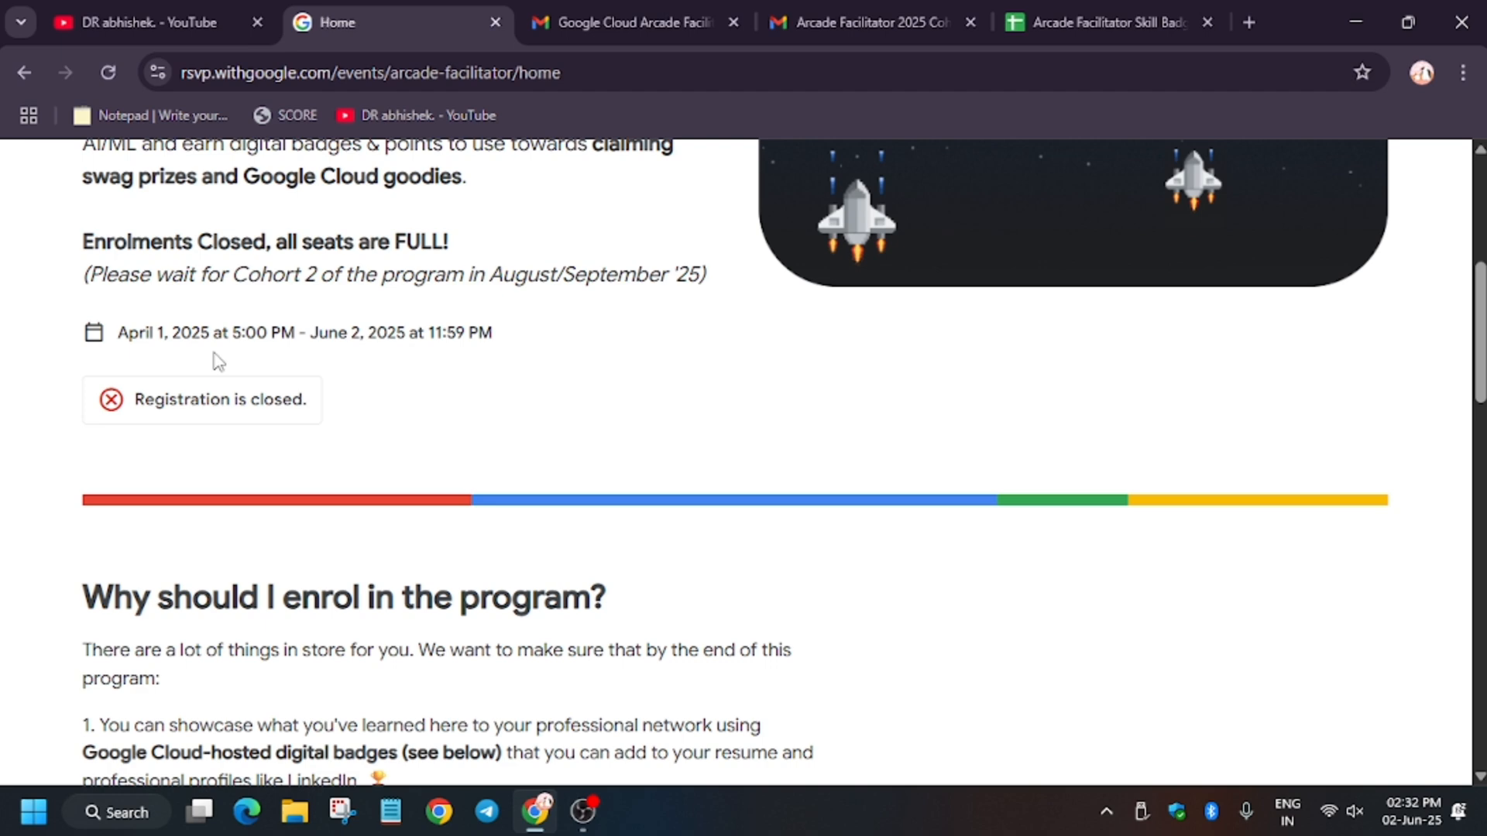
mouse_move(228, 378)
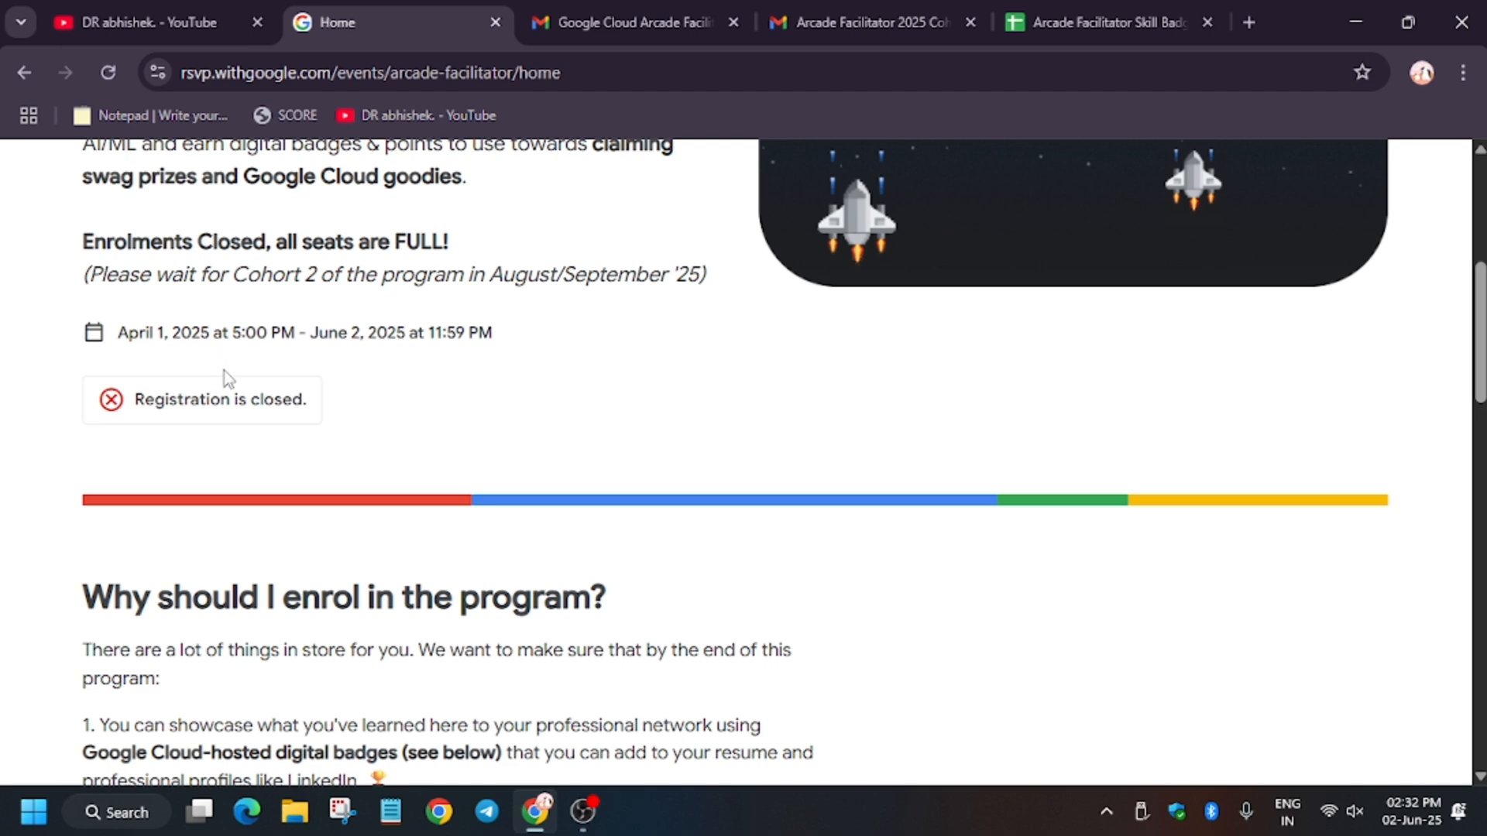
mouse_move(450, 455)
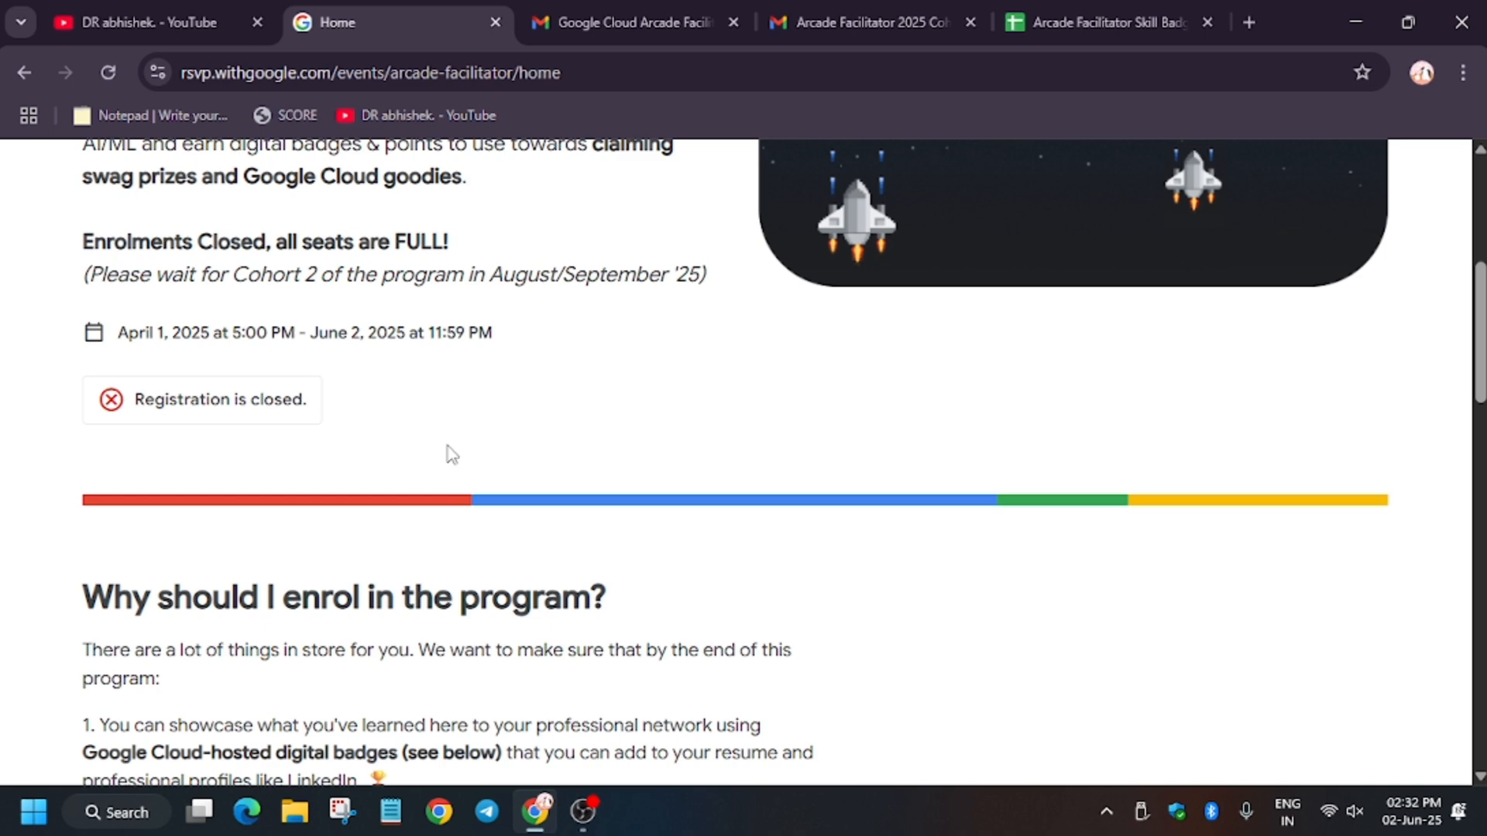
mouse_move(436, 443)
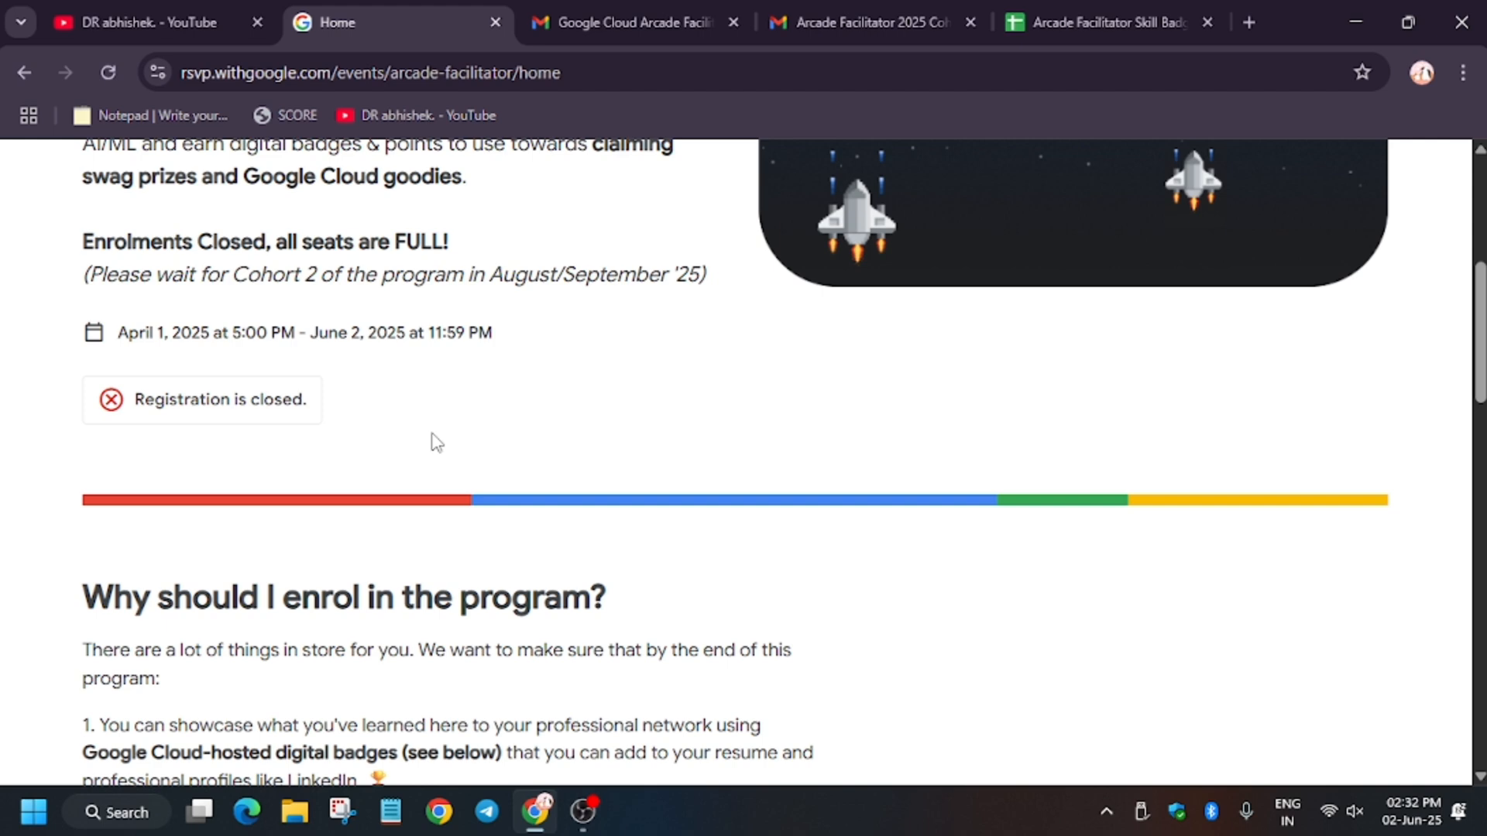
mouse_move(432, 441)
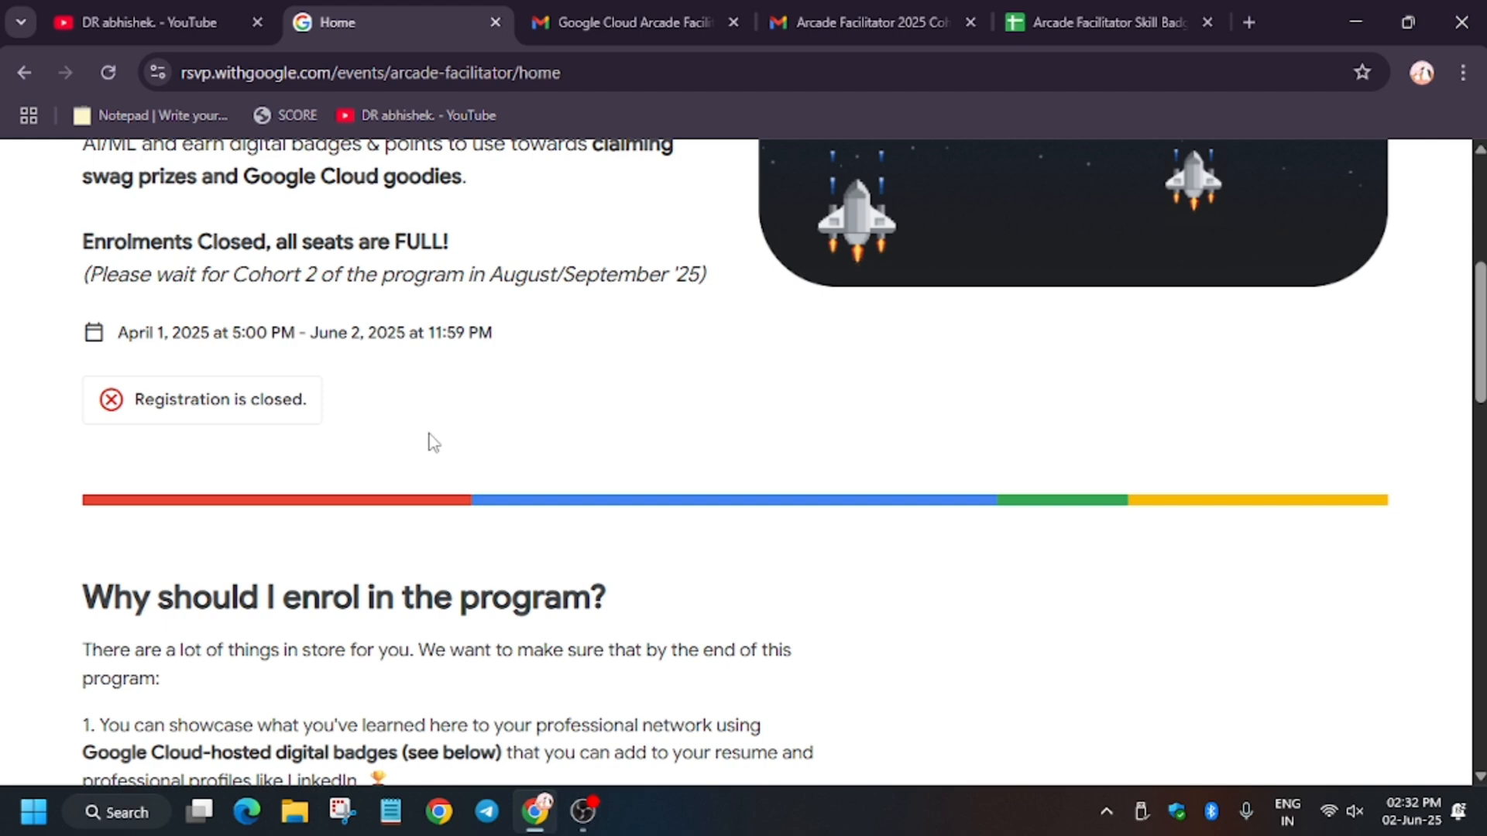
mouse_move(406, 461)
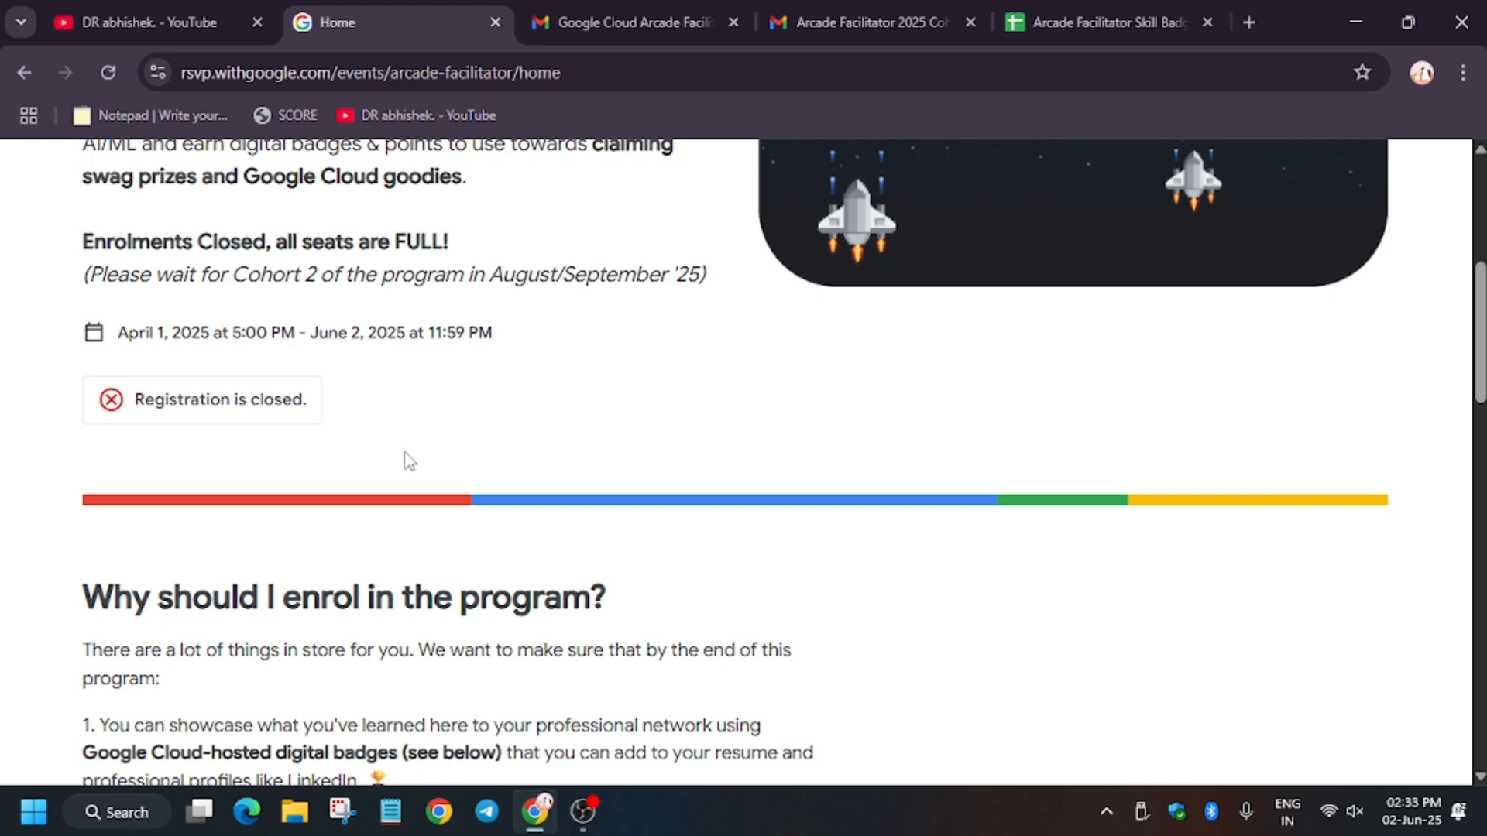
mouse_move(519, 464)
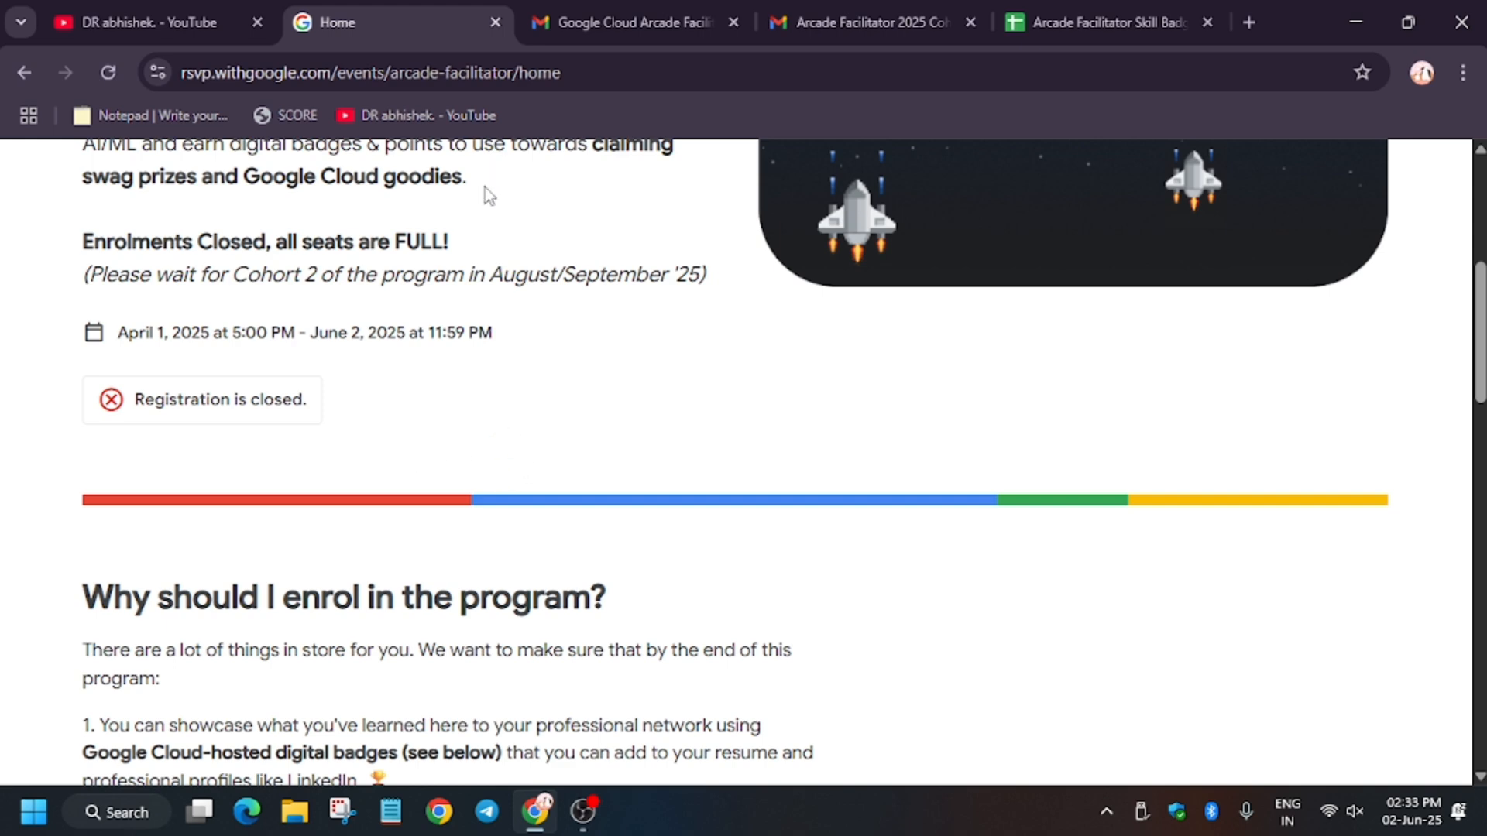
scroll("up", 3)
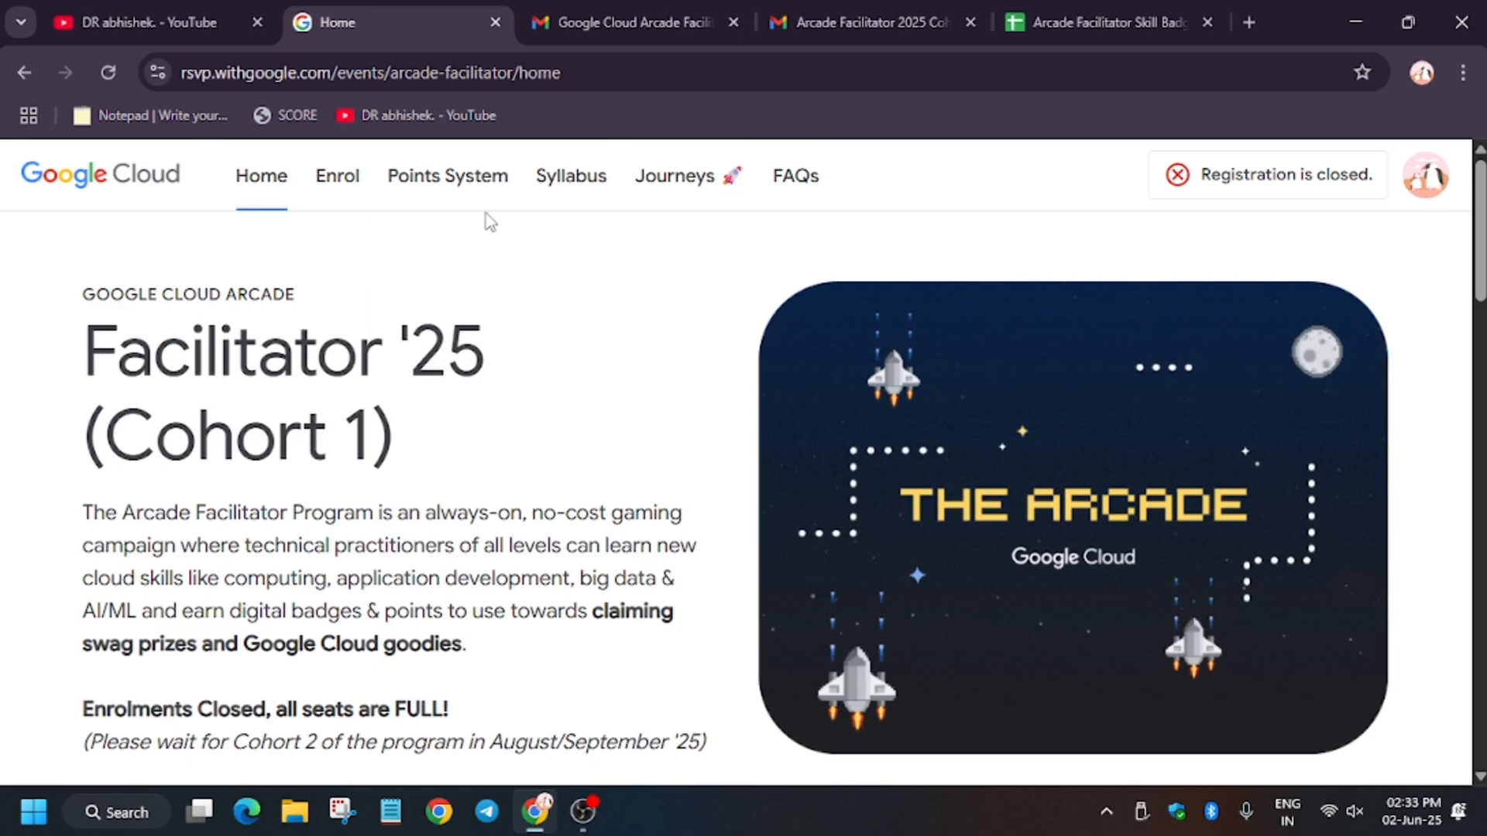
left_click(446, 176)
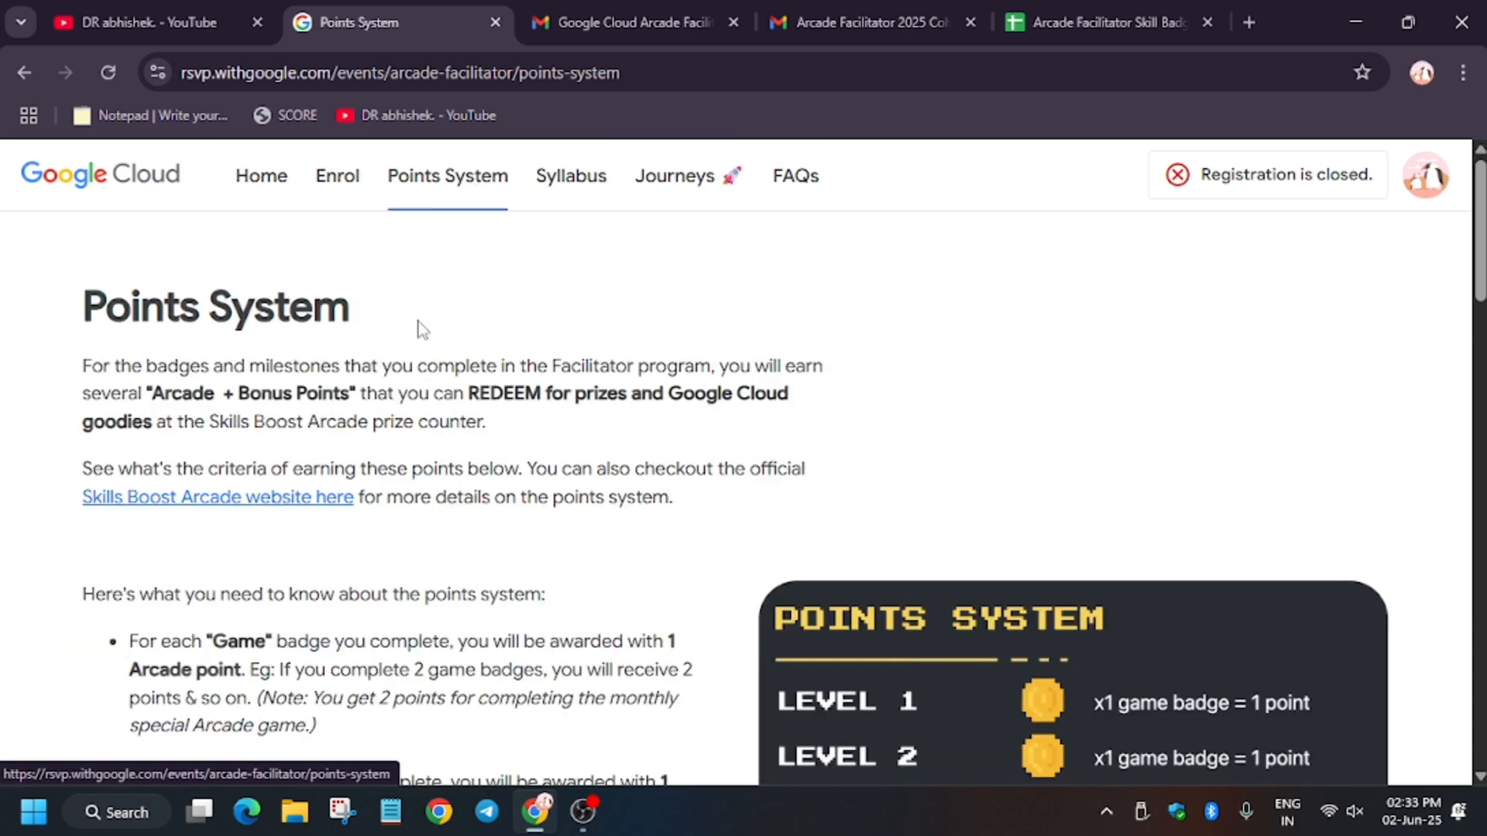
scroll("down", 3)
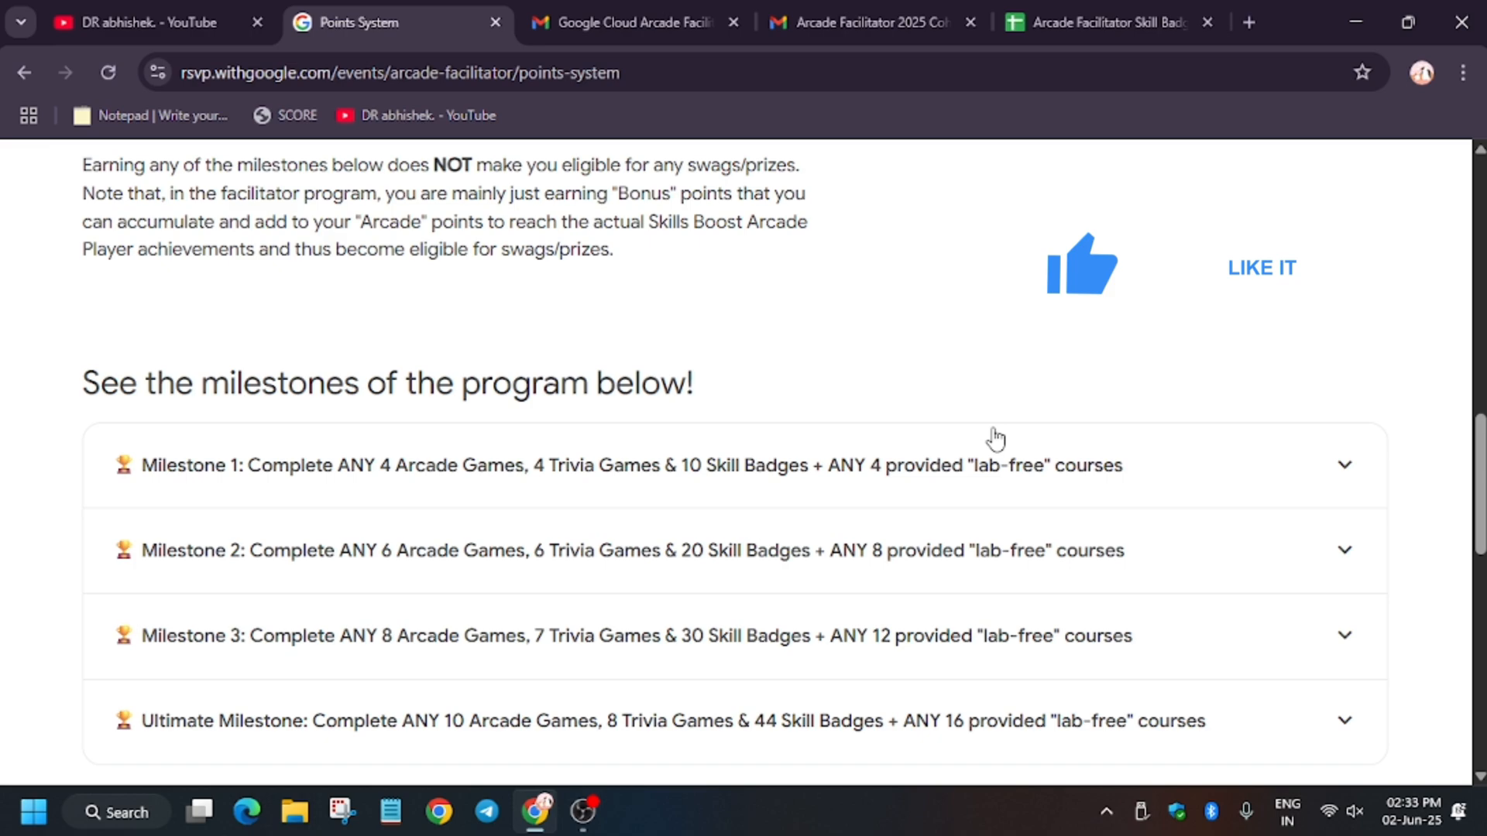
scroll("down", 3)
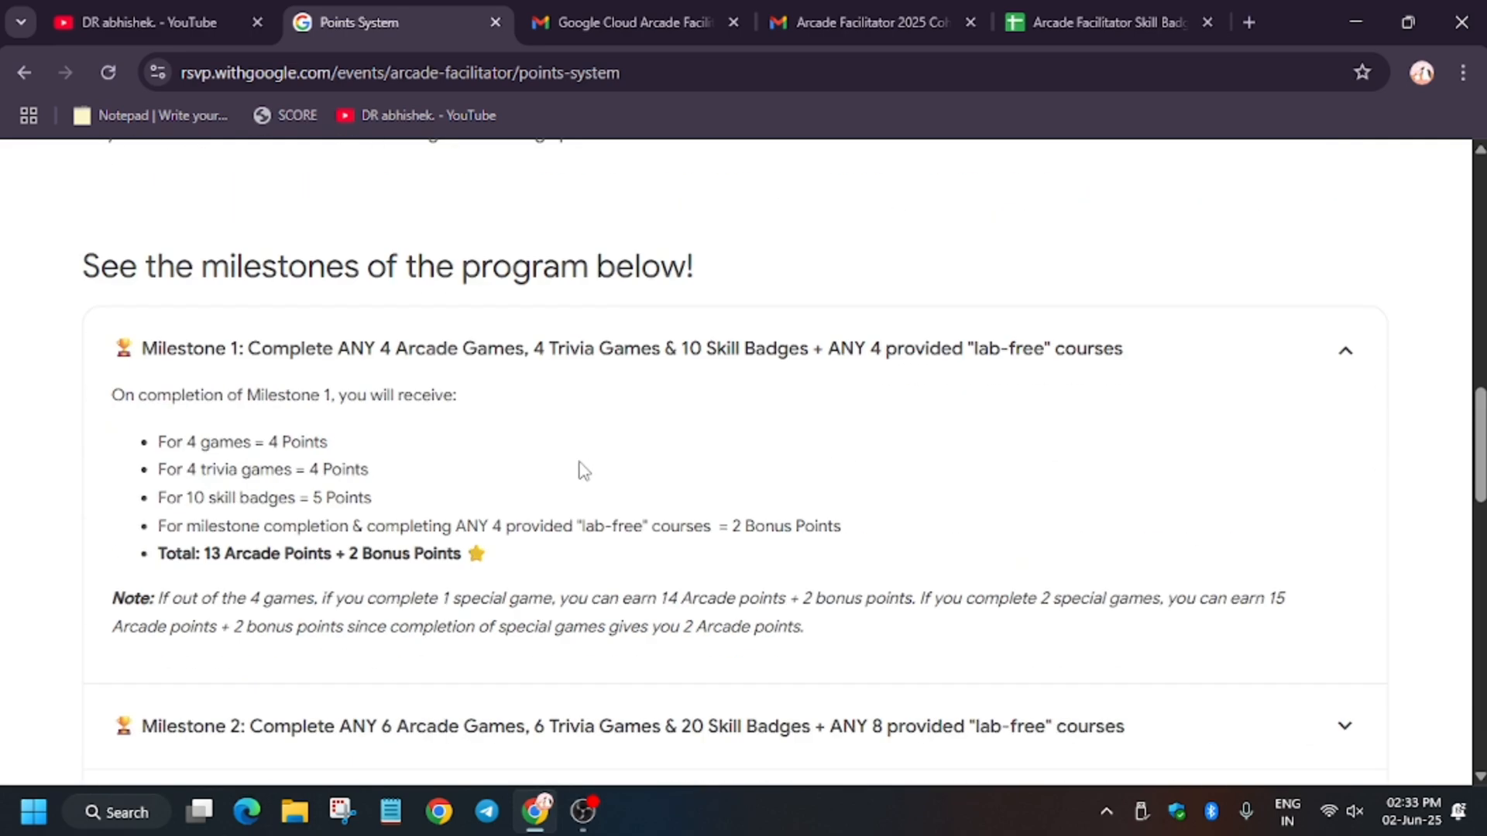
mouse_move(258, 391)
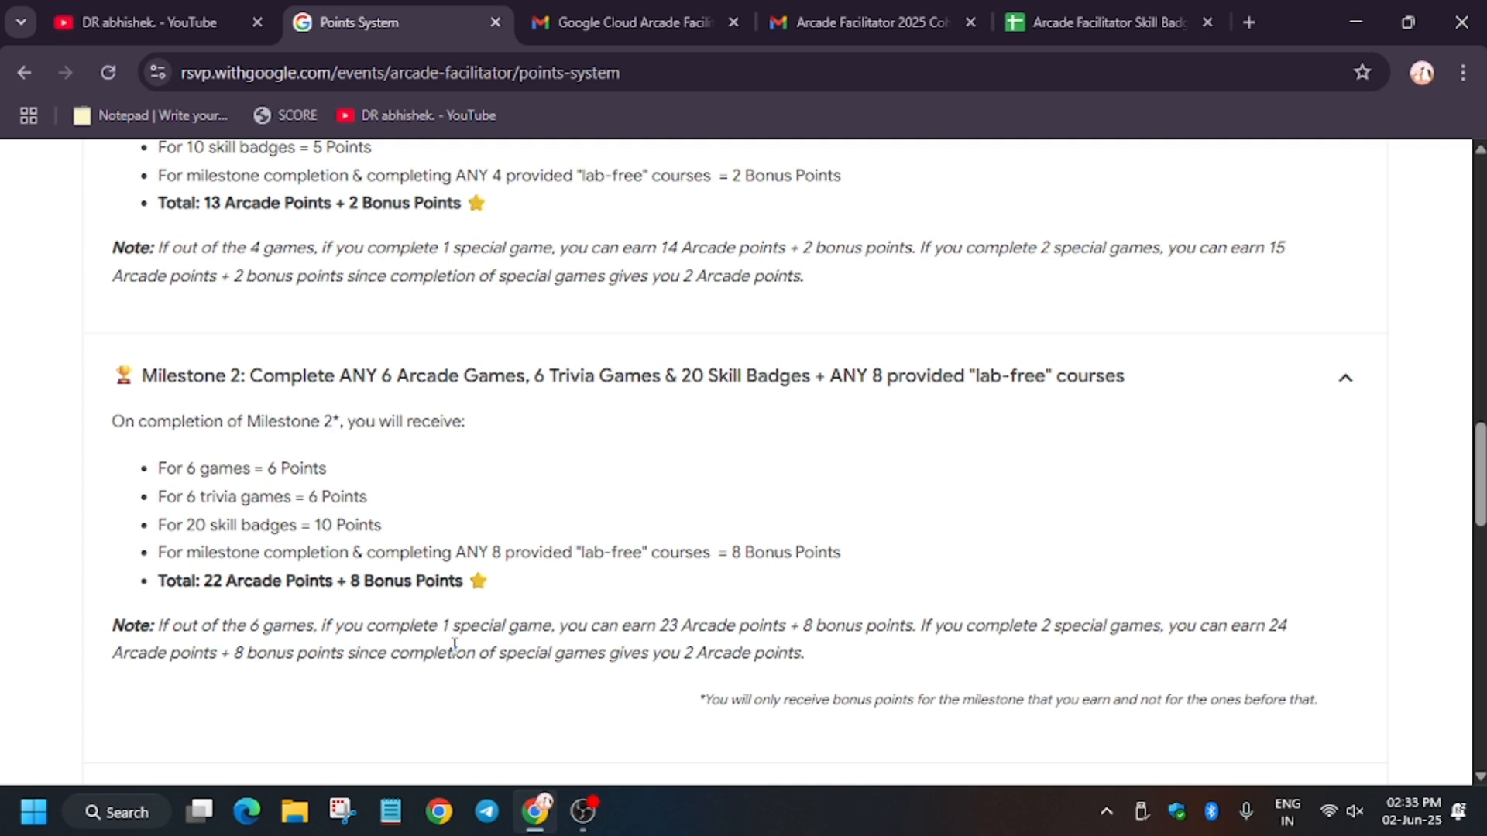
mouse_move(394, 501)
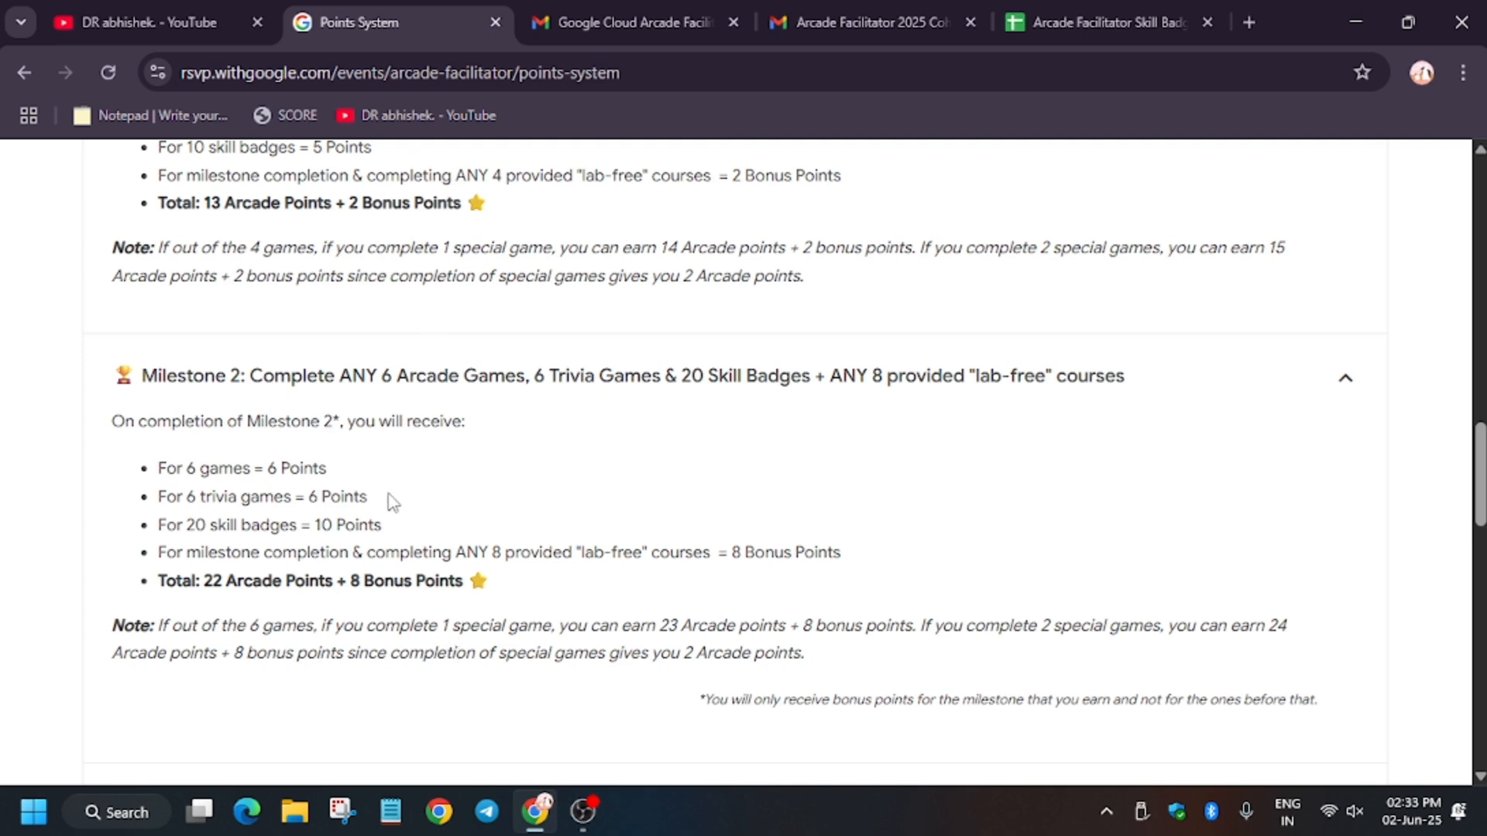
scroll("down", 3)
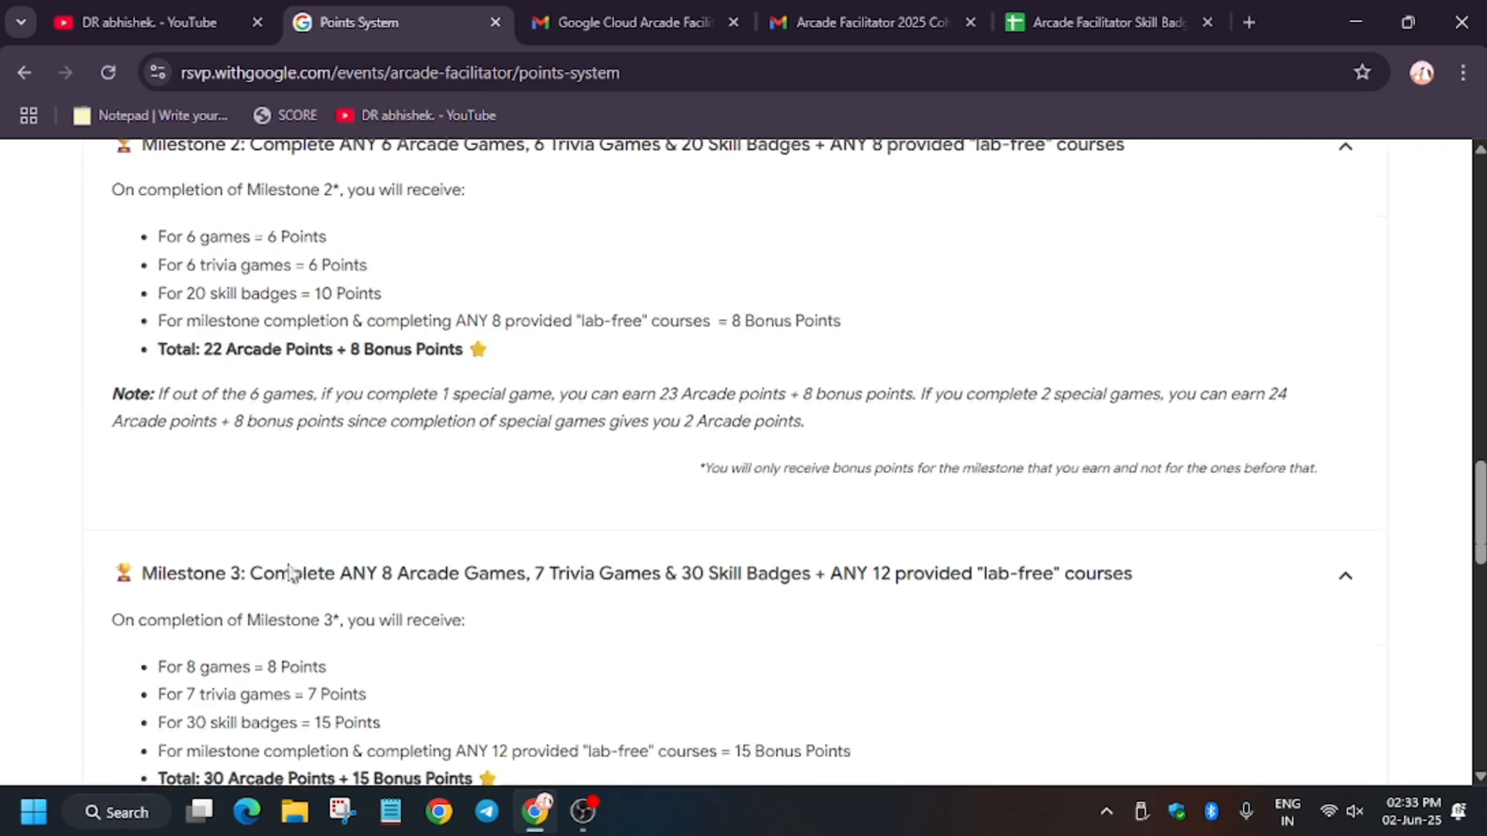
scroll("down", 3)
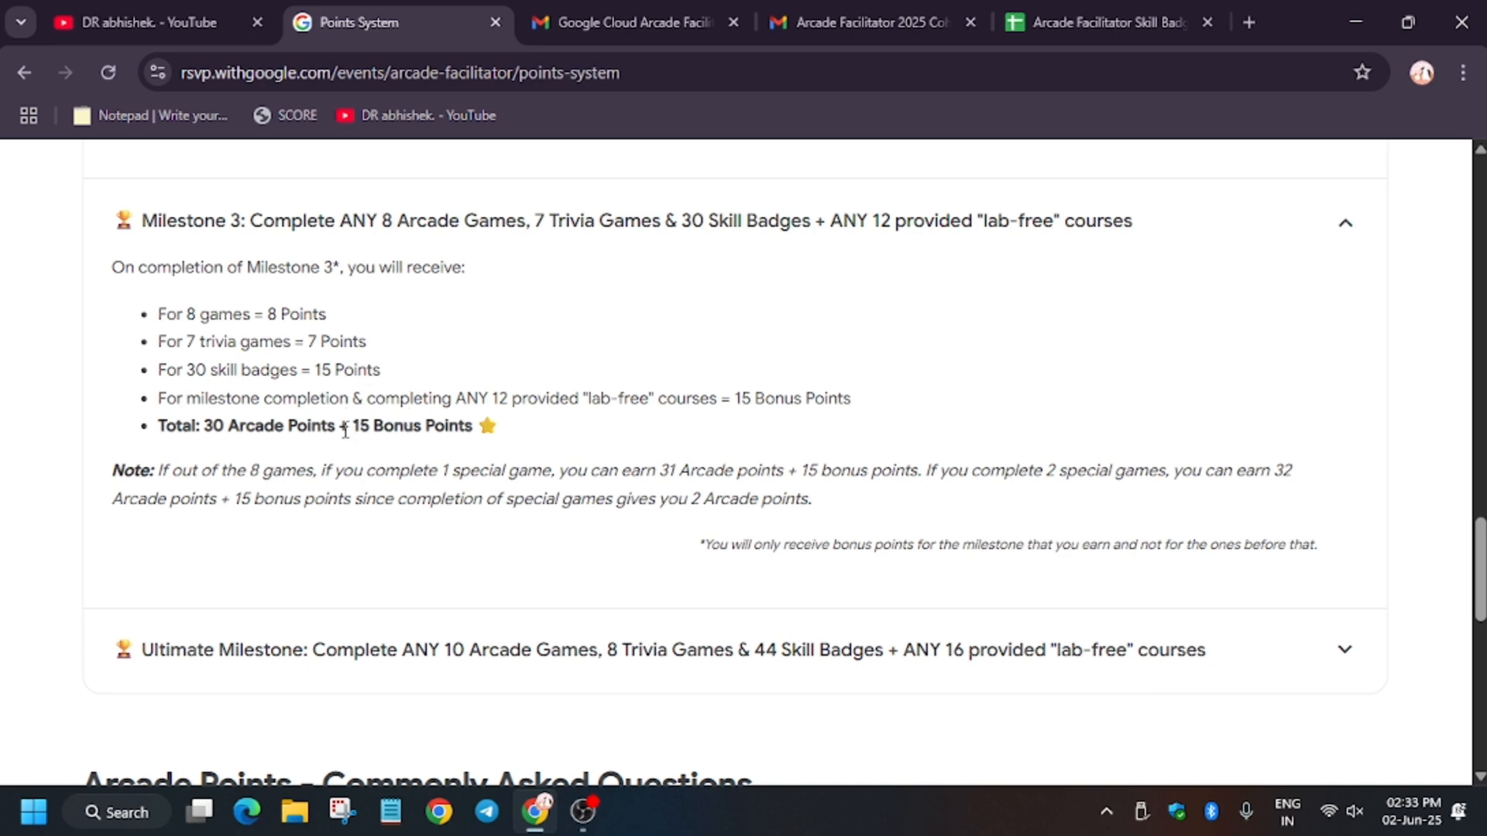
mouse_move(357, 447)
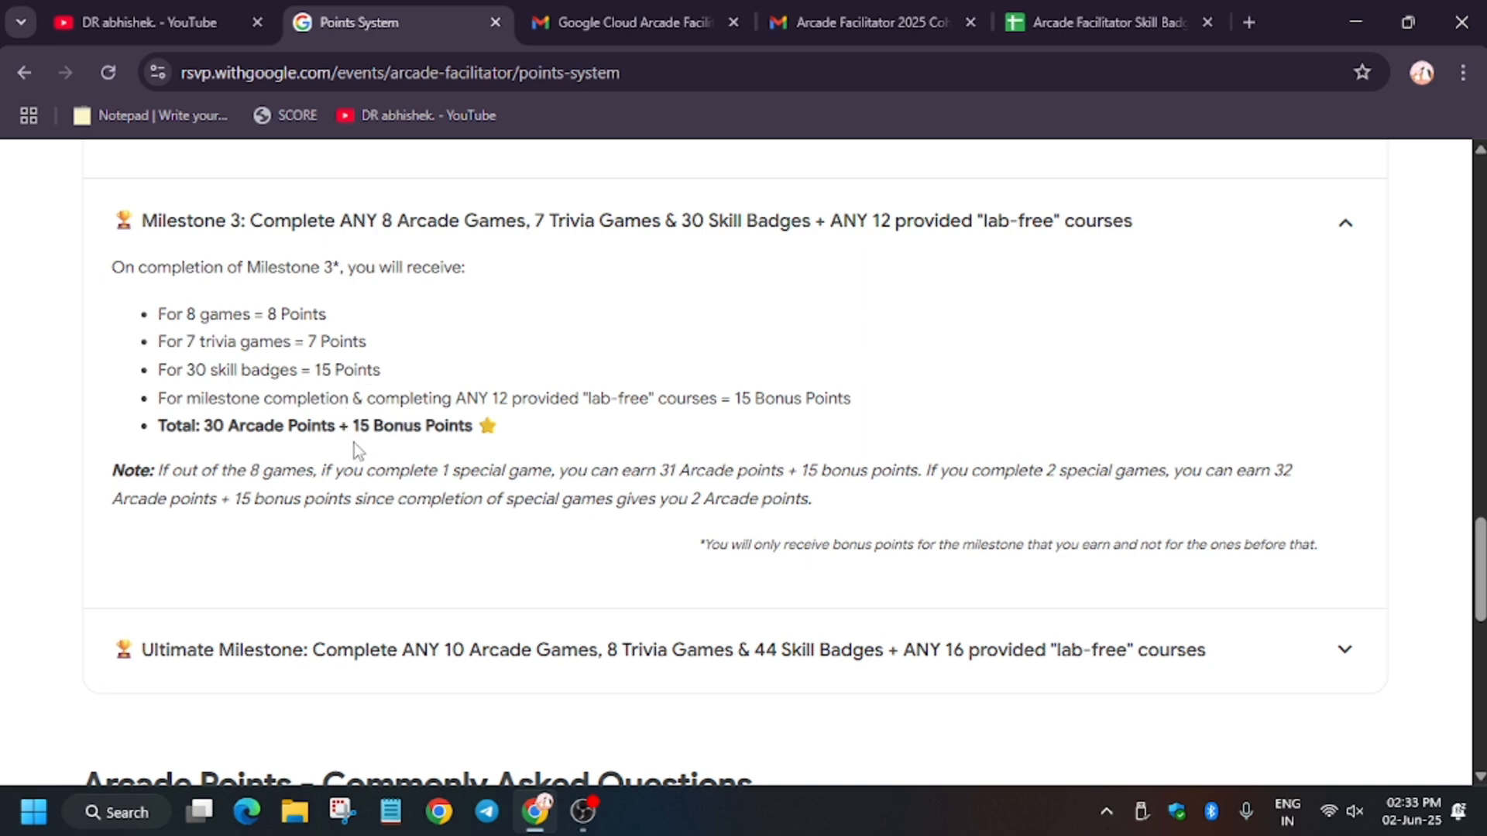
mouse_move(344, 396)
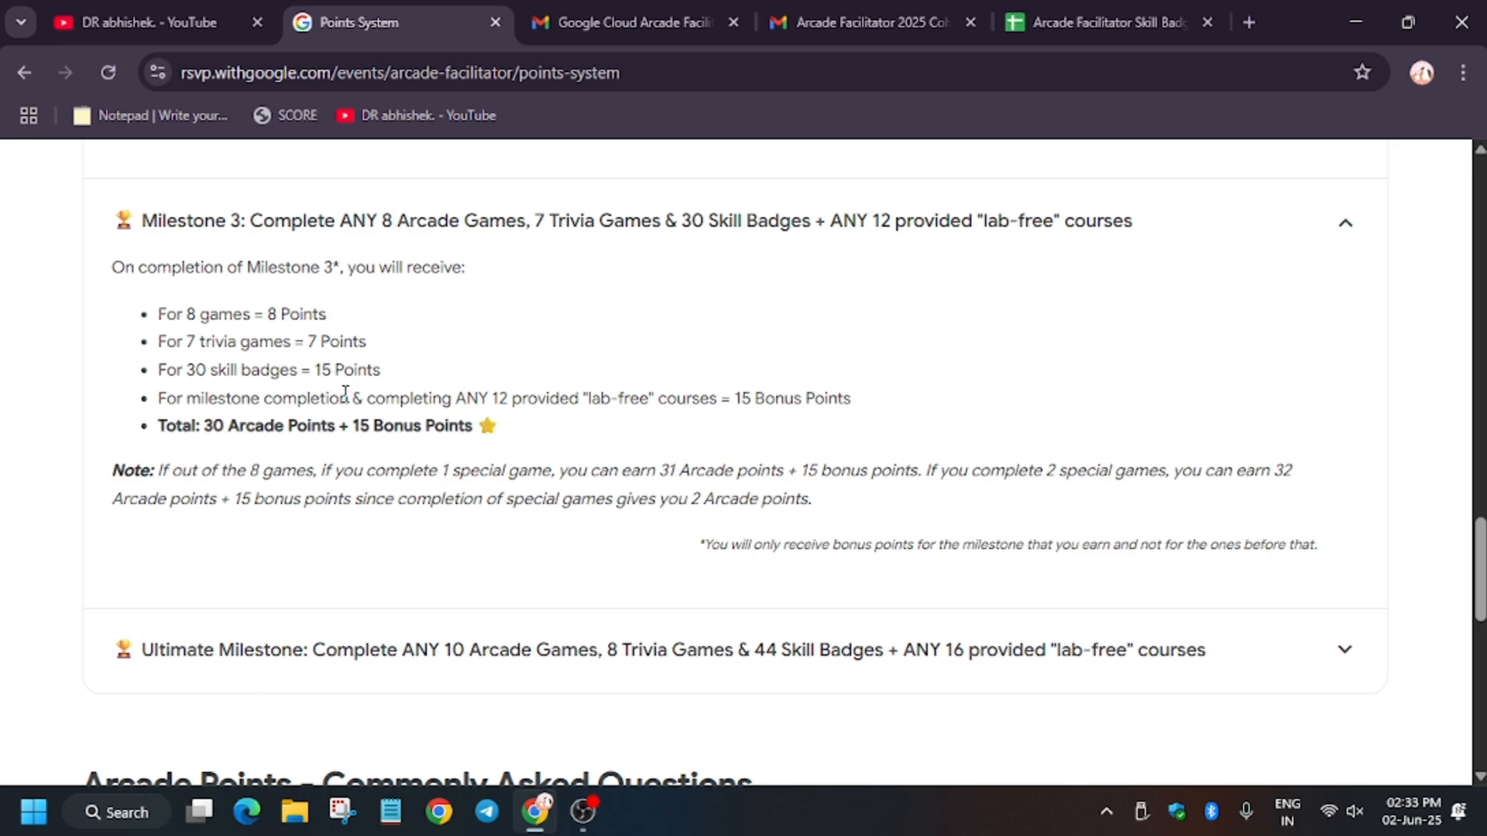
mouse_move(340, 461)
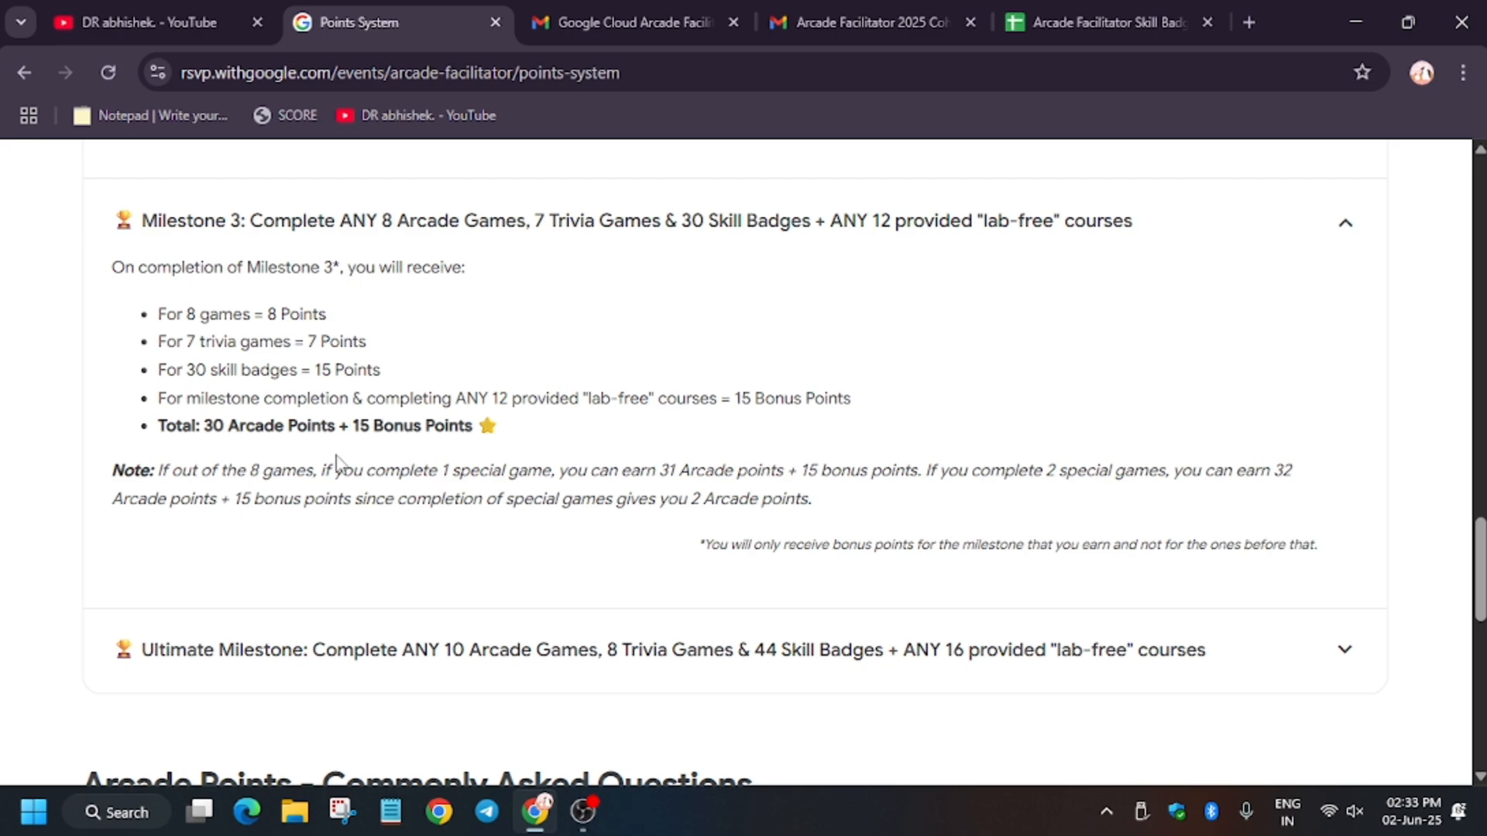
scroll("up", 3)
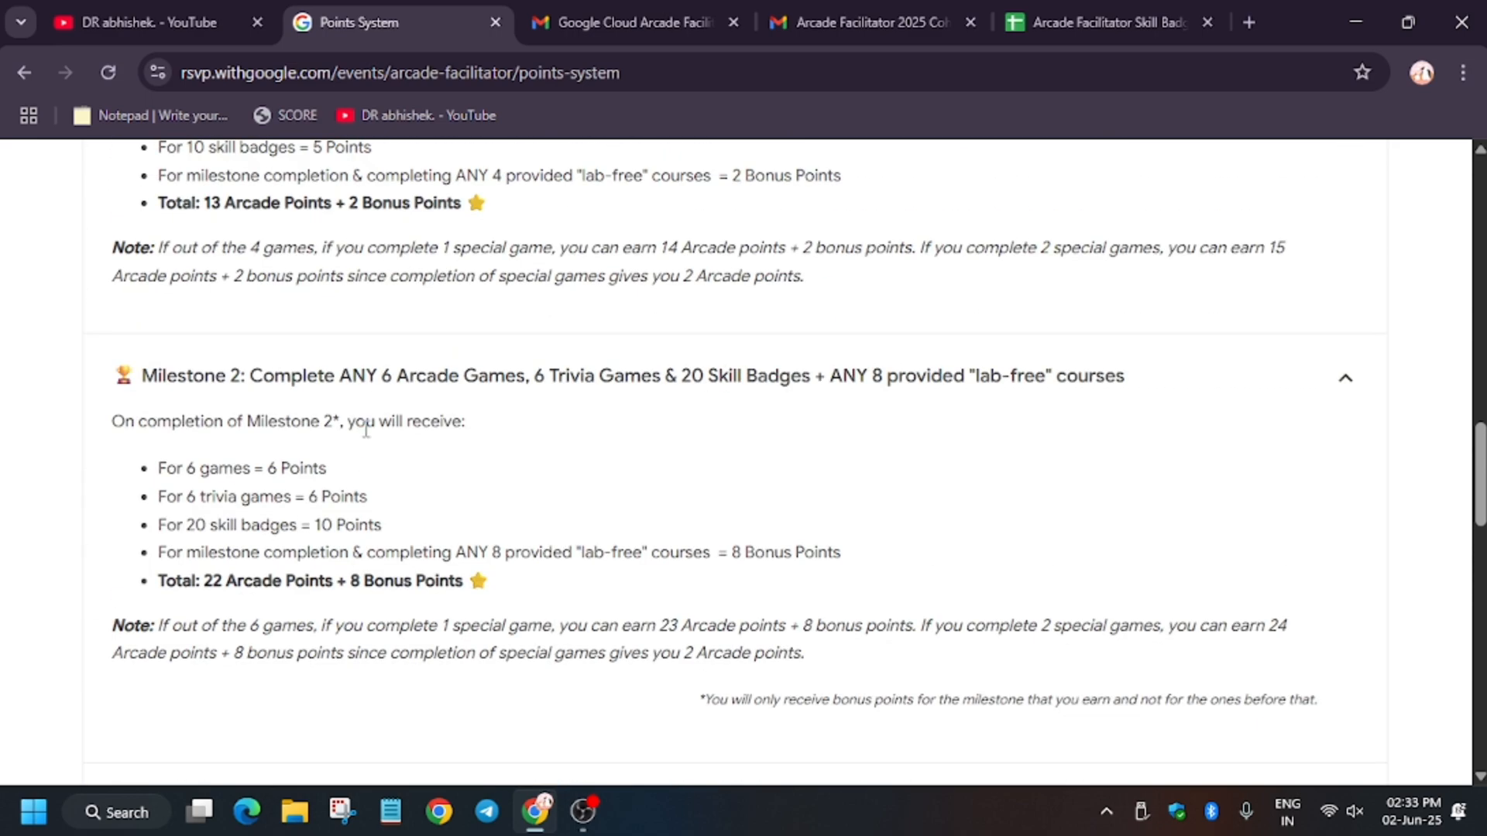
scroll("down", 3)
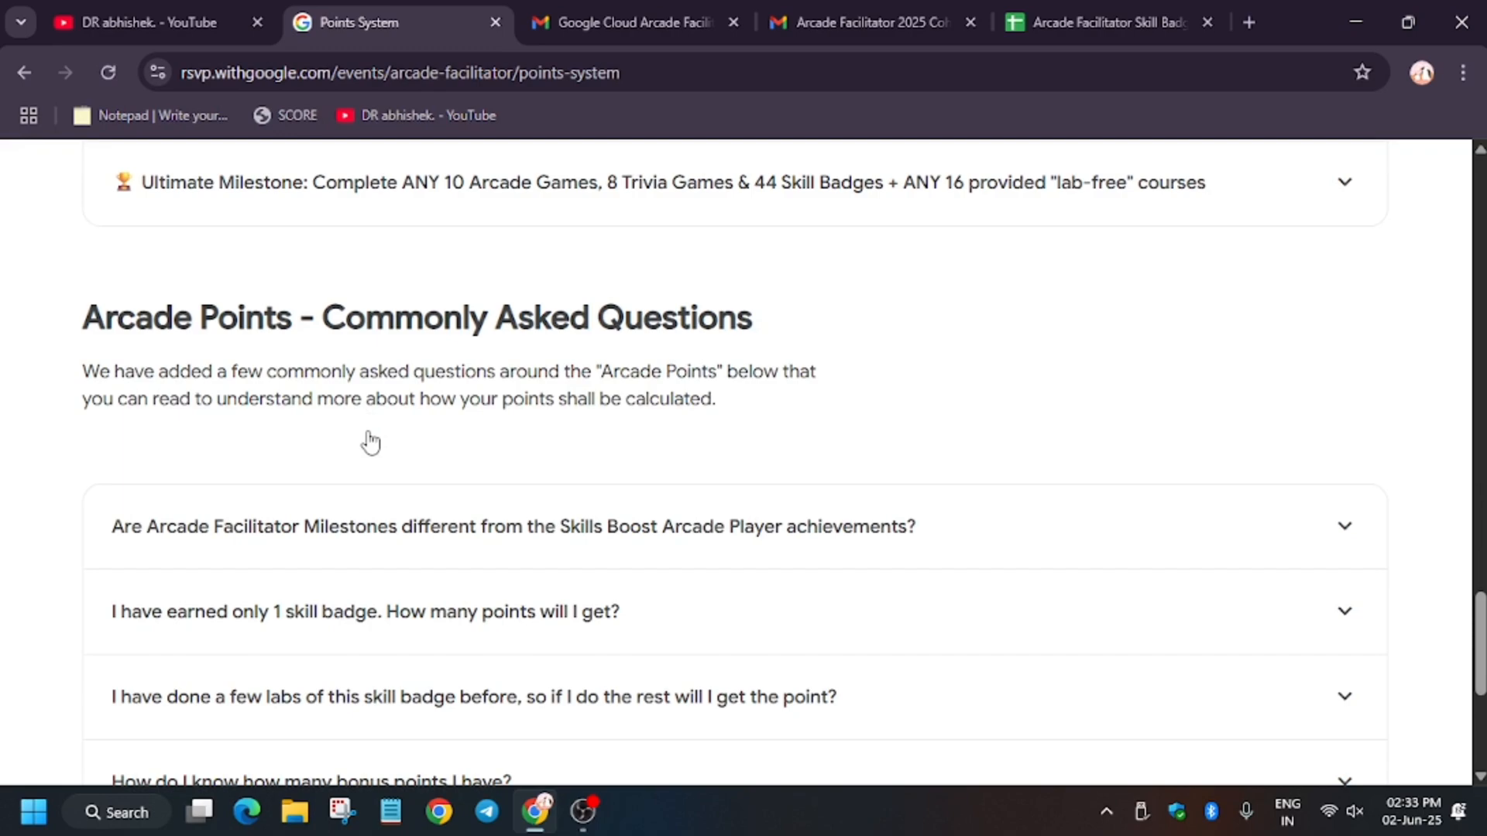
scroll("up", 3)
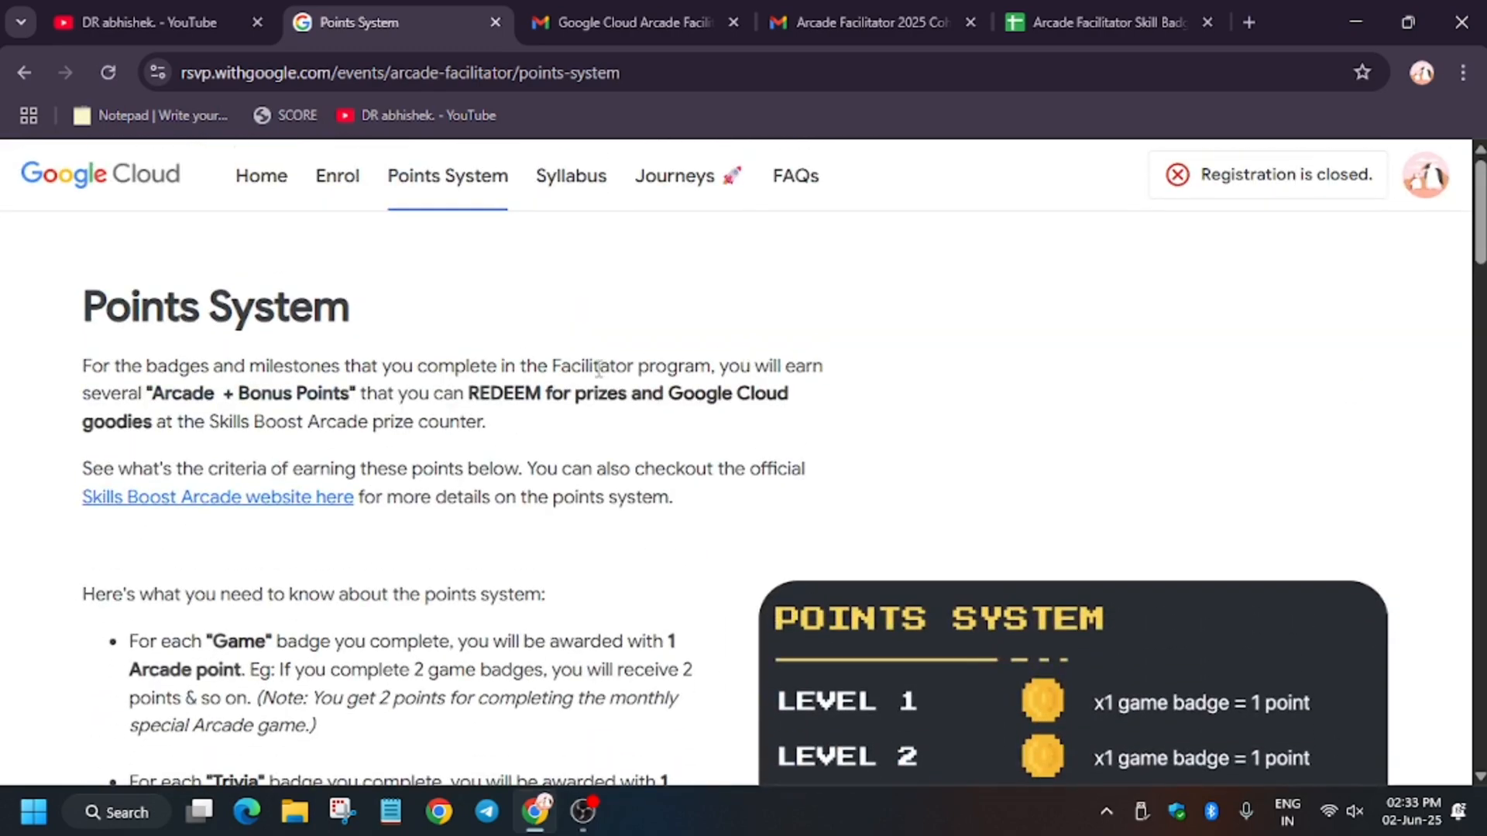
mouse_move(576, 393)
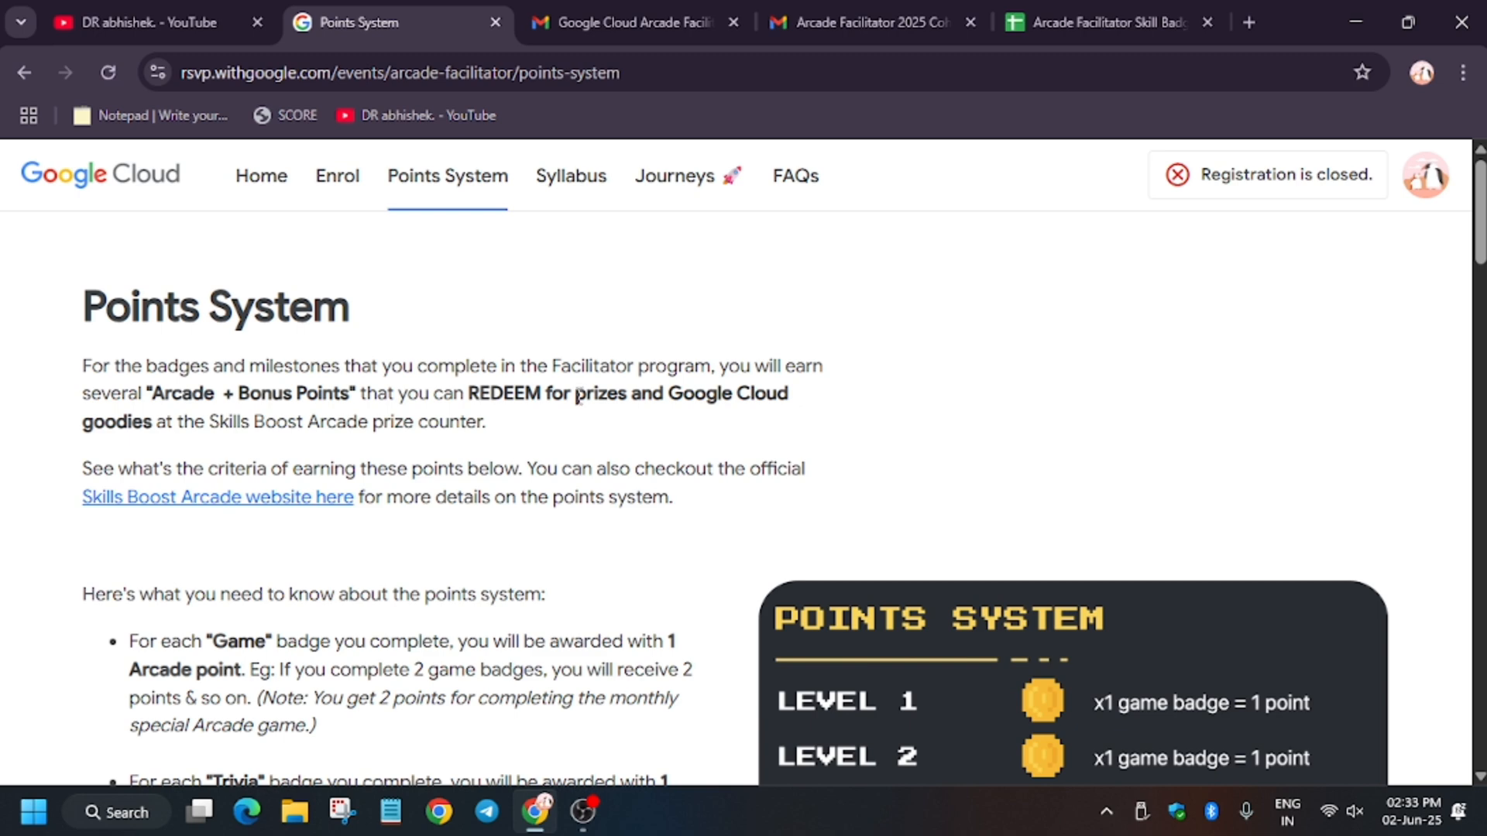
mouse_move(594, 386)
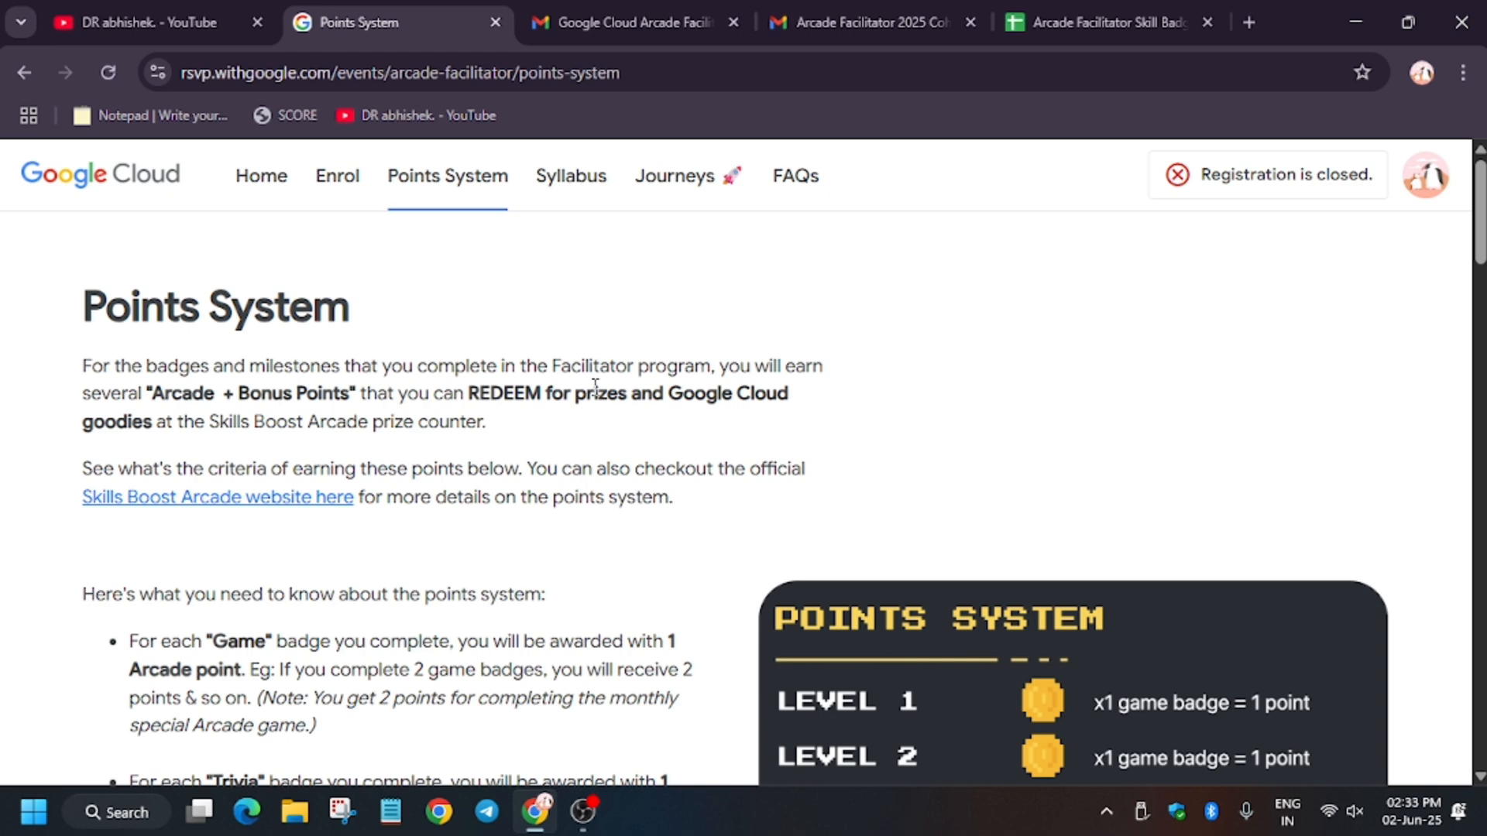
Browse the Skill Badges sheet, then open the linked Arcade Games access-code spreadsheet
left_click(1108, 22)
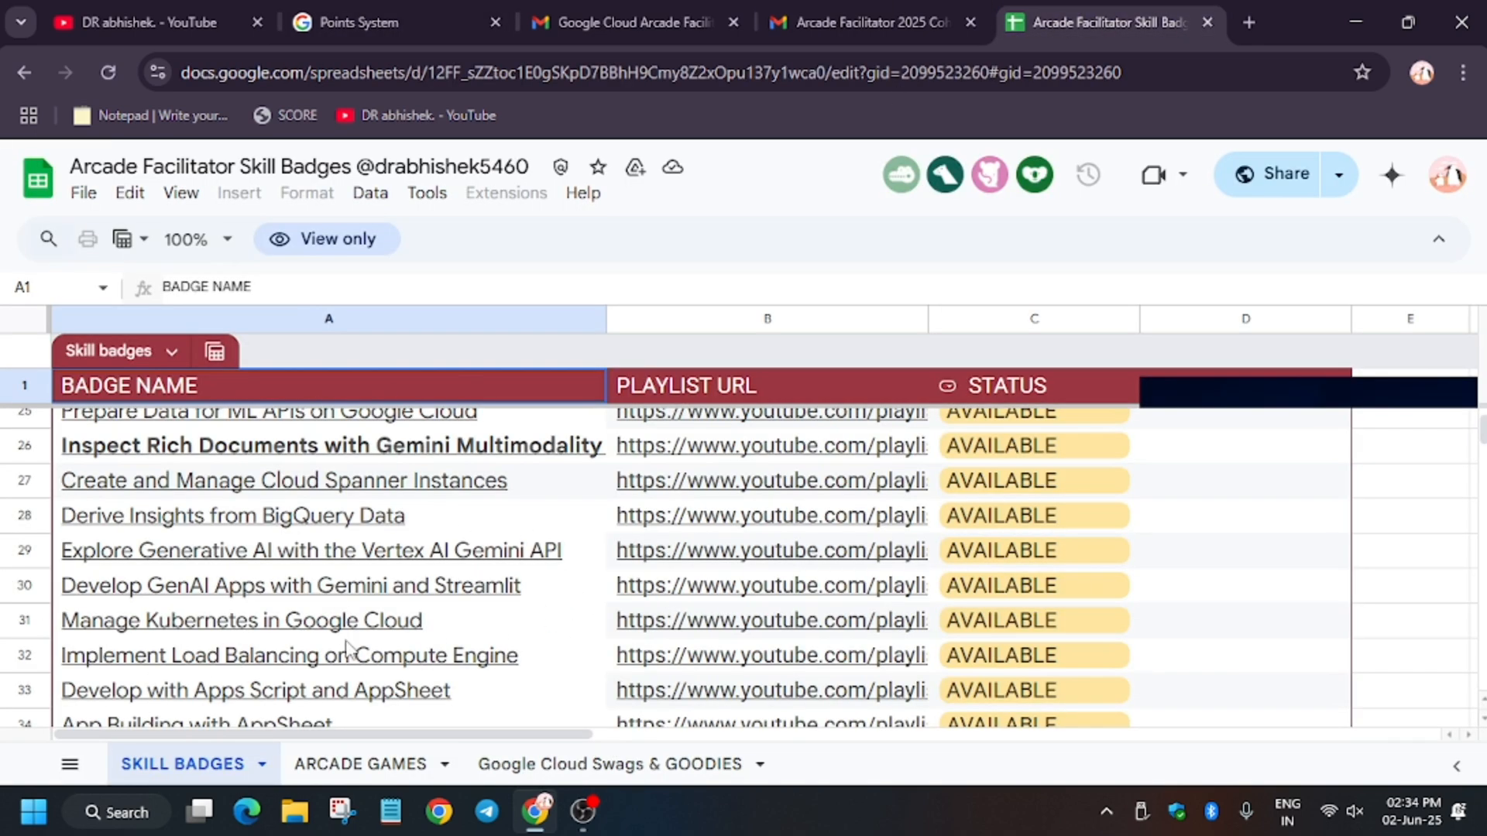
scroll("down", 3)
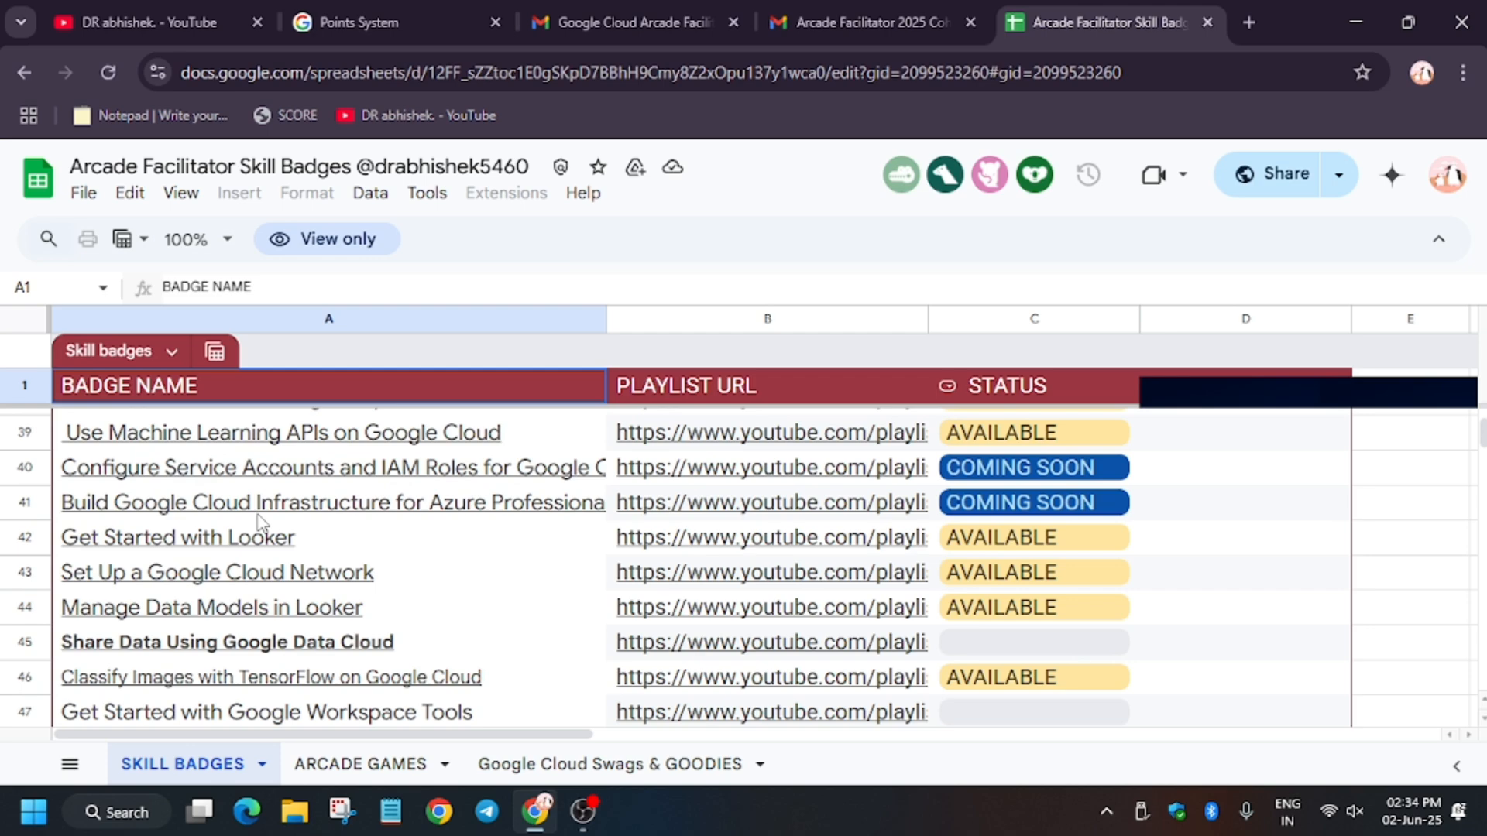
scroll("up", 3)
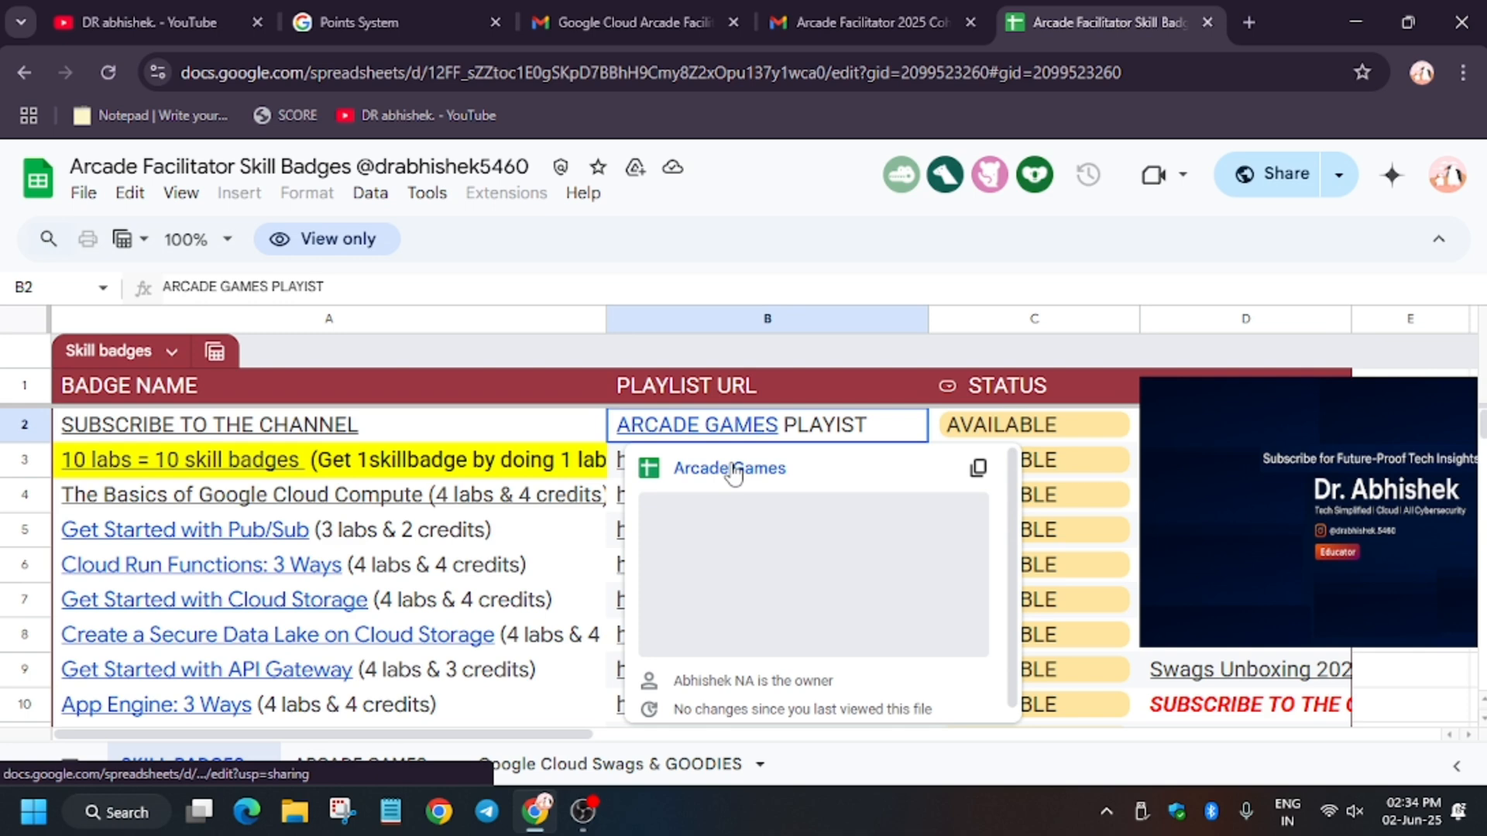
left_click(730, 468)
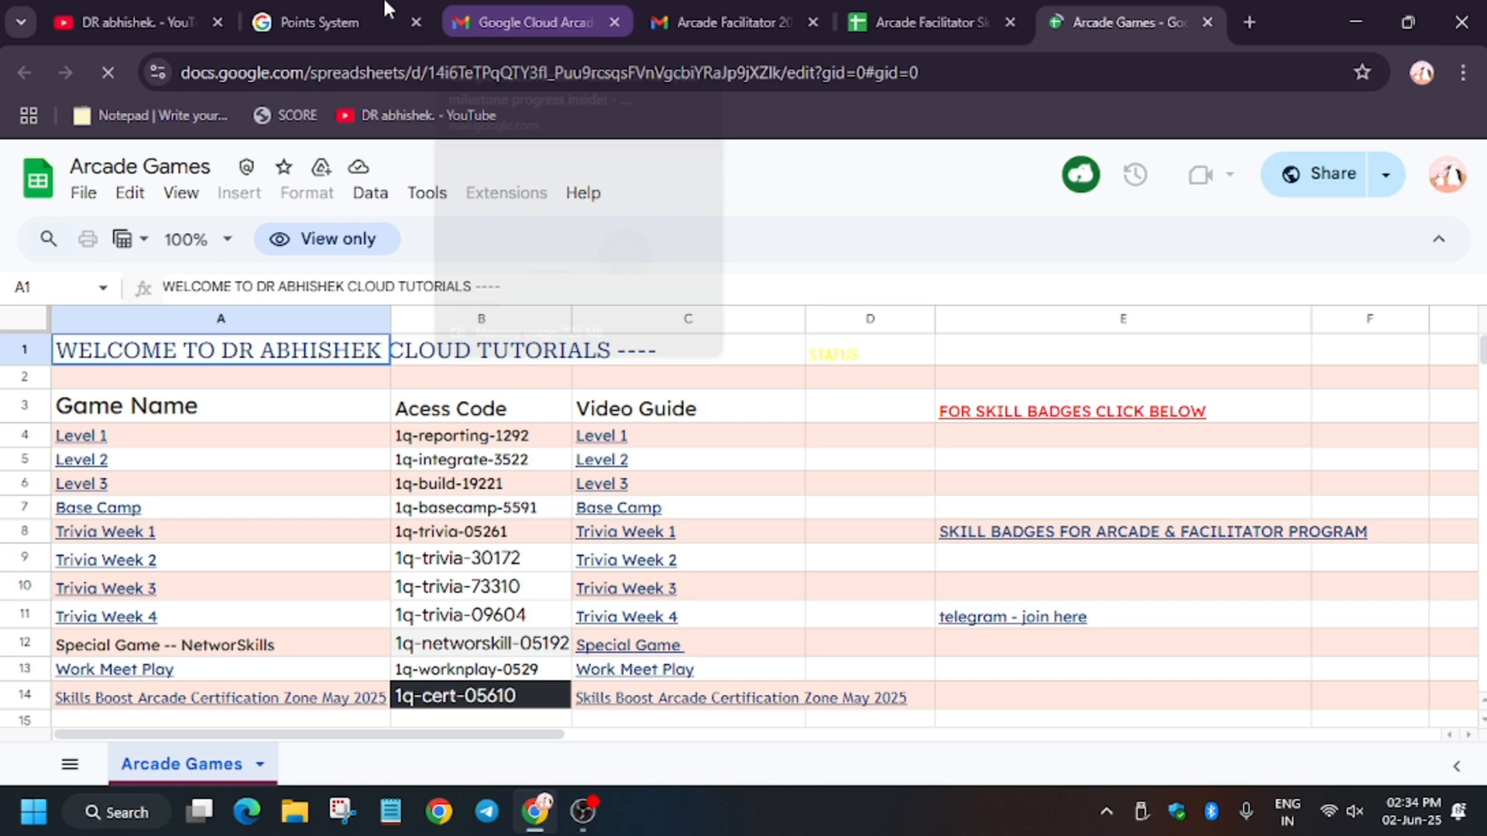
Revisit the Points System page, then bring up the milestone progress report email
left_click(318, 21)
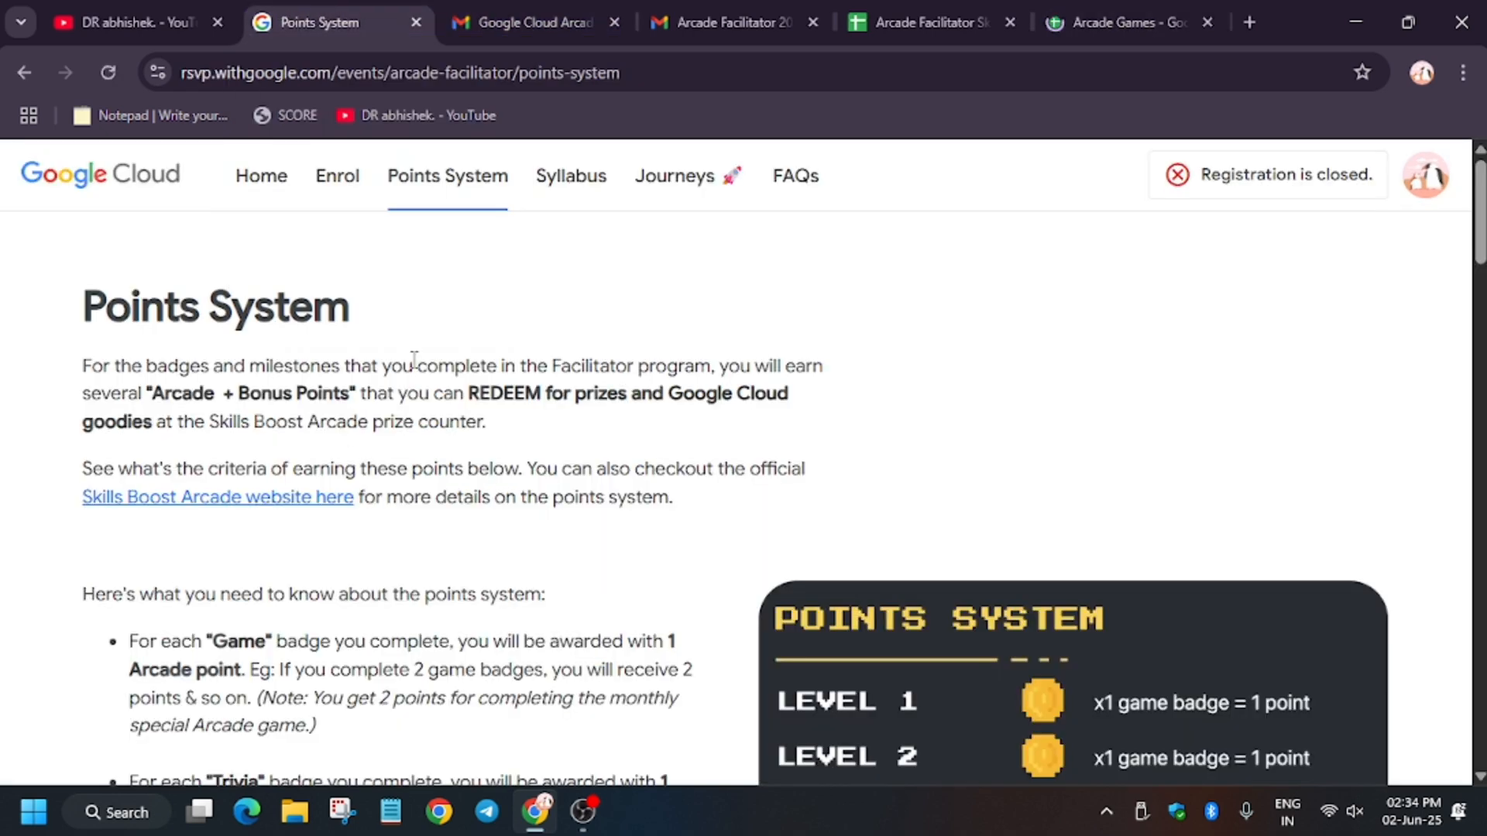
mouse_move(451, 373)
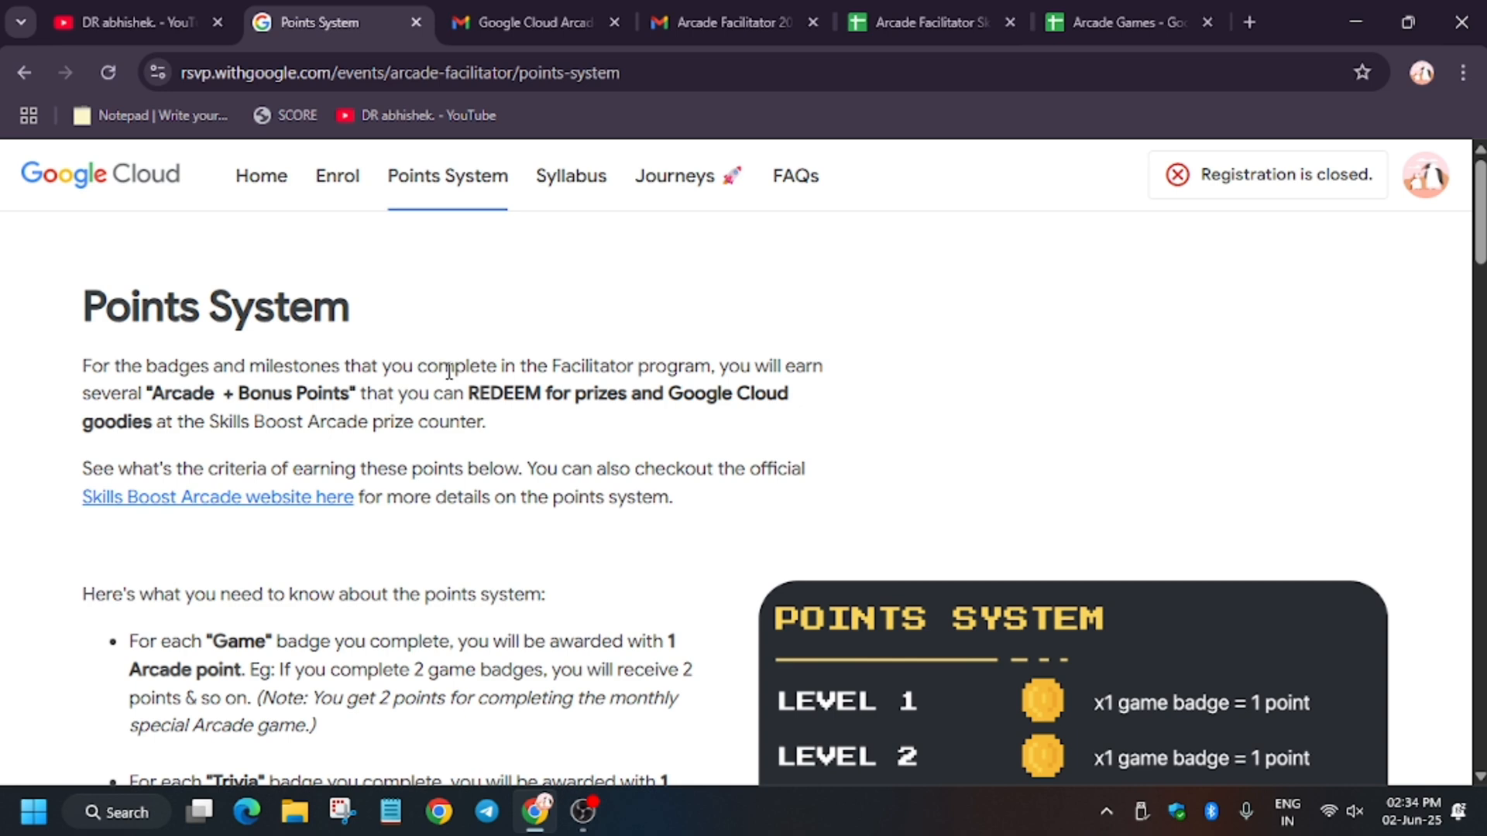
left_click(535, 22)
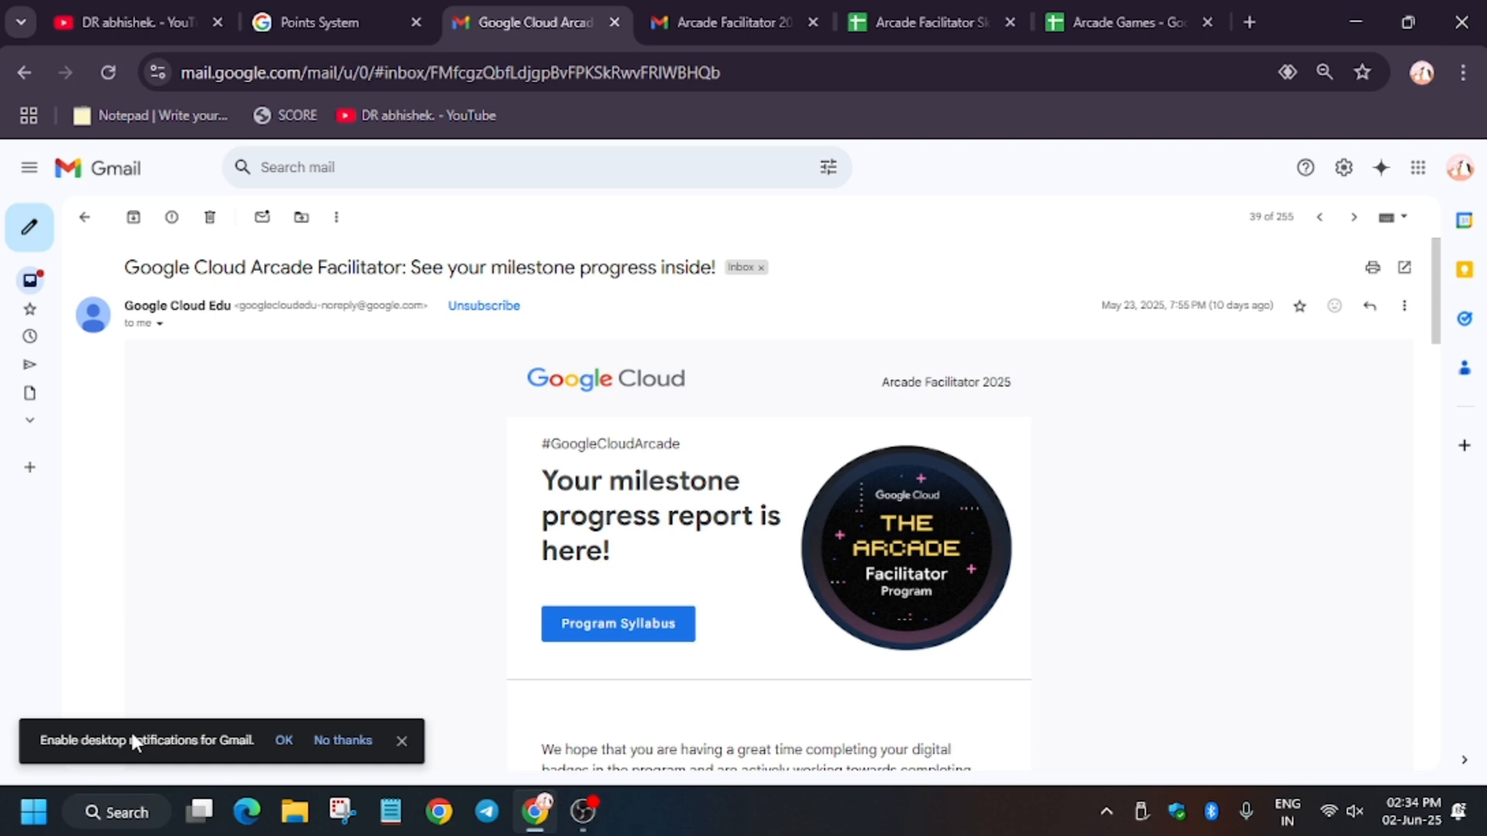
mouse_move(1047, 639)
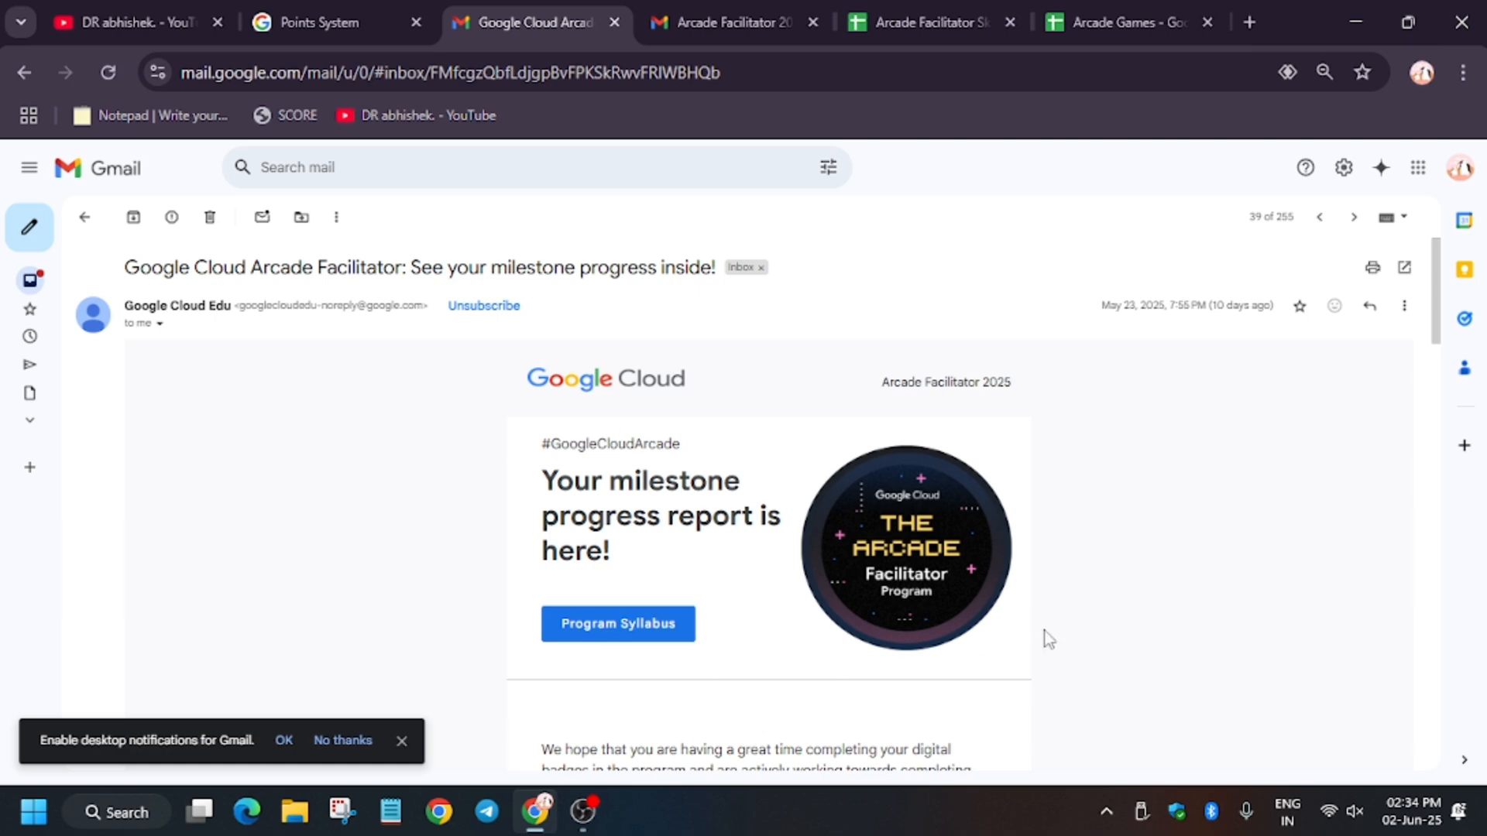
mouse_move(930, 740)
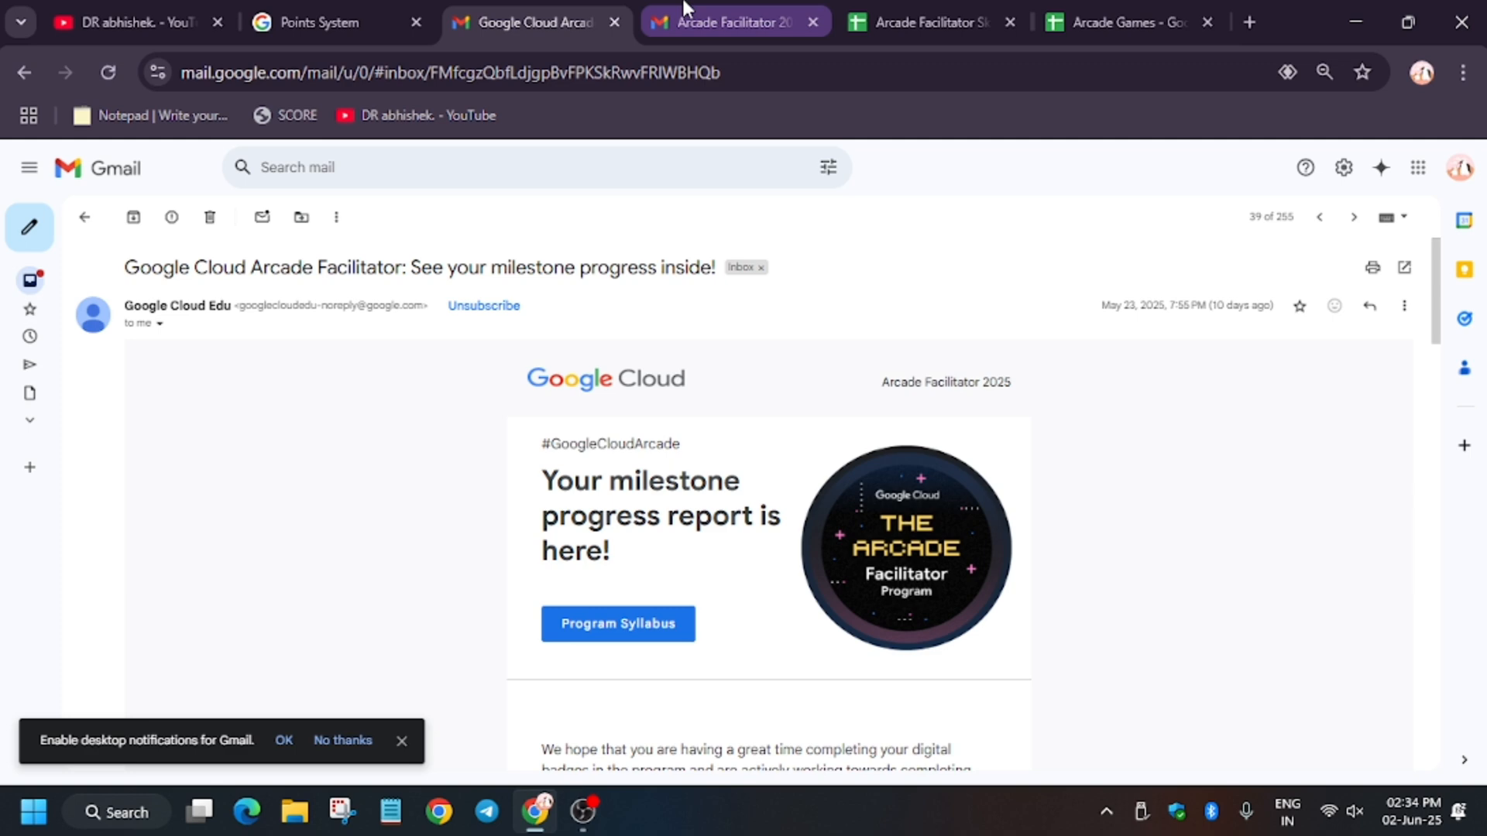
Show the Arcade Facilitator 2025 Cohort 1 User Enrolment Form confirmation email
left_click(730, 21)
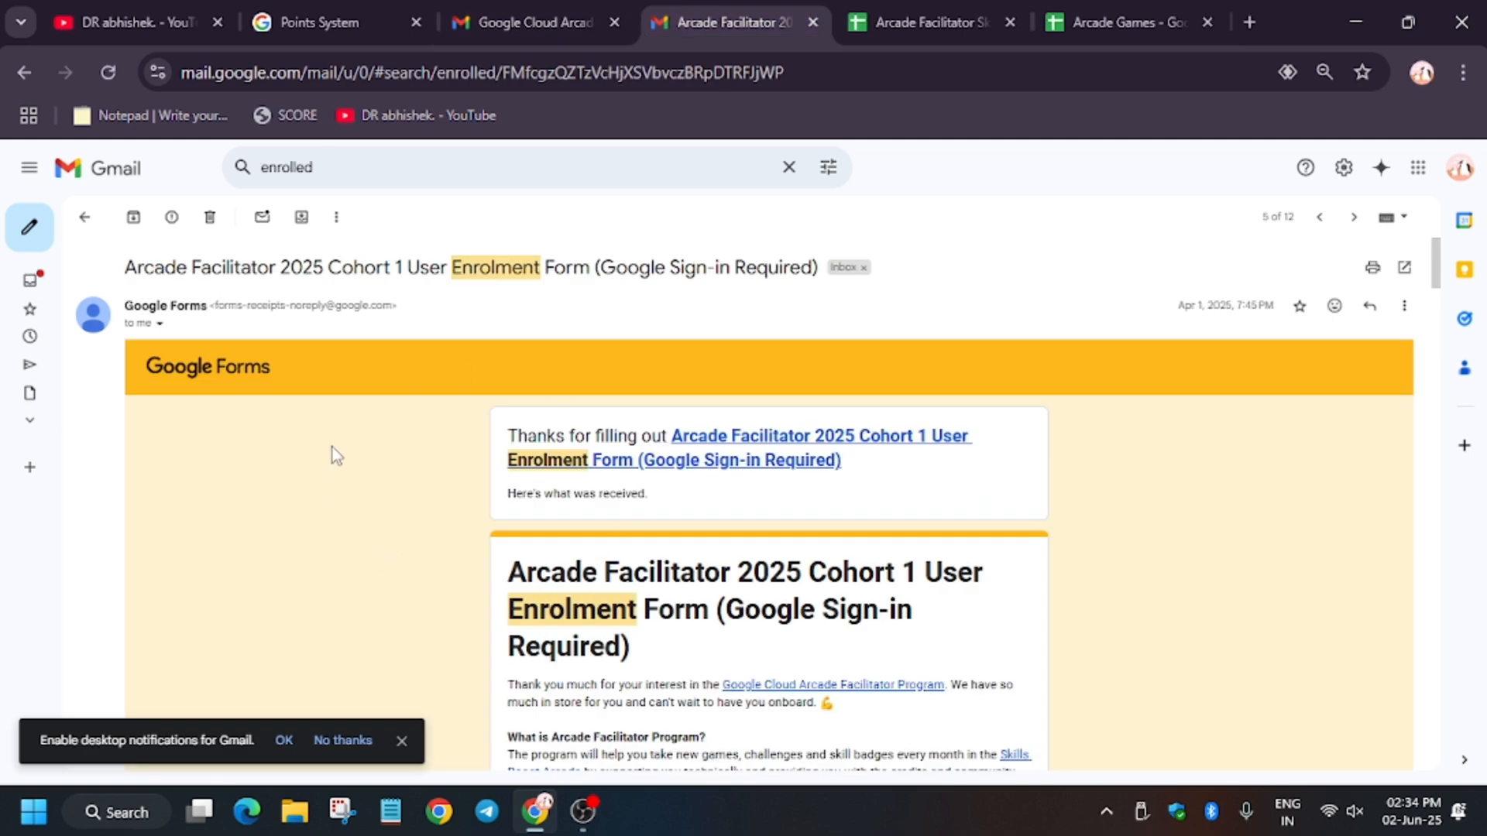
mouse_move(353, 451)
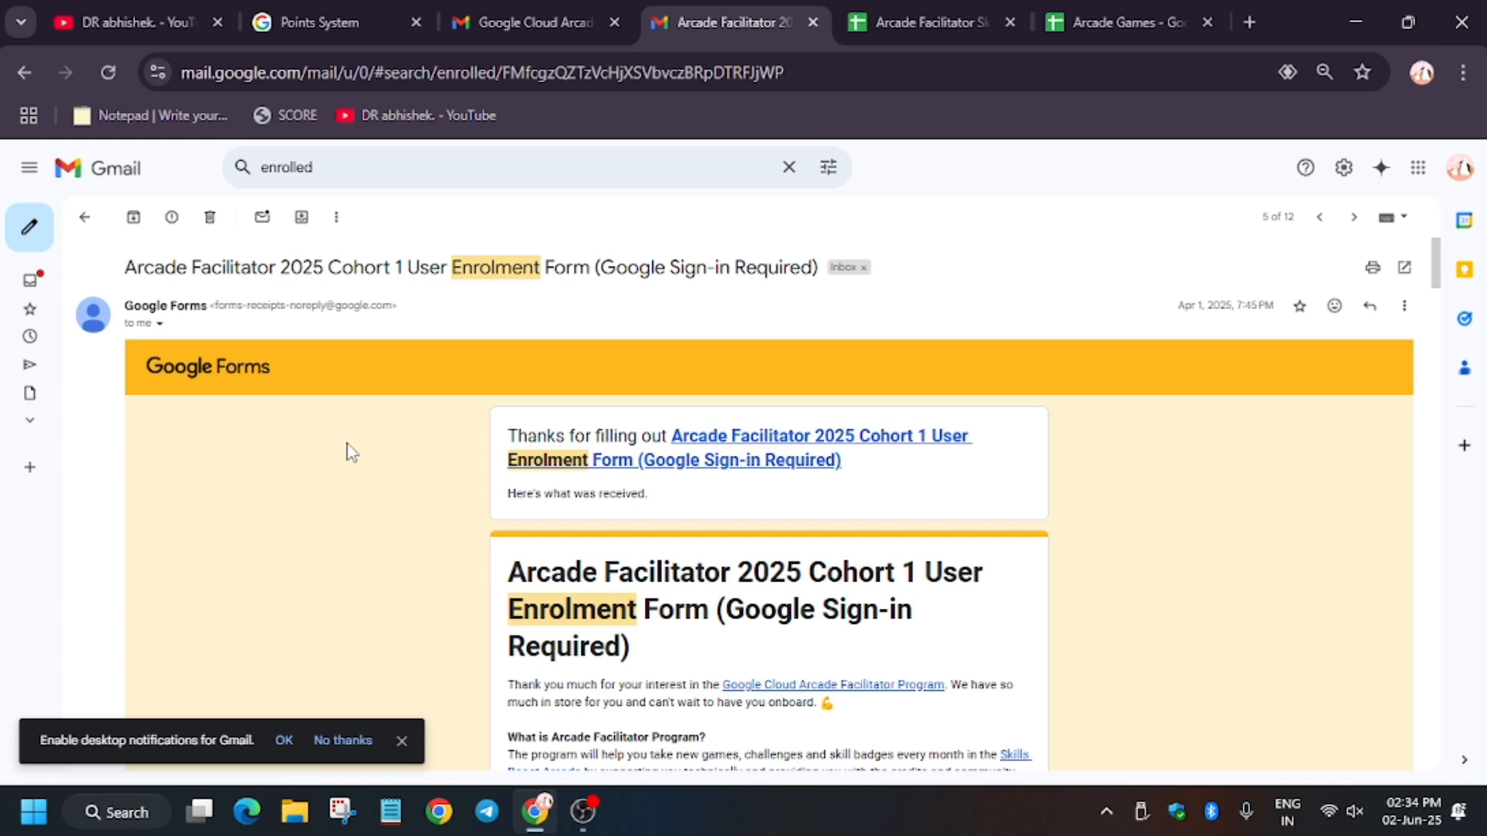
mouse_move(331, 410)
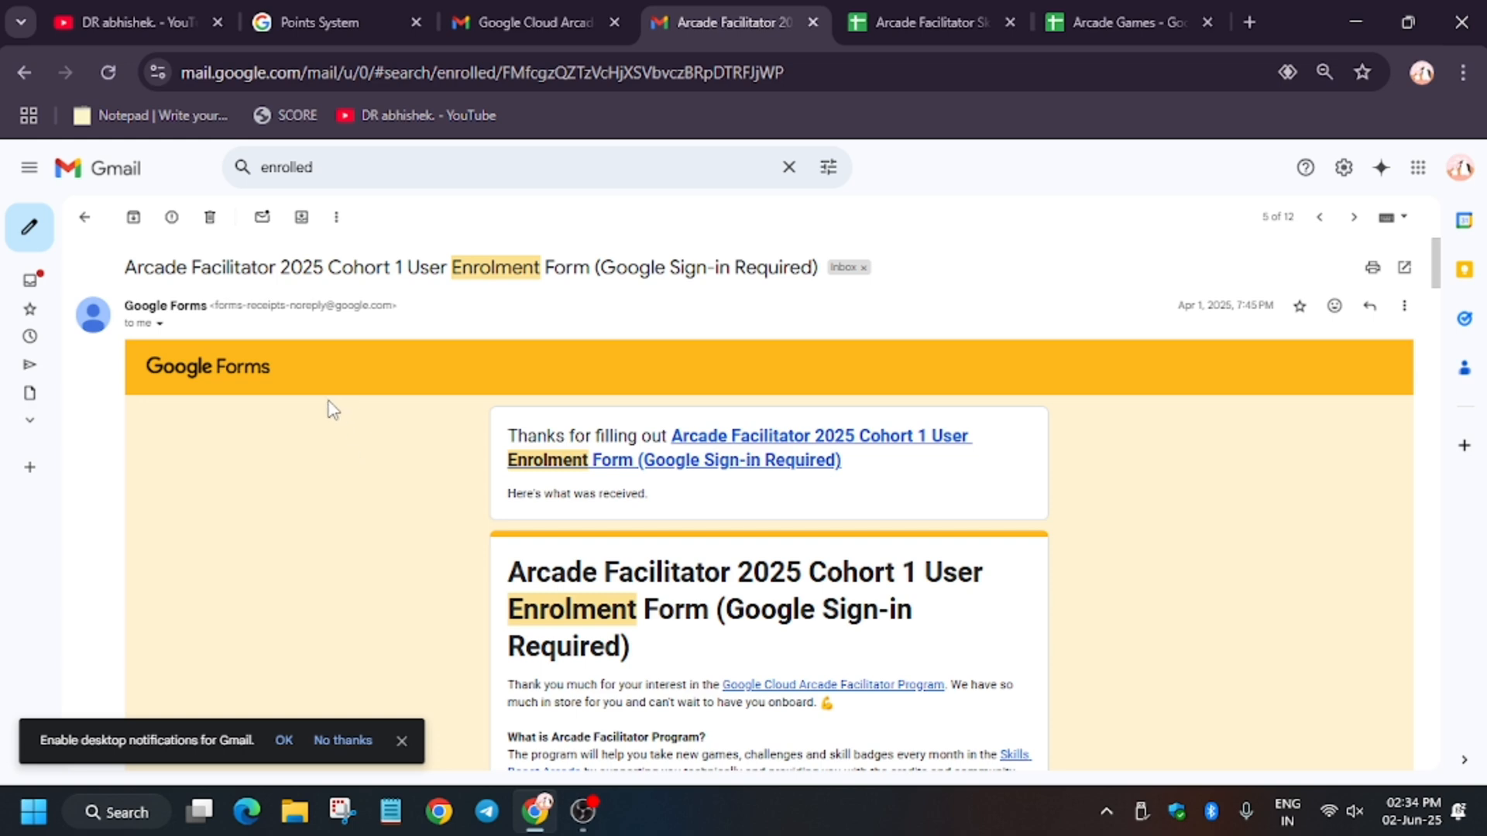
mouse_move(226, 628)
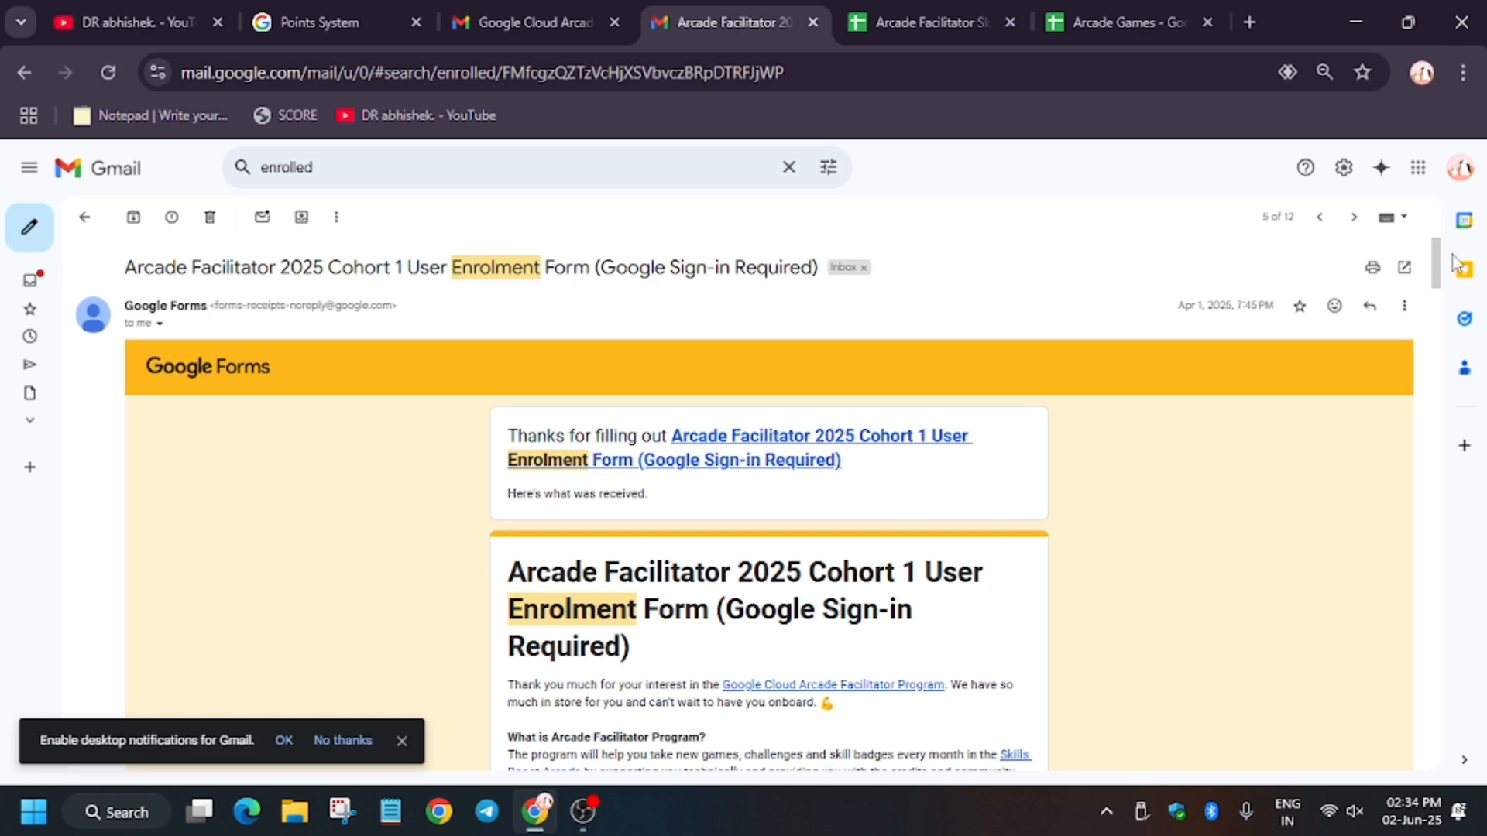
Find the submitted referral code in the enrolment email and open the referral code list
scroll("down", 3)
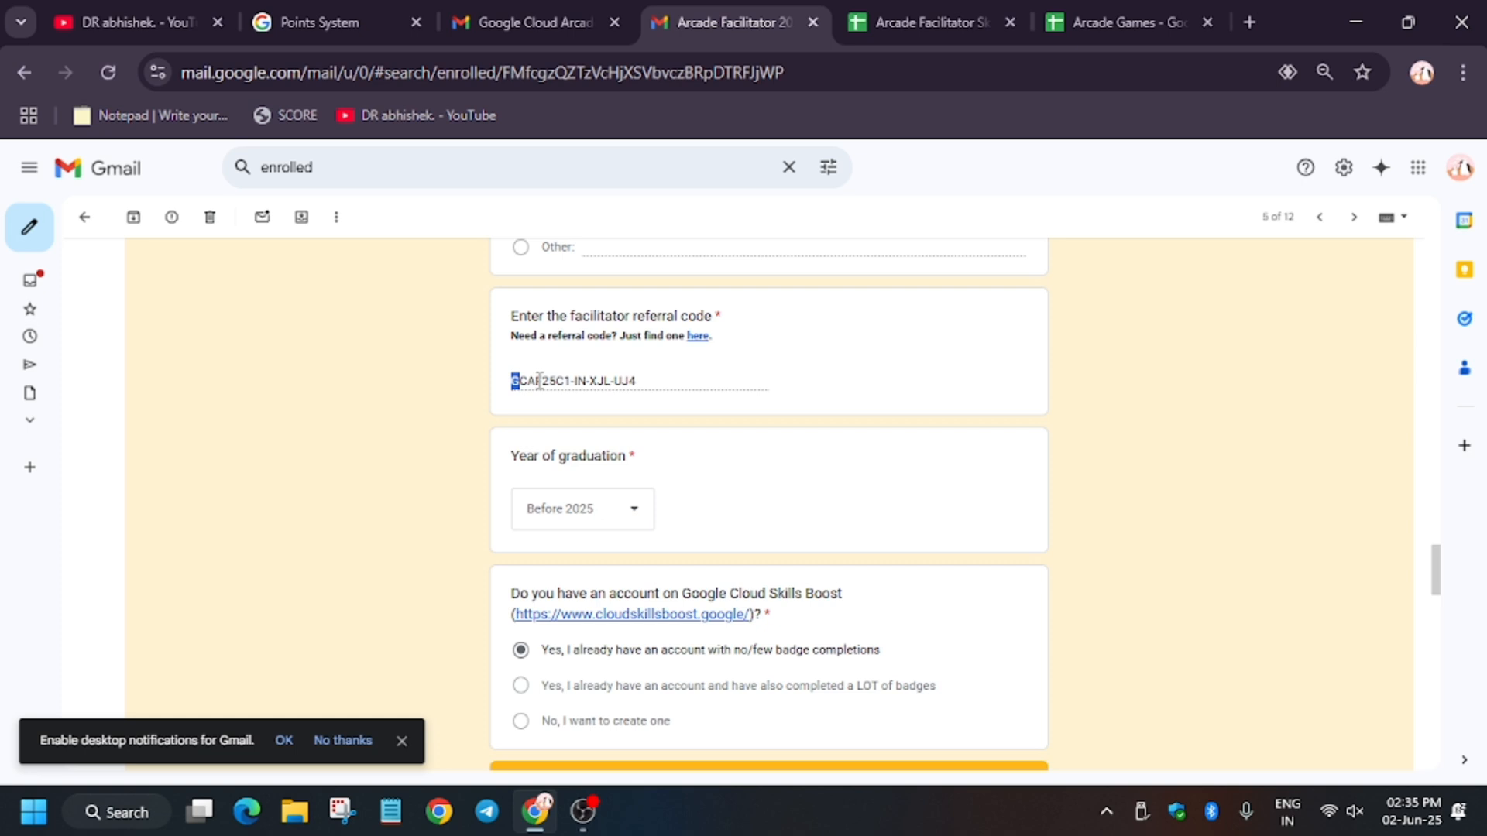
left_click(788, 21)
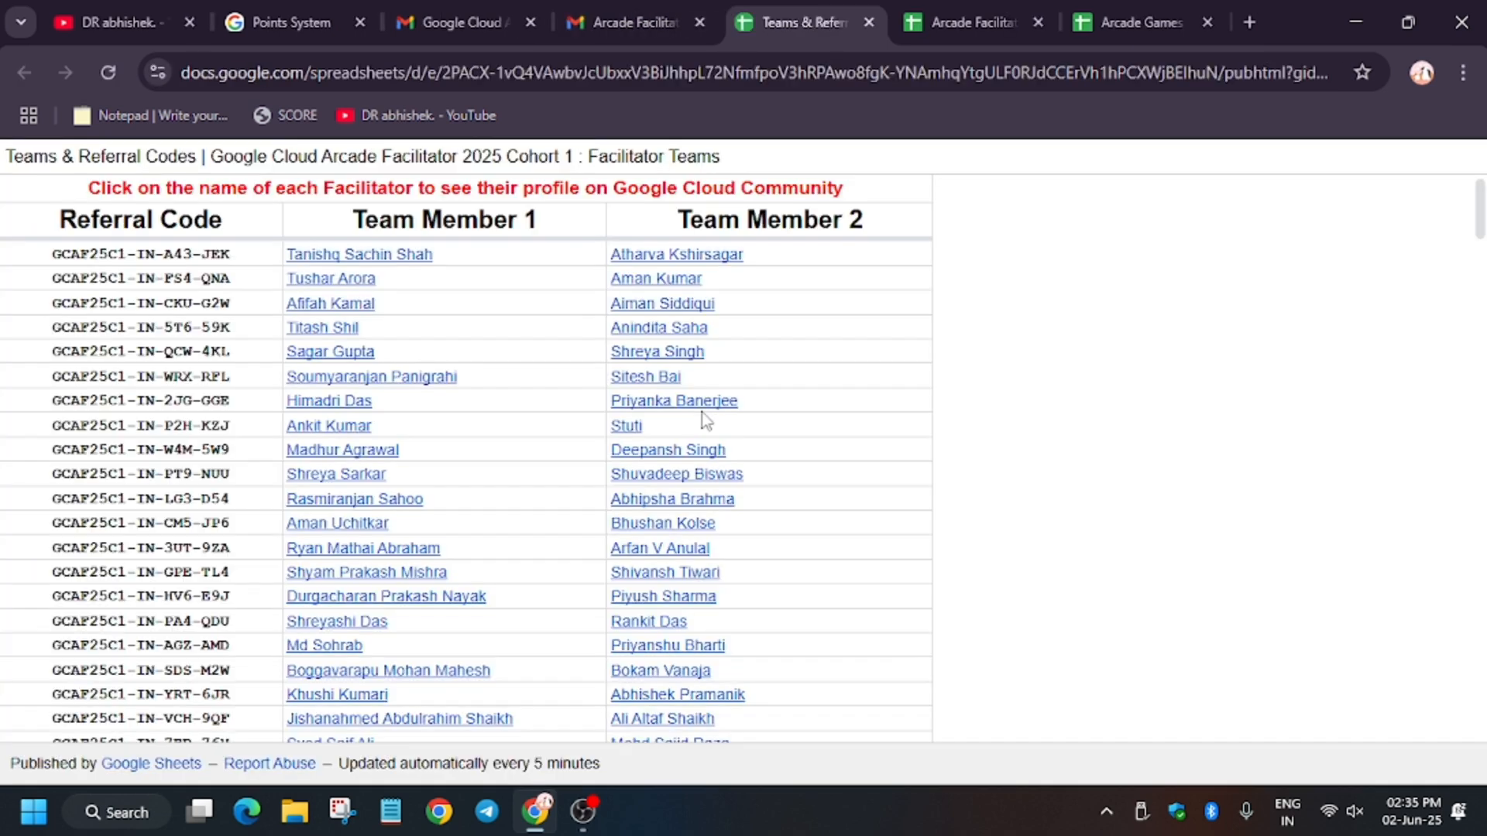
mouse_move(345, 434)
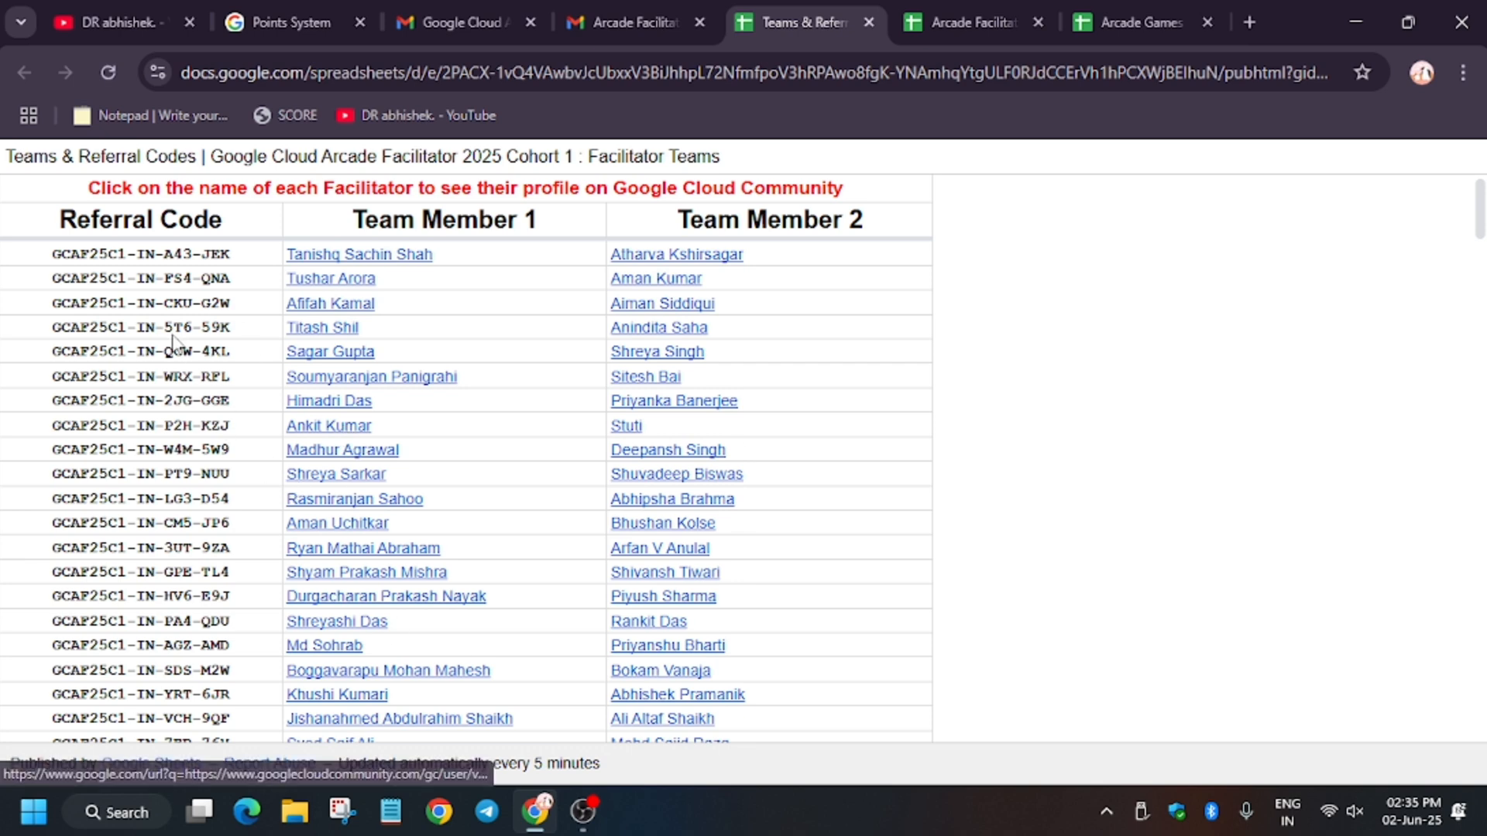
mouse_move(178, 307)
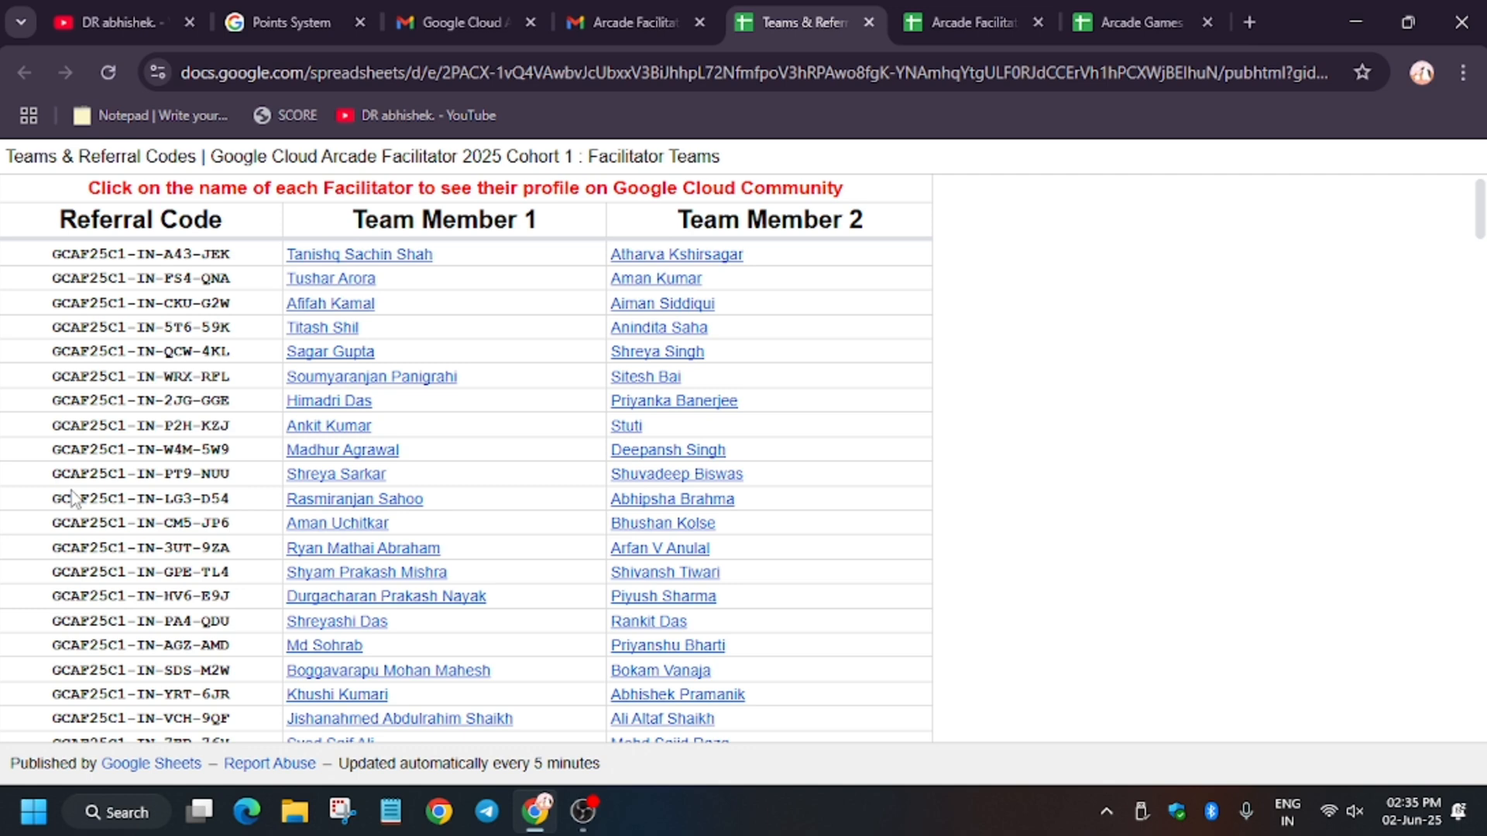
mouse_move(798, 501)
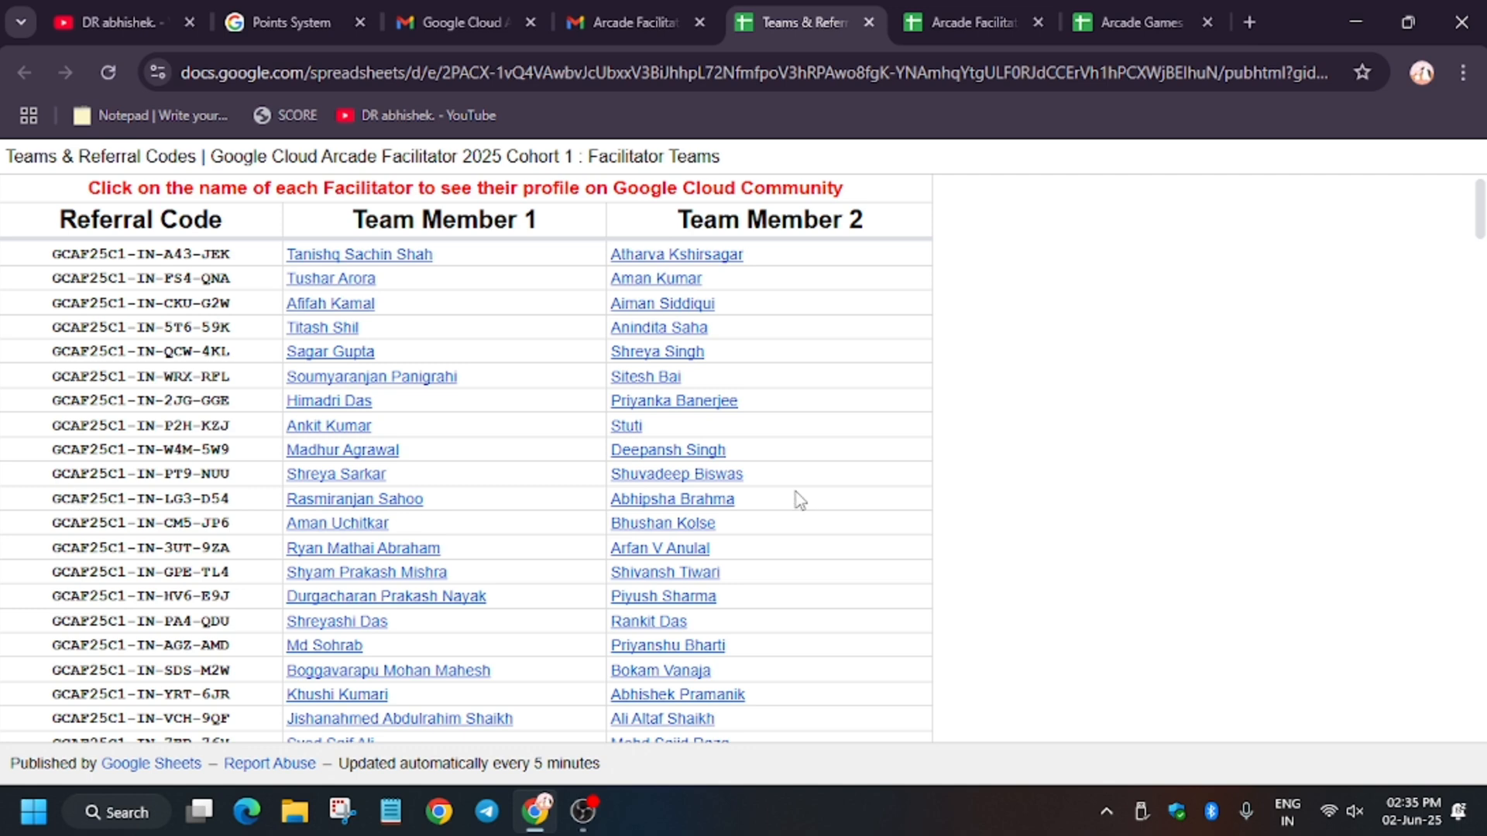
mouse_move(777, 502)
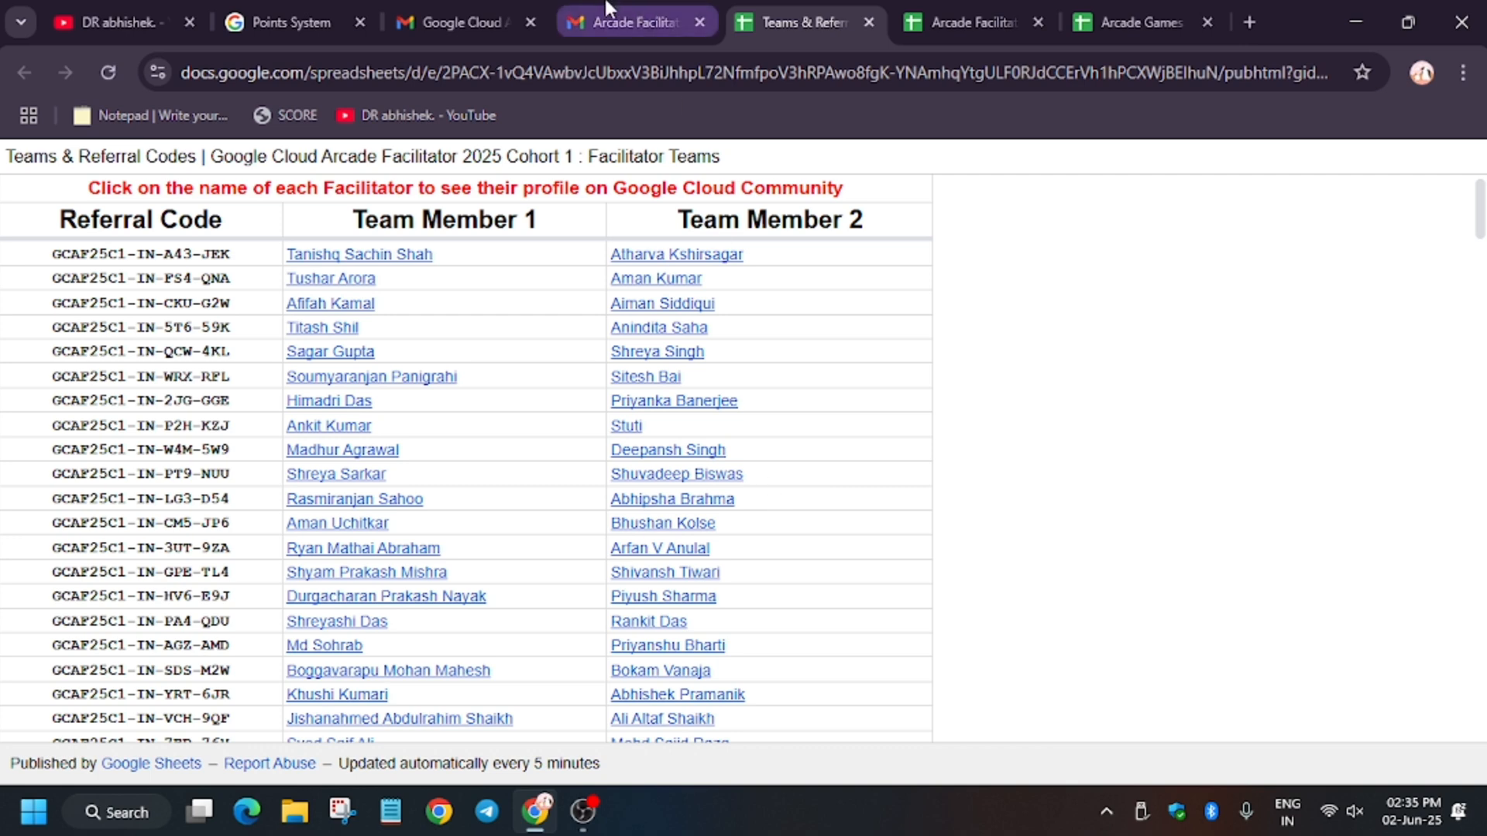
mouse_move(454, 22)
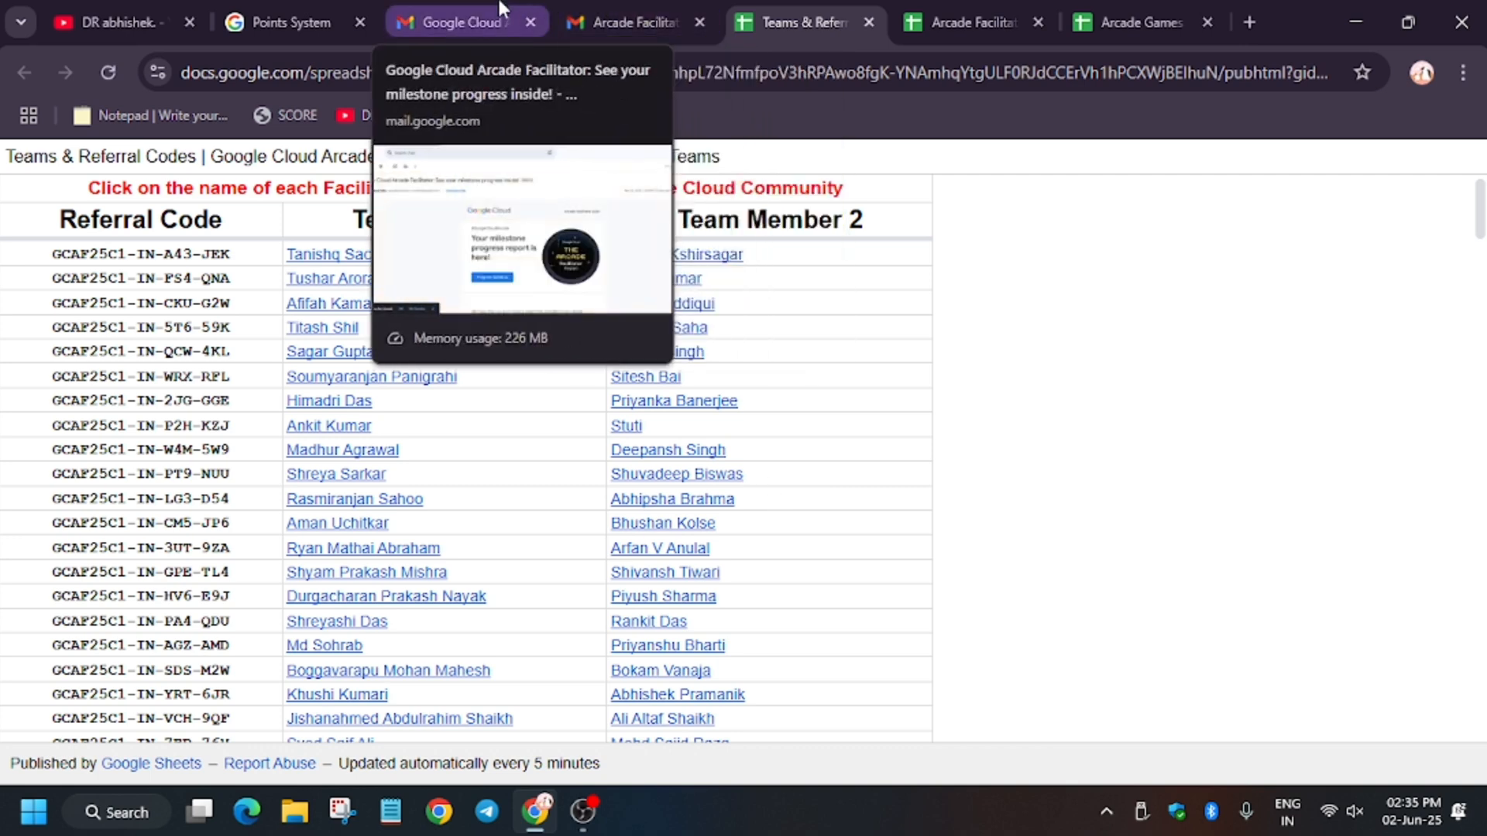
Leave the Teams & Referral Codes sheet for Points System, then the milestone email
left_click(288, 22)
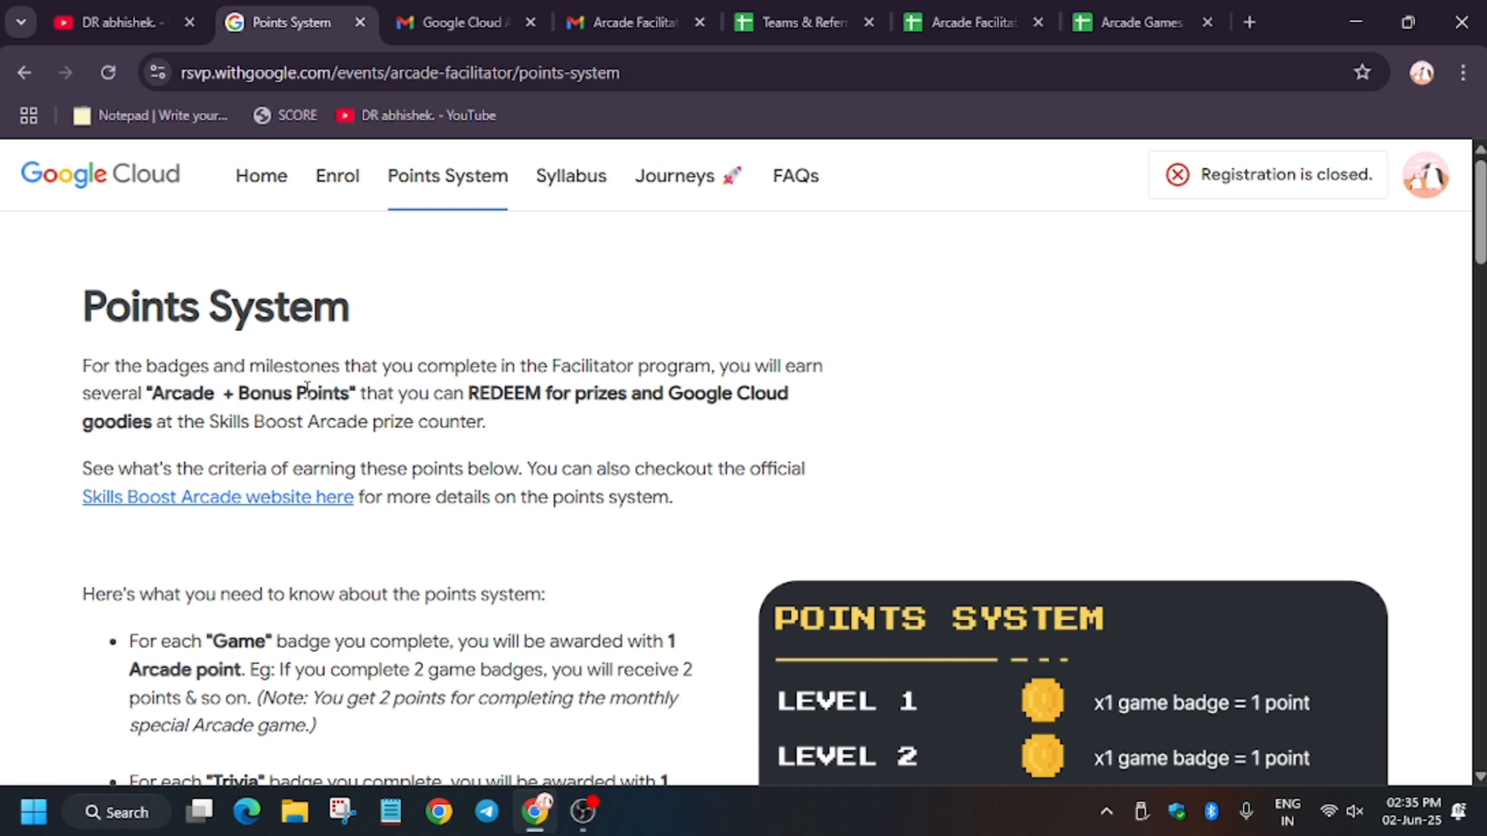
left_click(461, 21)
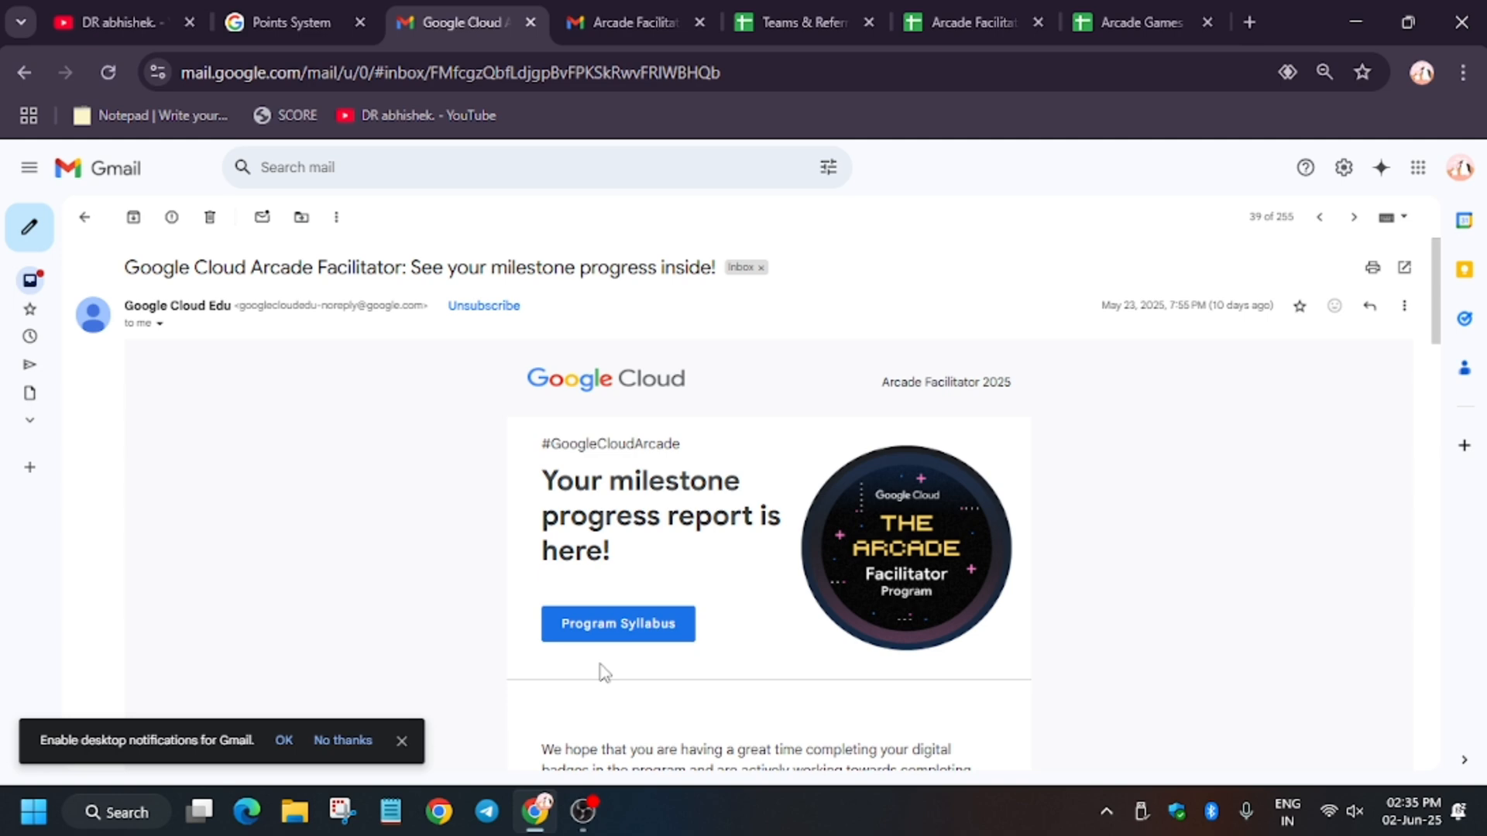
scroll("down", 3)
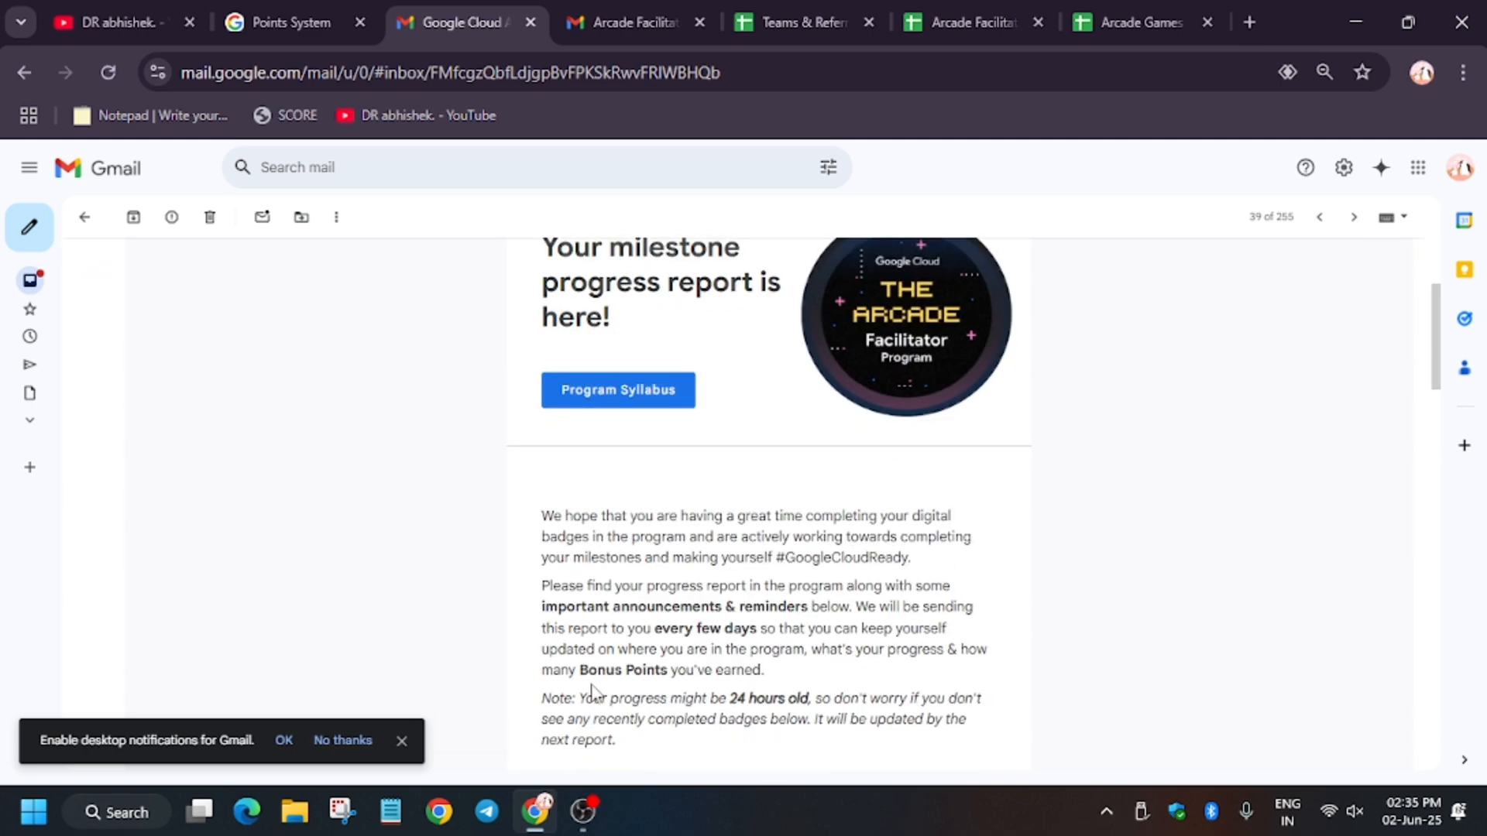
mouse_move(597, 695)
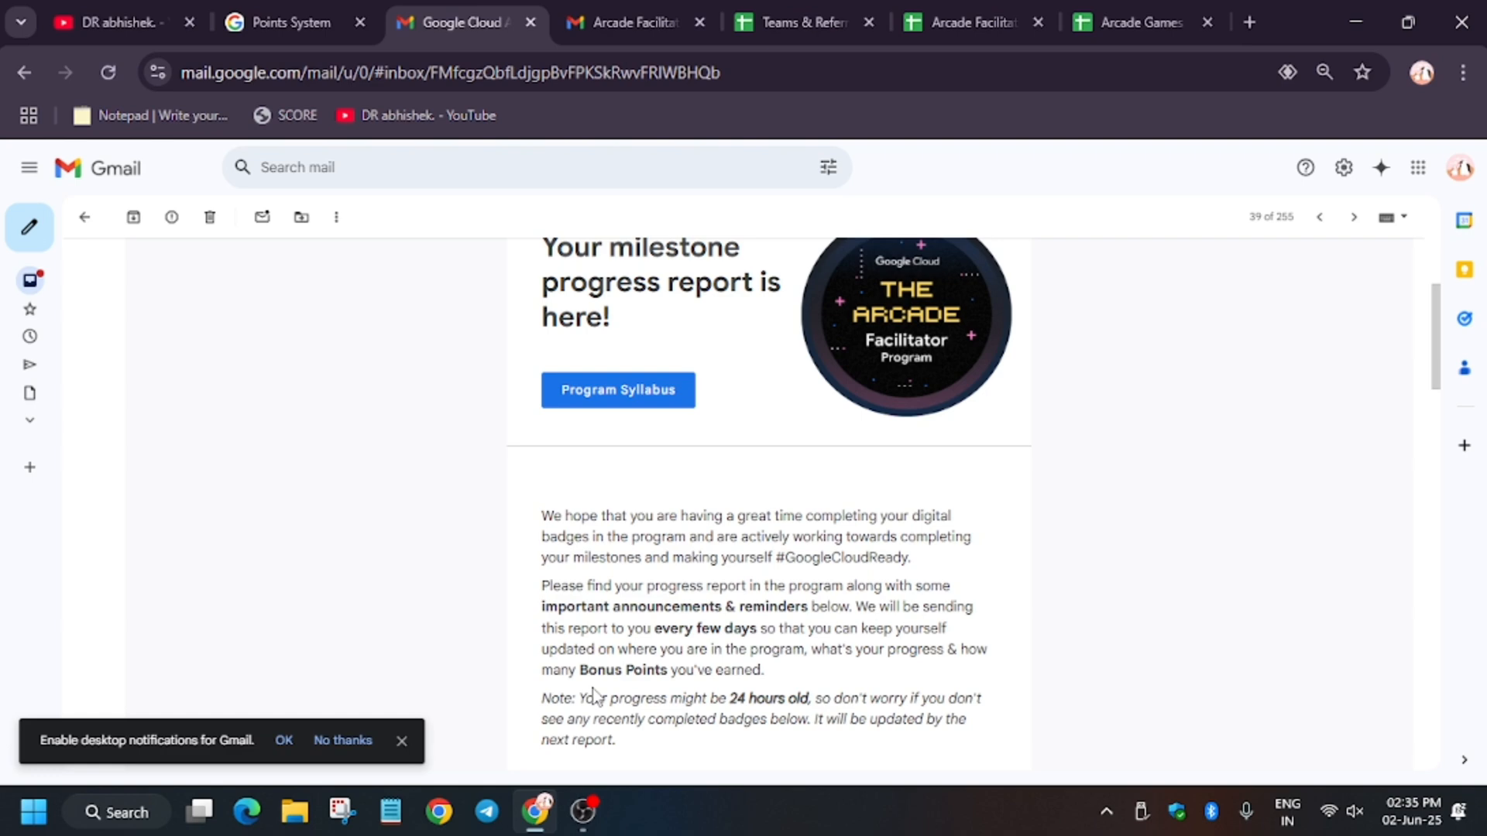
scroll("down", 3)
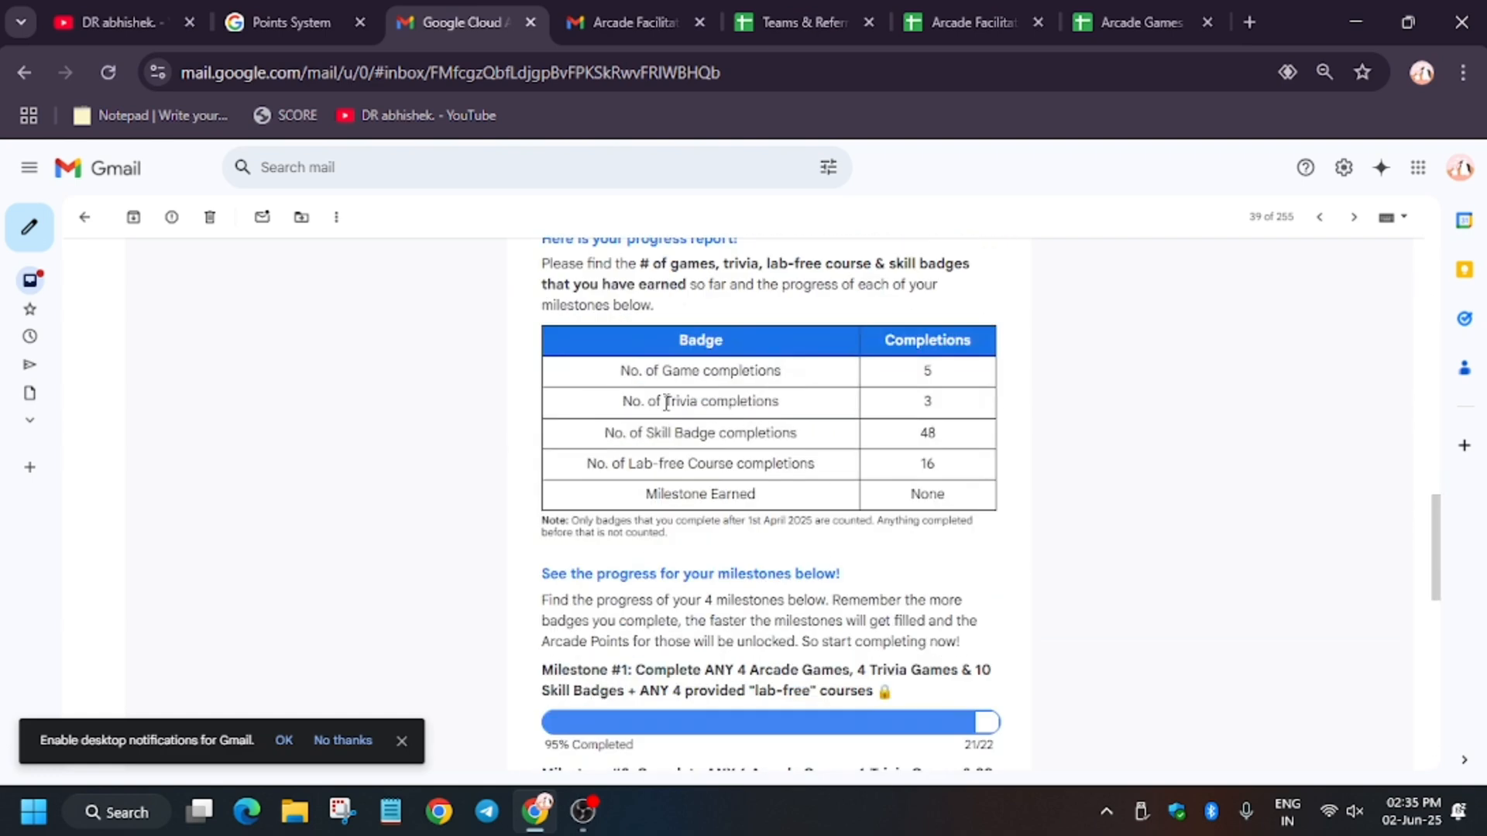
mouse_move(1261, 545)
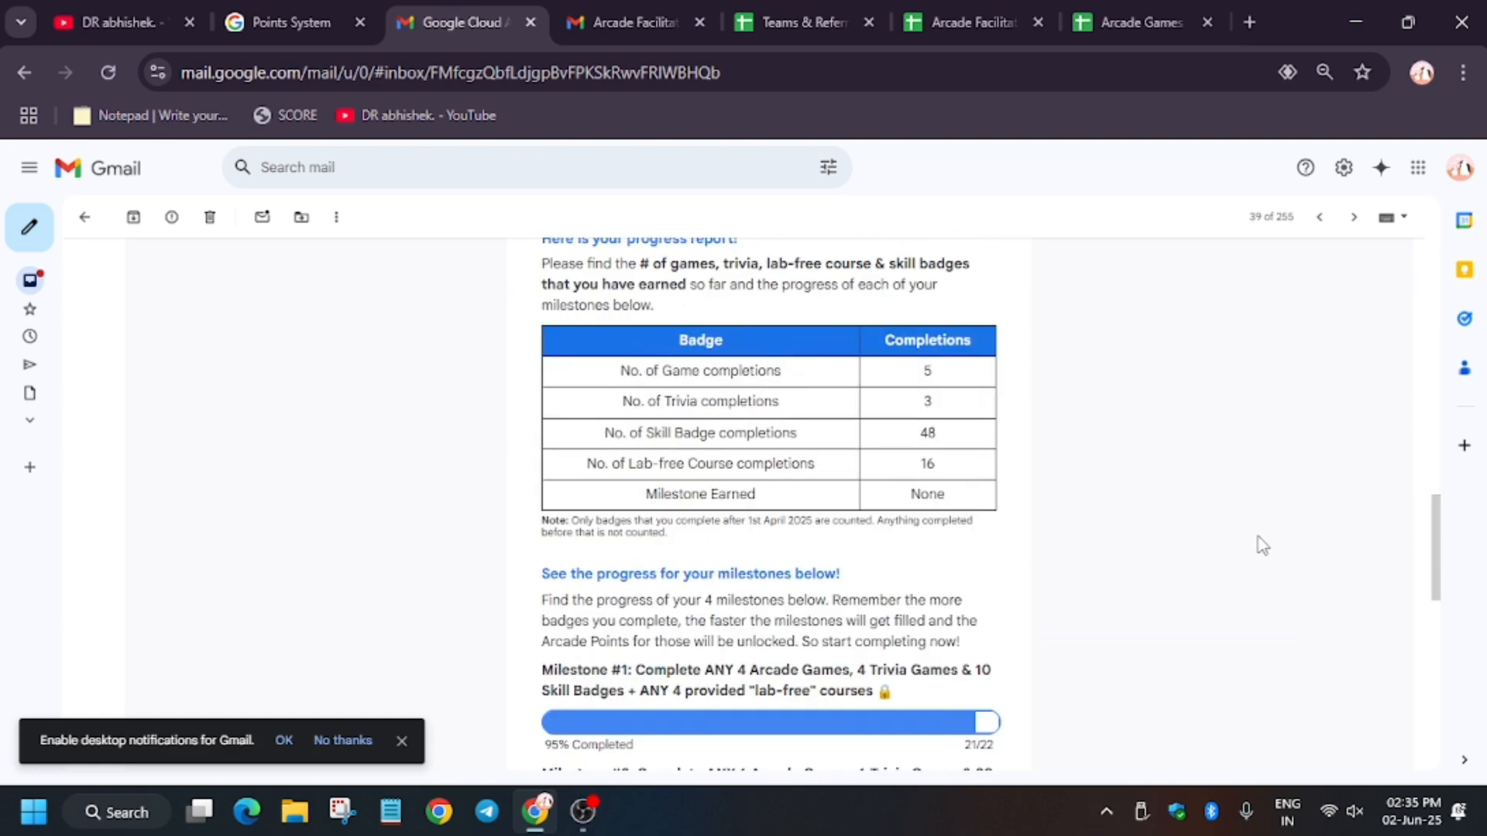
mouse_move(937, 405)
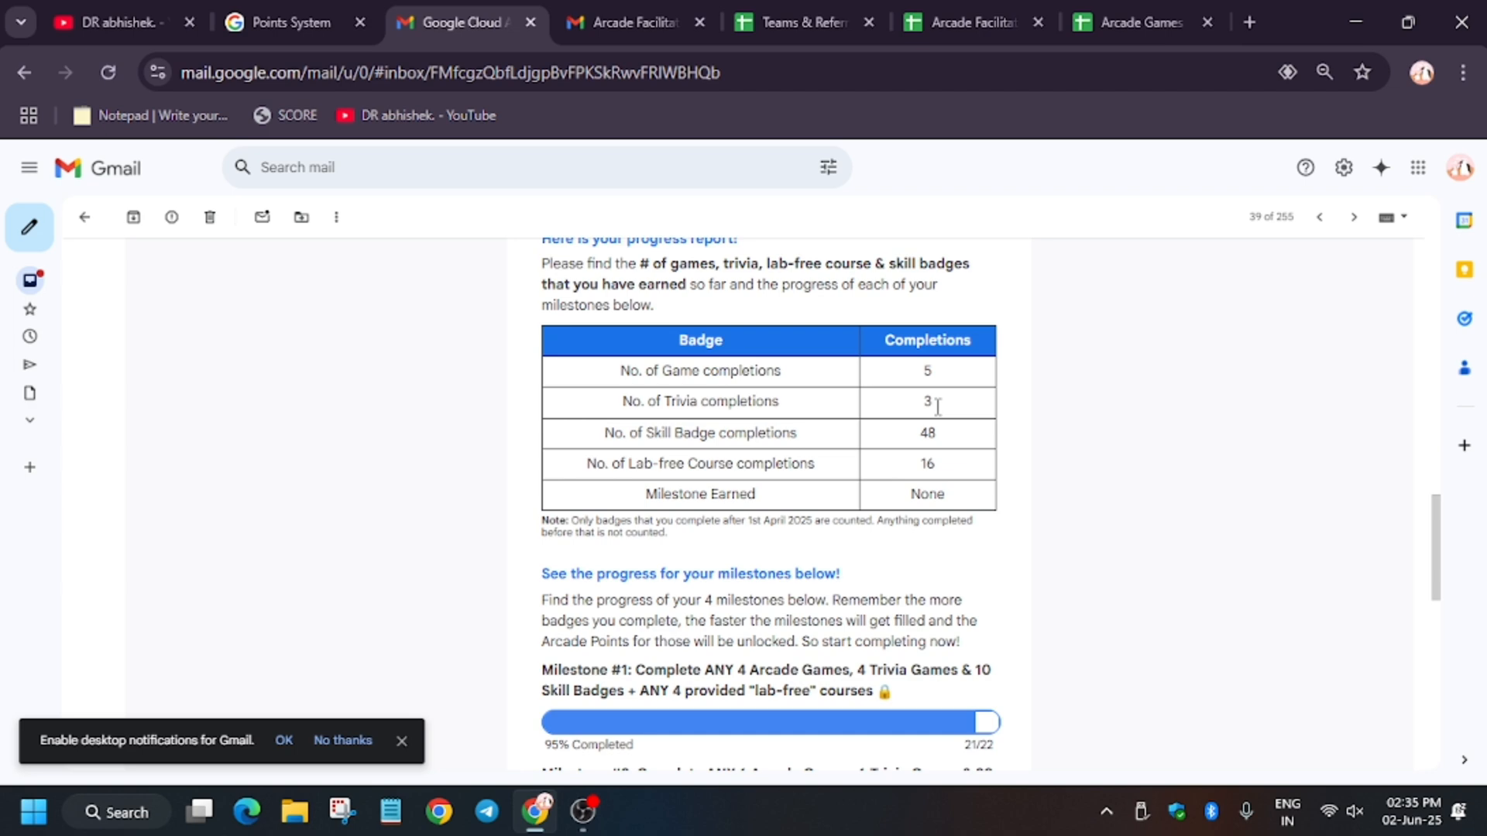
mouse_move(988, 569)
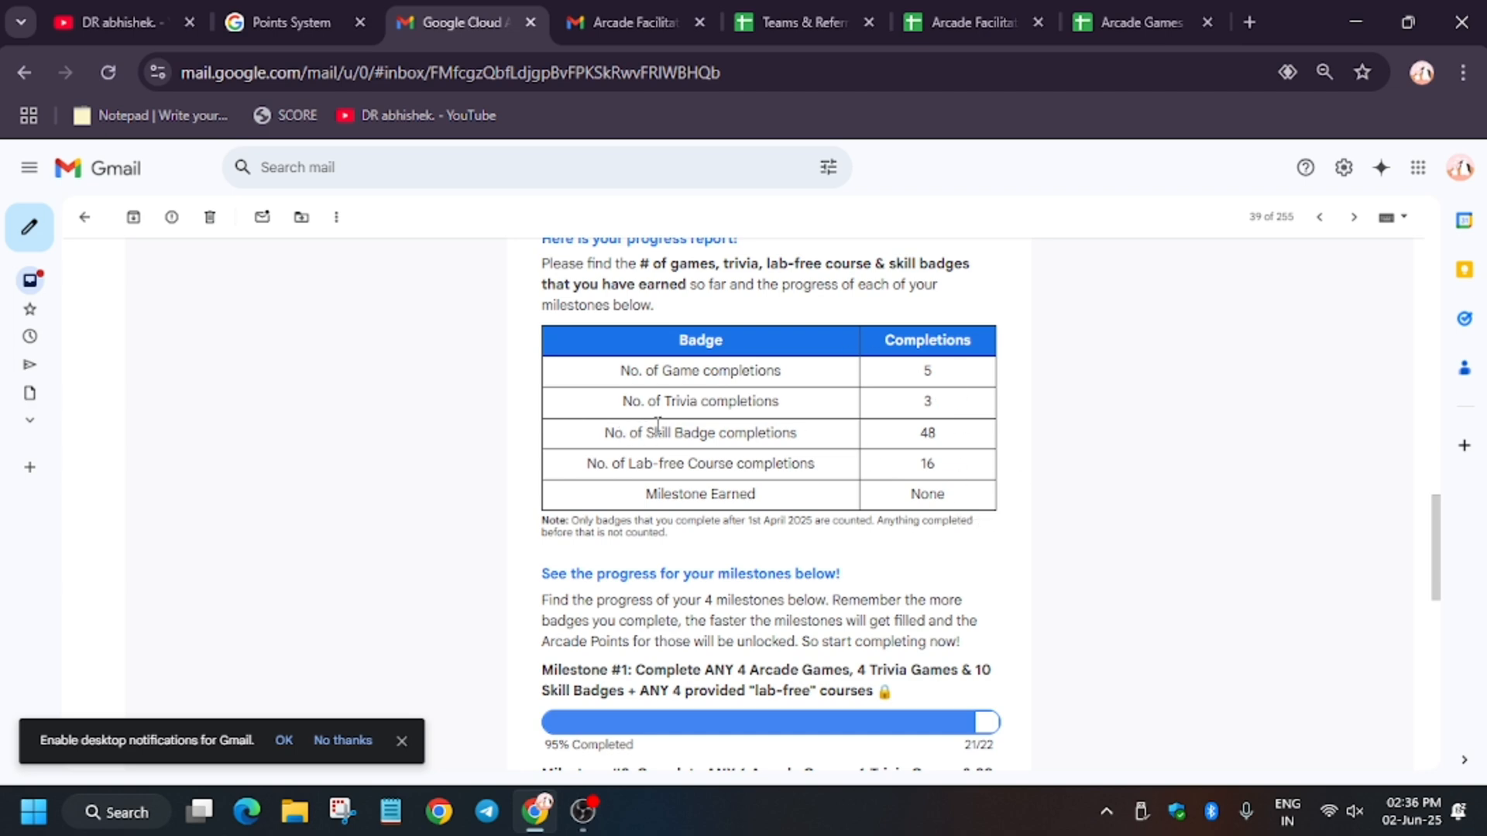
mouse_move(738, 366)
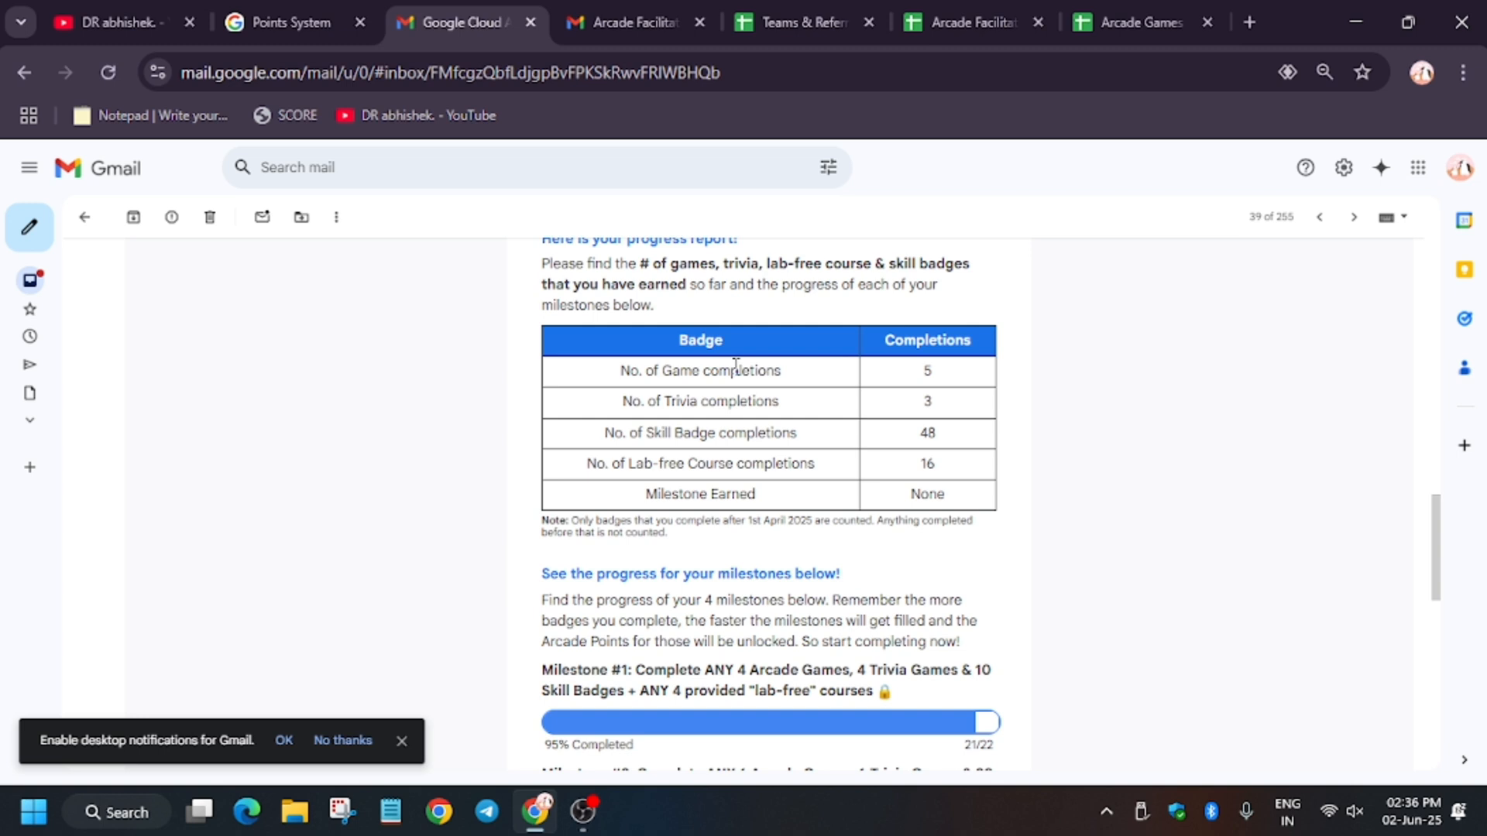
mouse_move(940, 587)
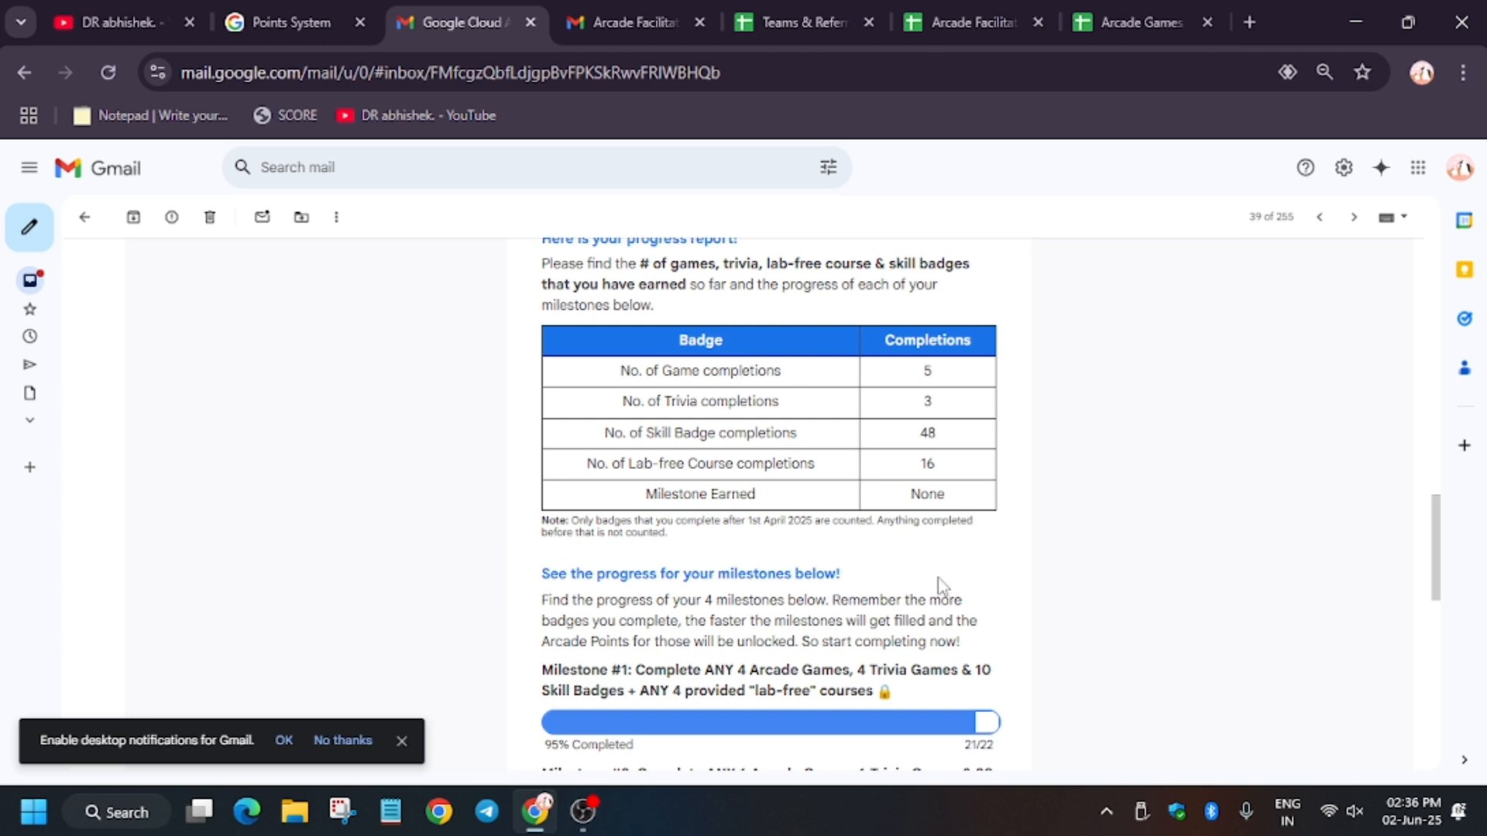
mouse_move(795, 552)
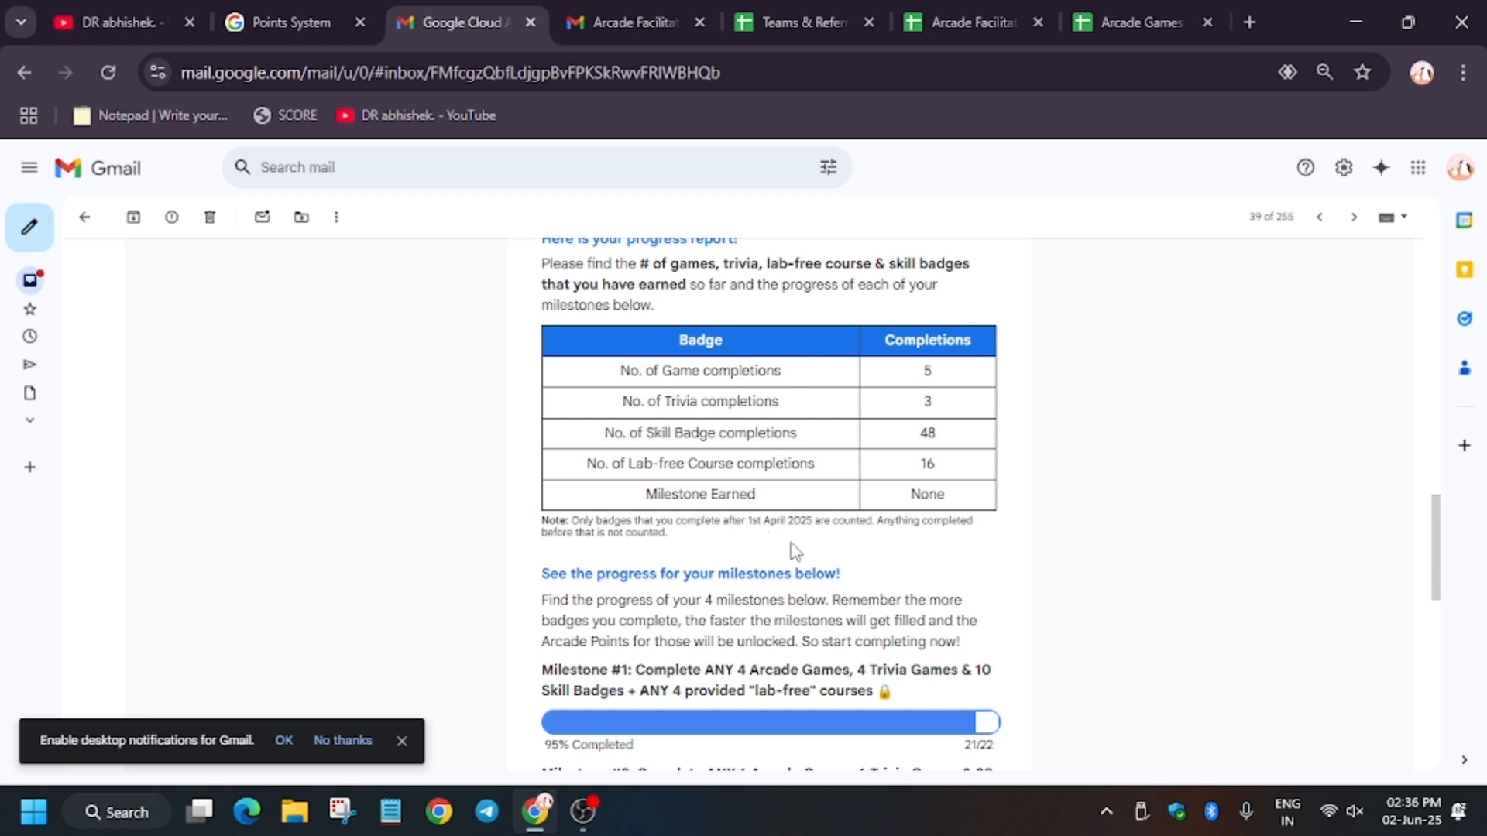
mouse_move(795, 546)
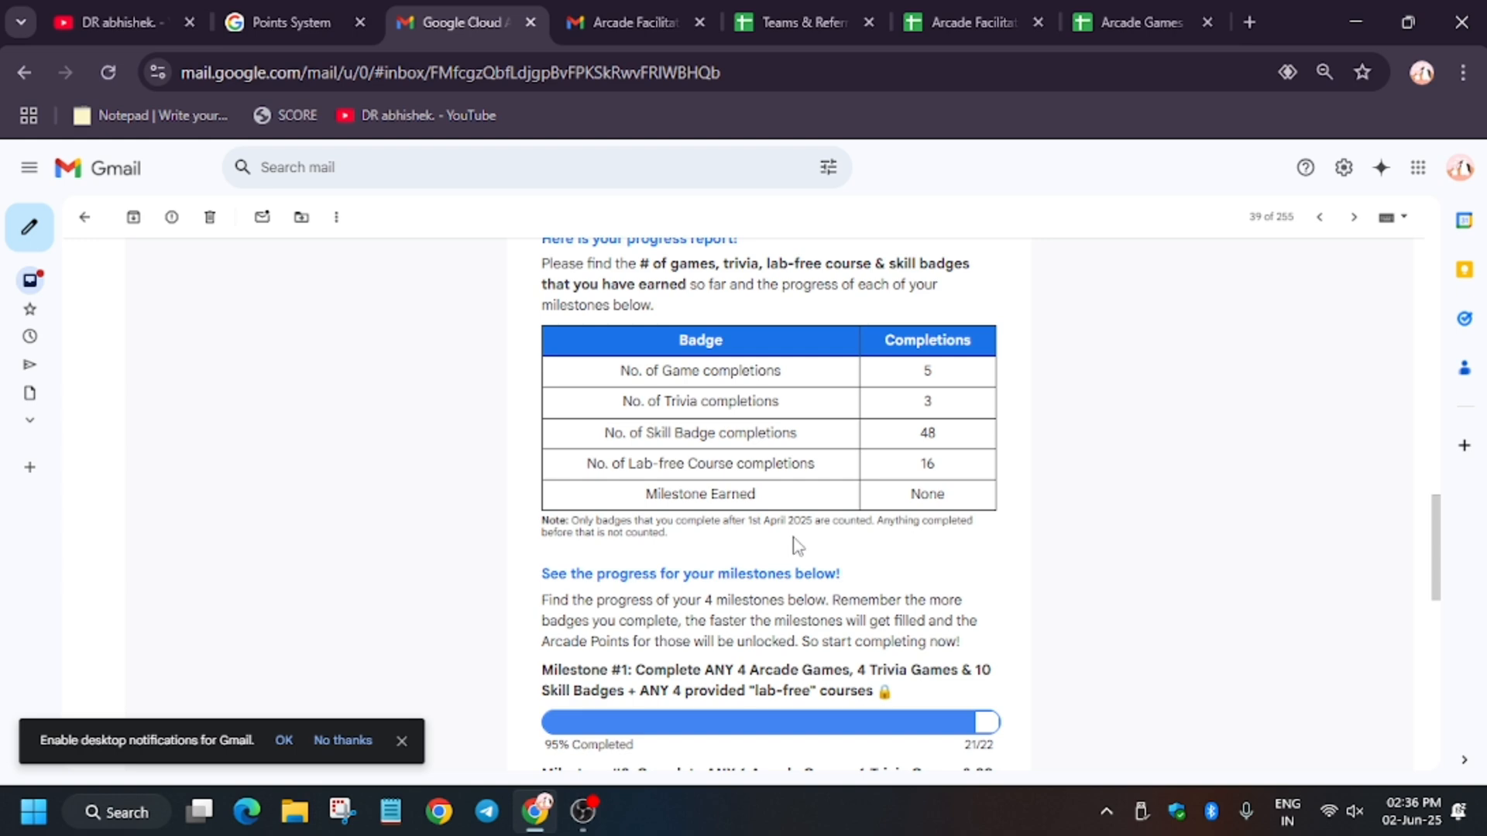
mouse_move(1061, 508)
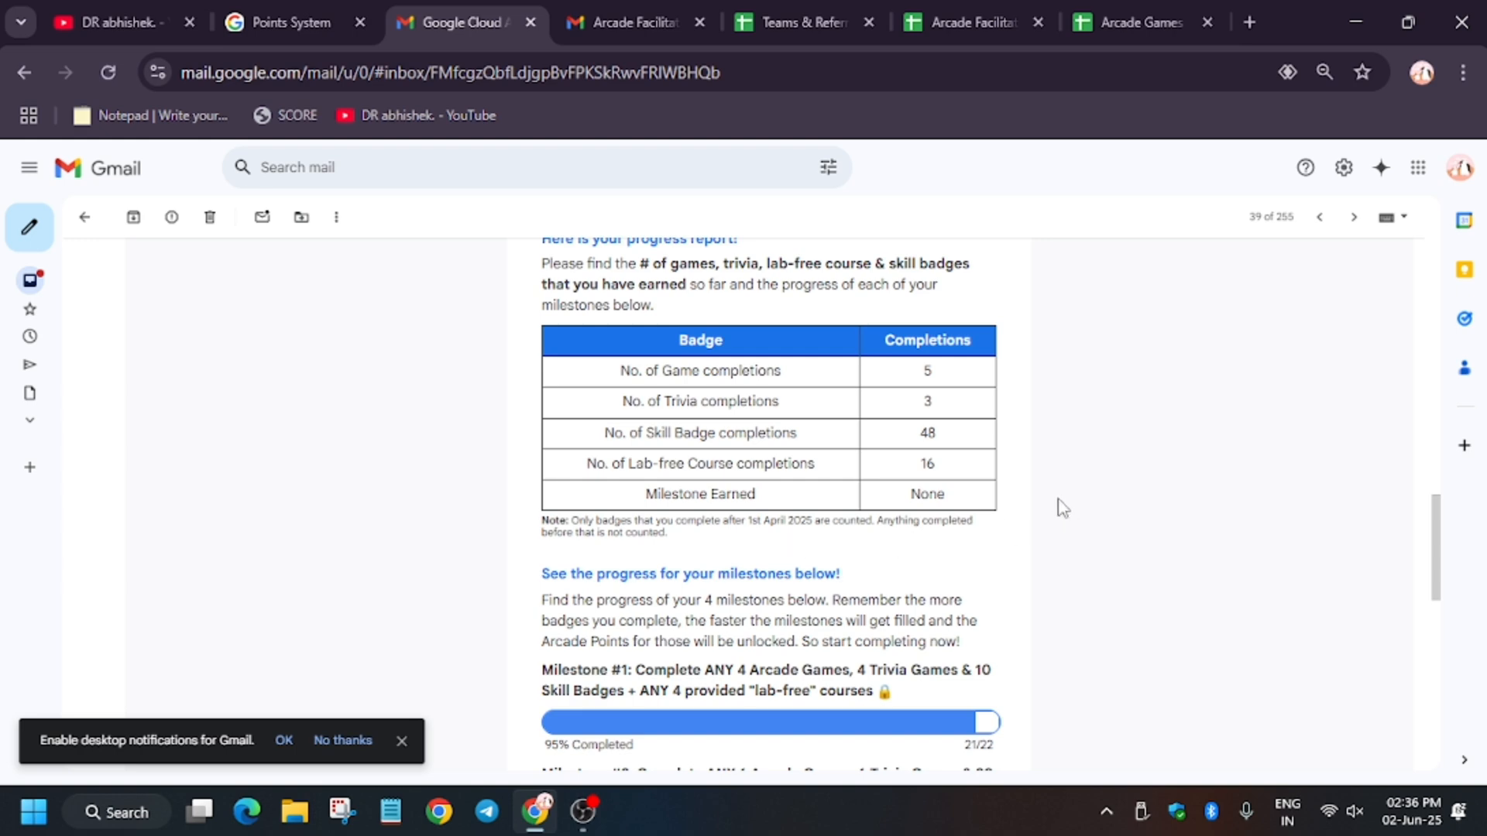
mouse_move(864, 383)
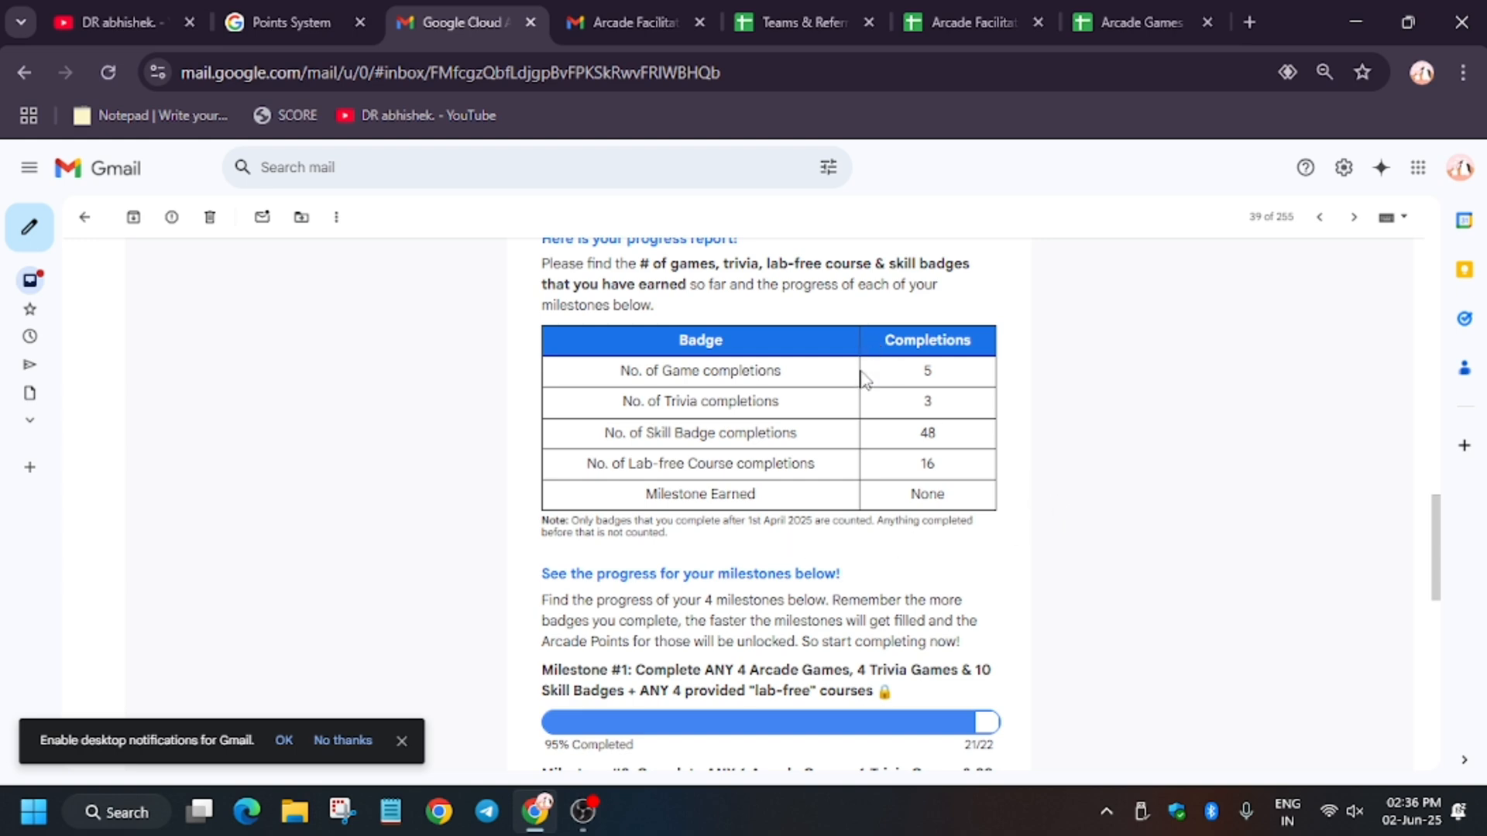
mouse_move(953, 436)
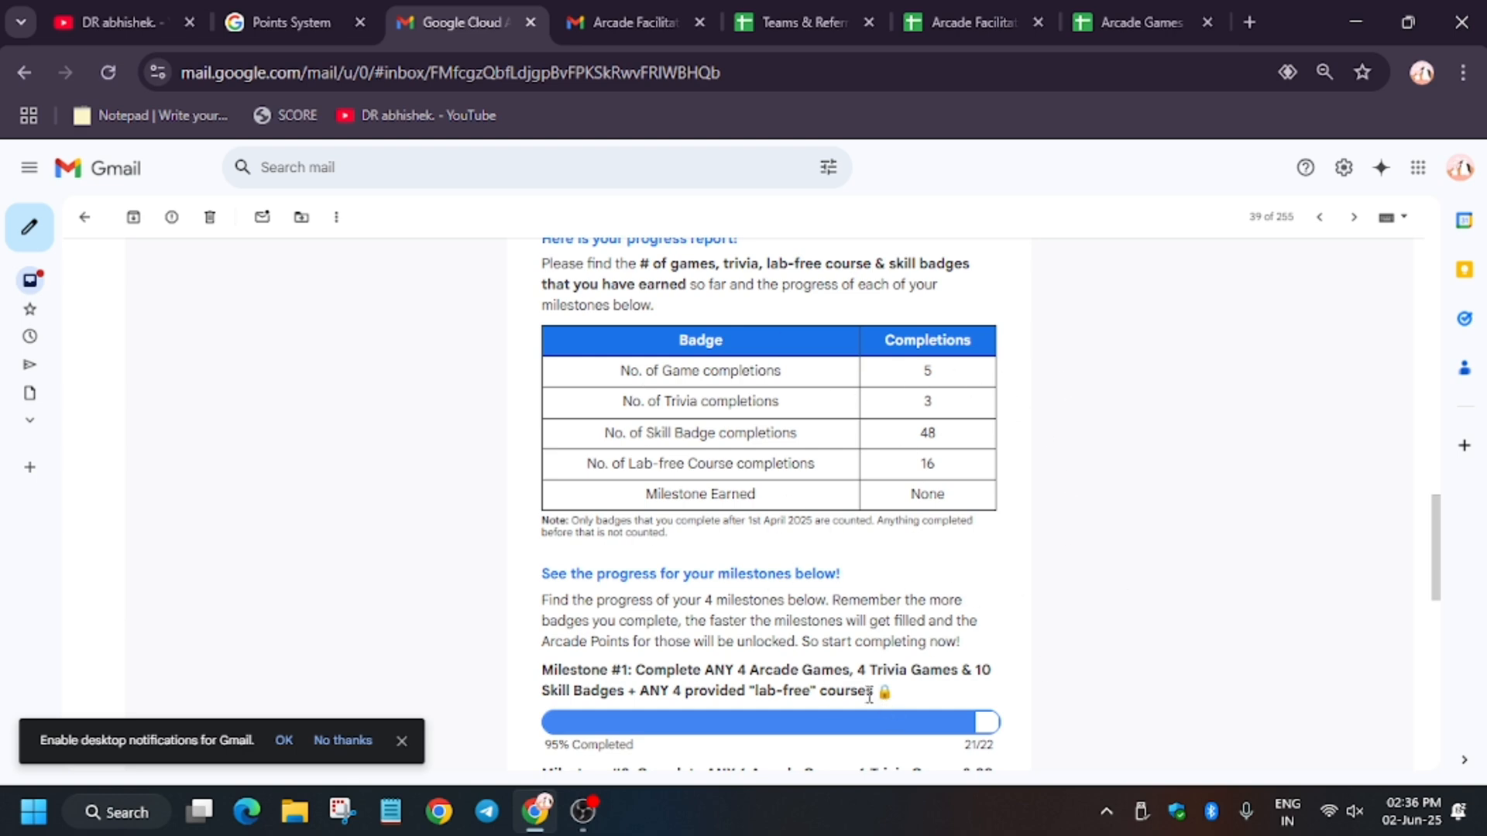
mouse_move(846, 669)
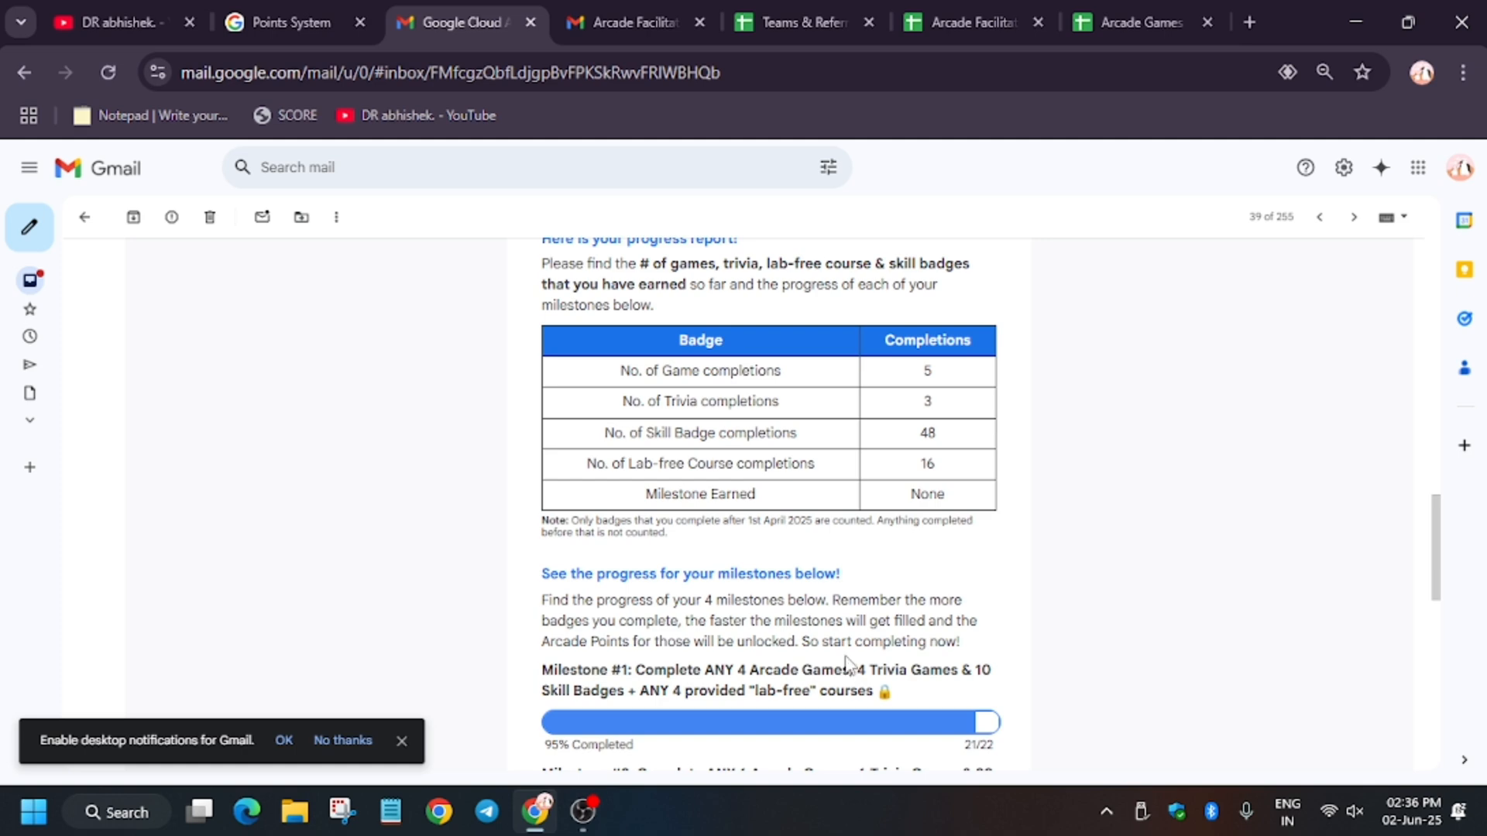
mouse_move(862, 645)
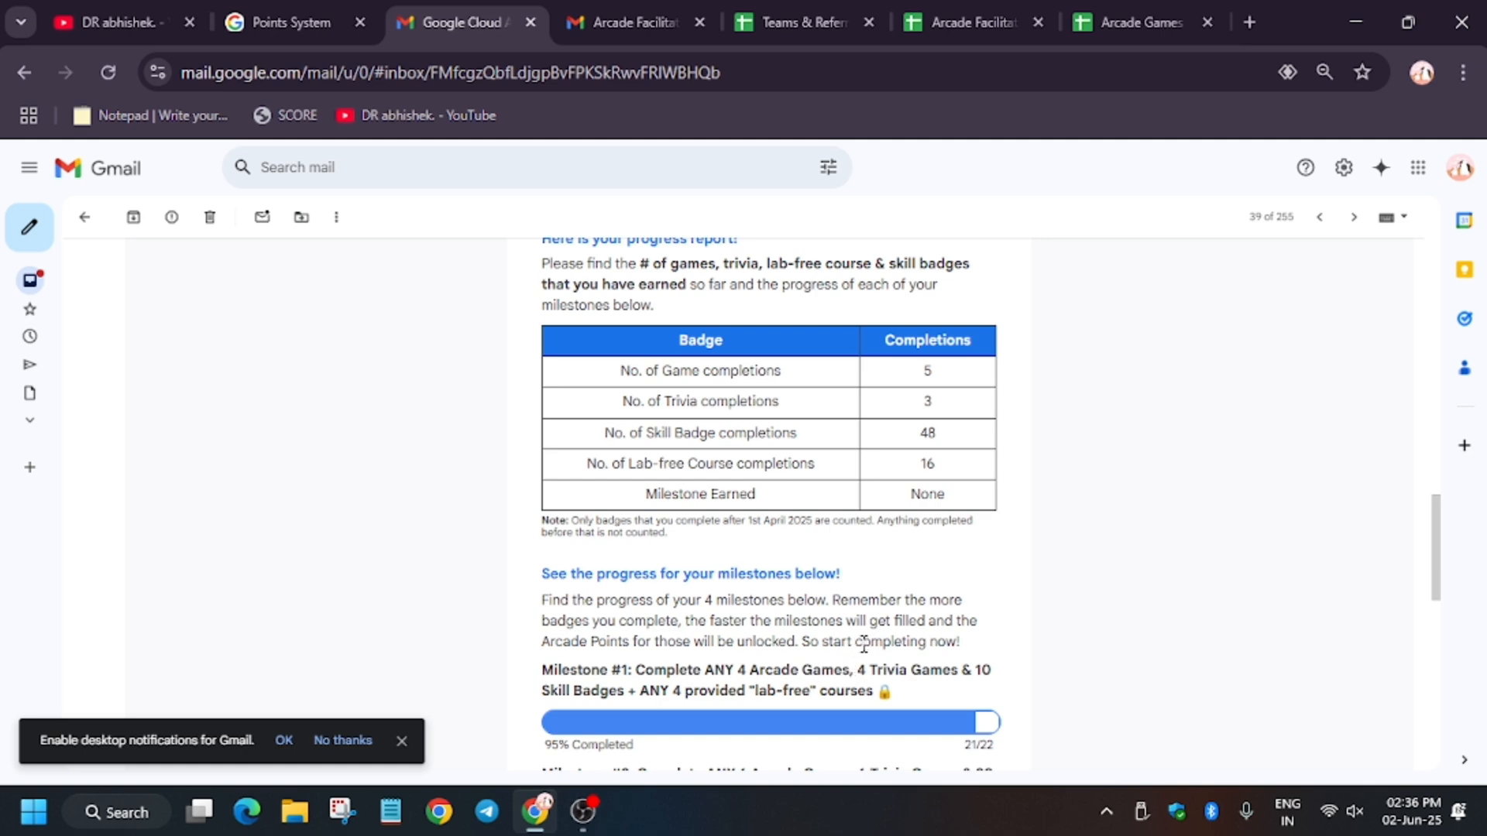
mouse_move(867, 491)
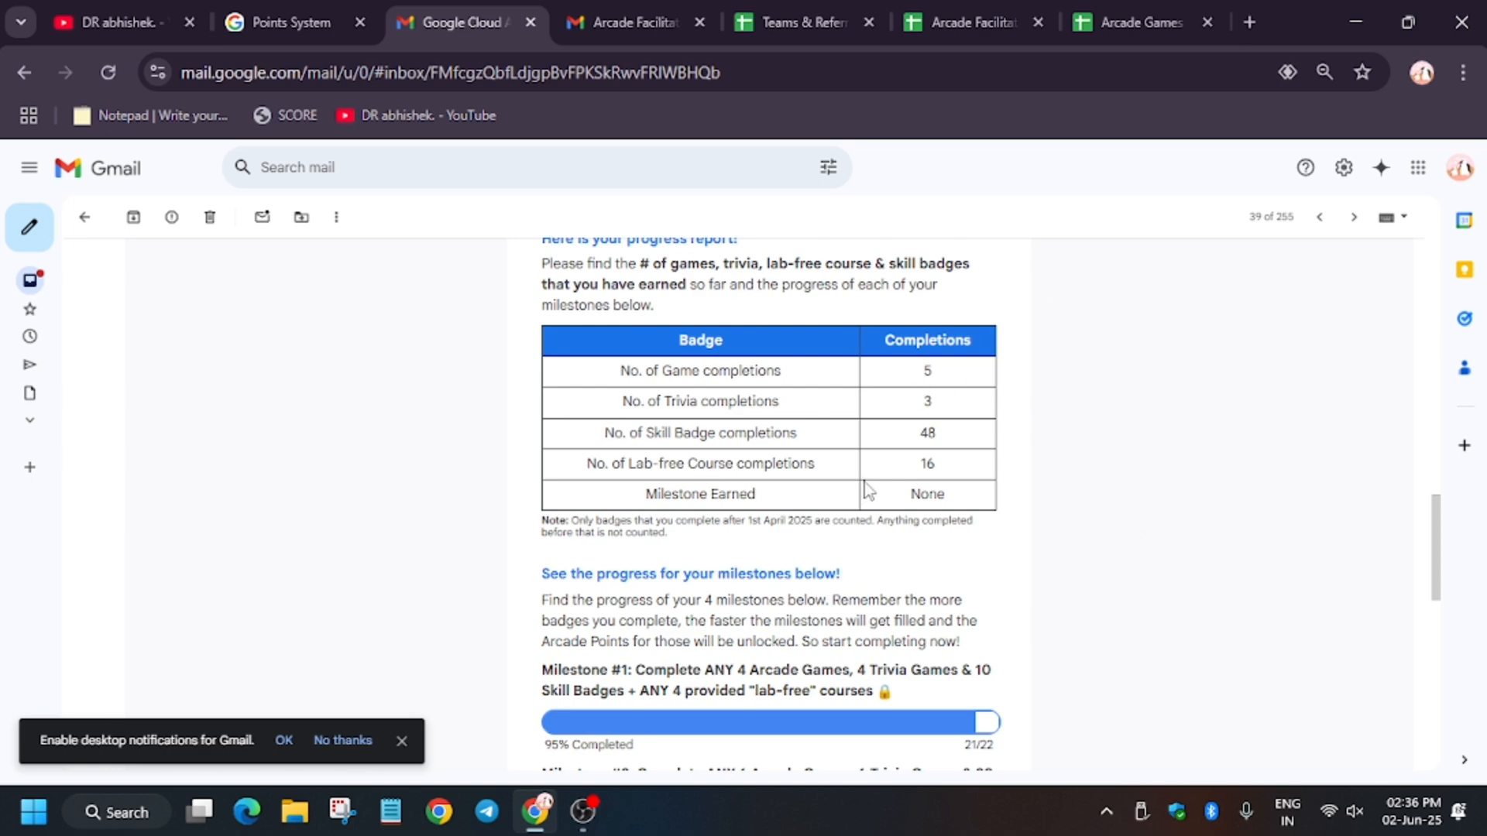
mouse_move(1123, 647)
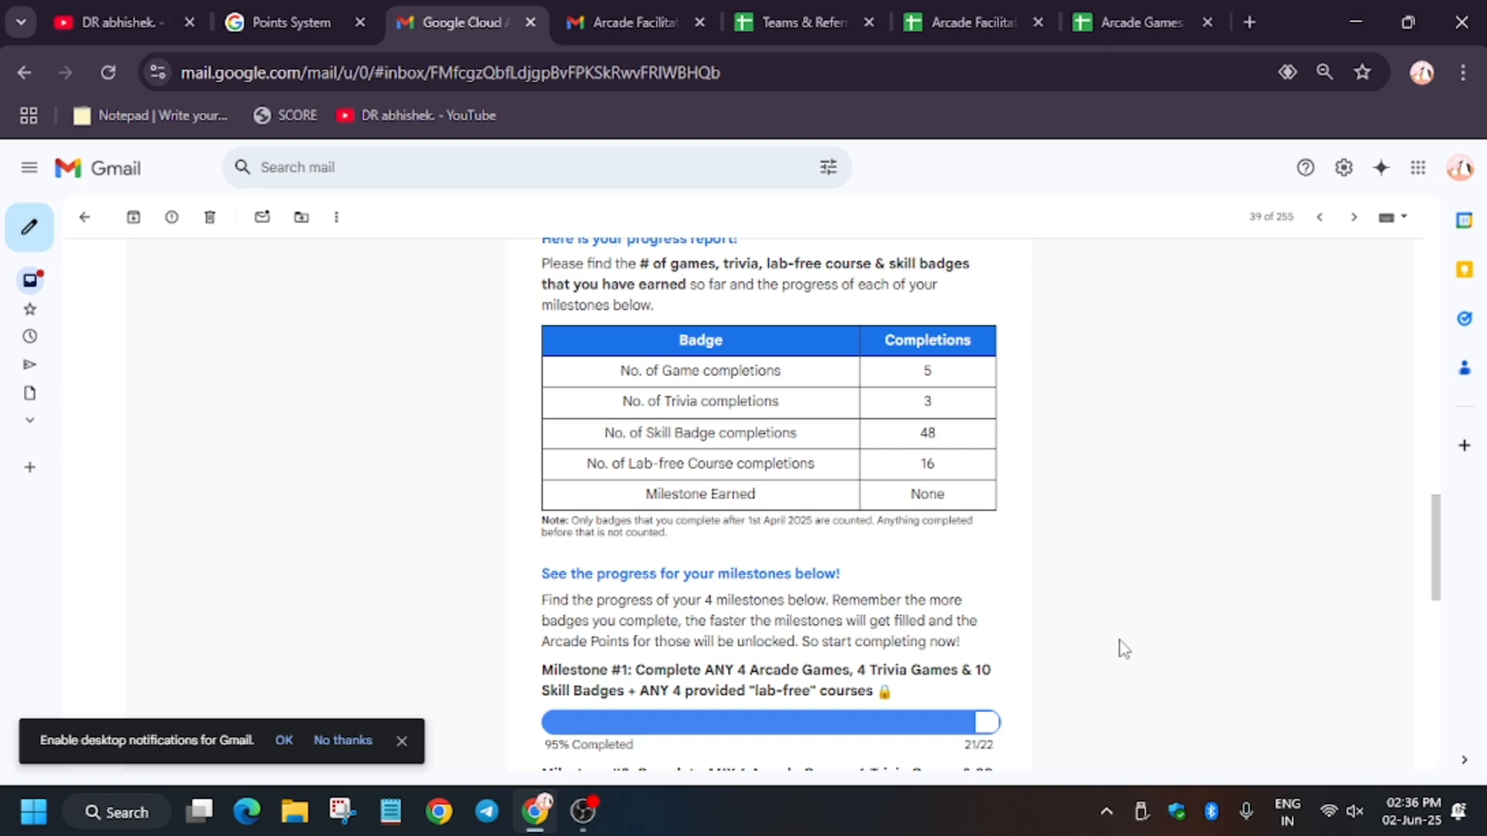
mouse_move(1149, 563)
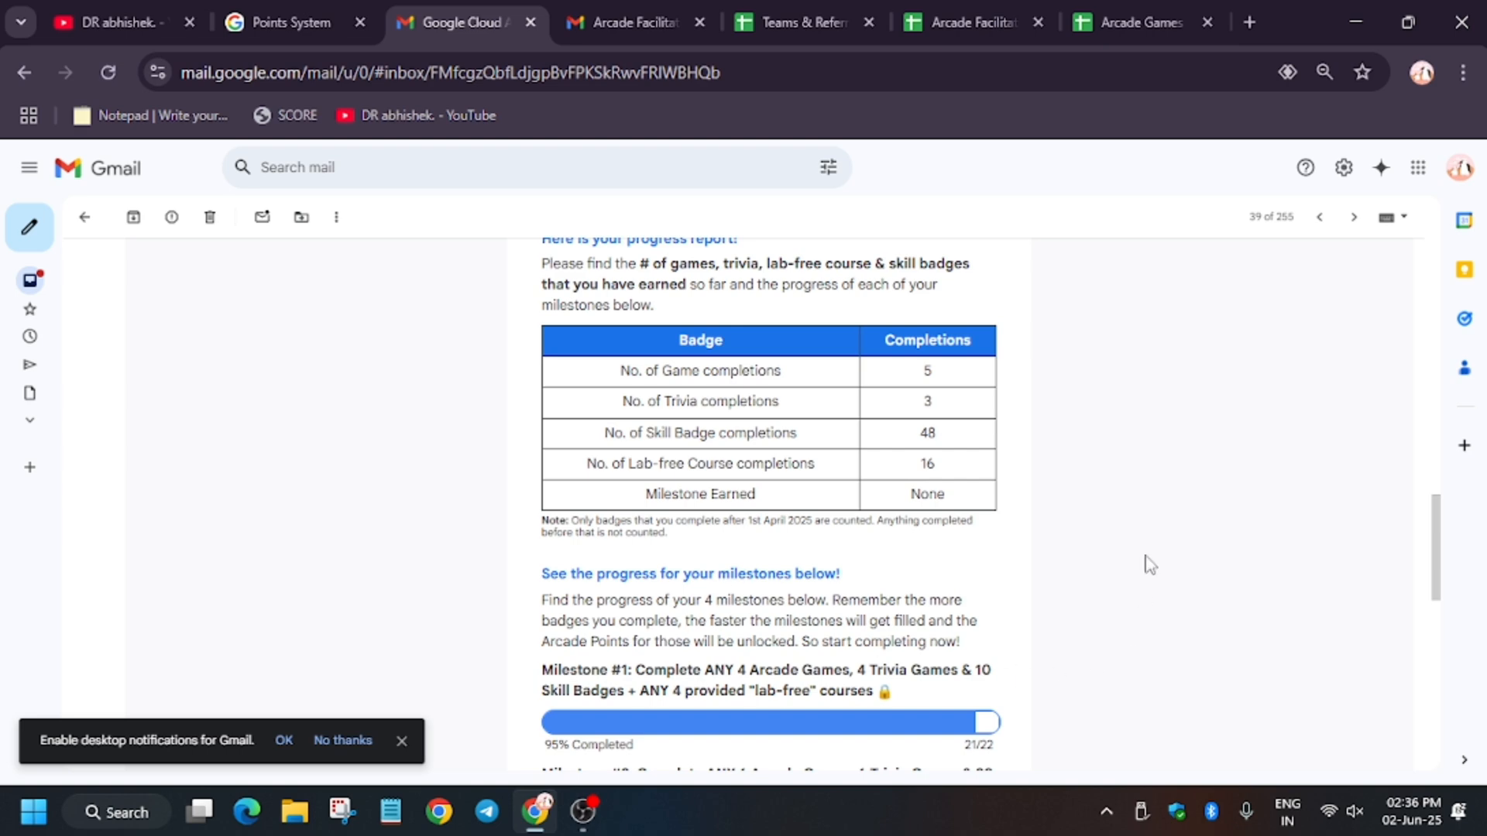
mouse_move(753, 567)
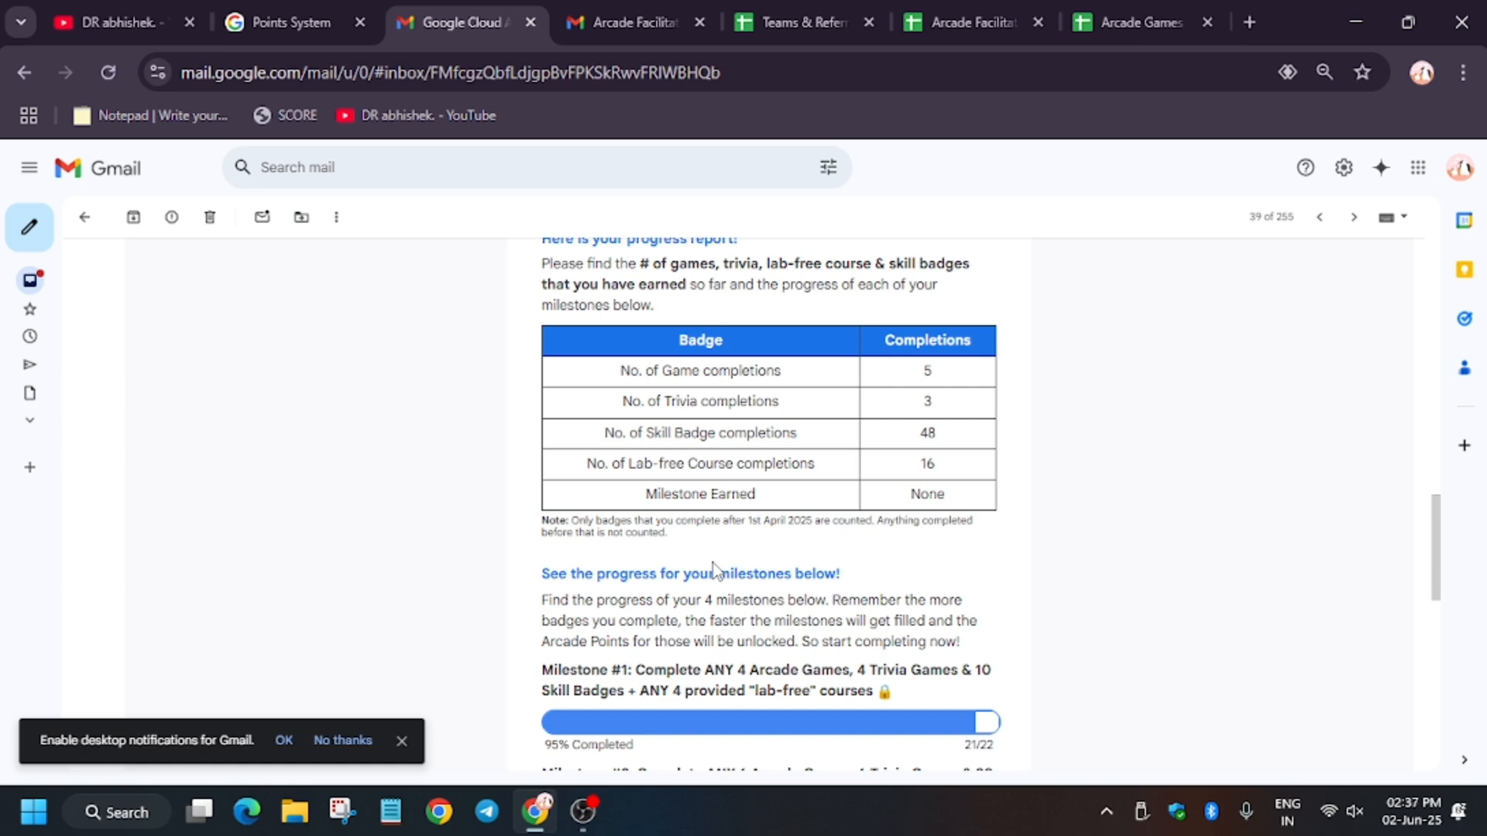
mouse_move(1028, 424)
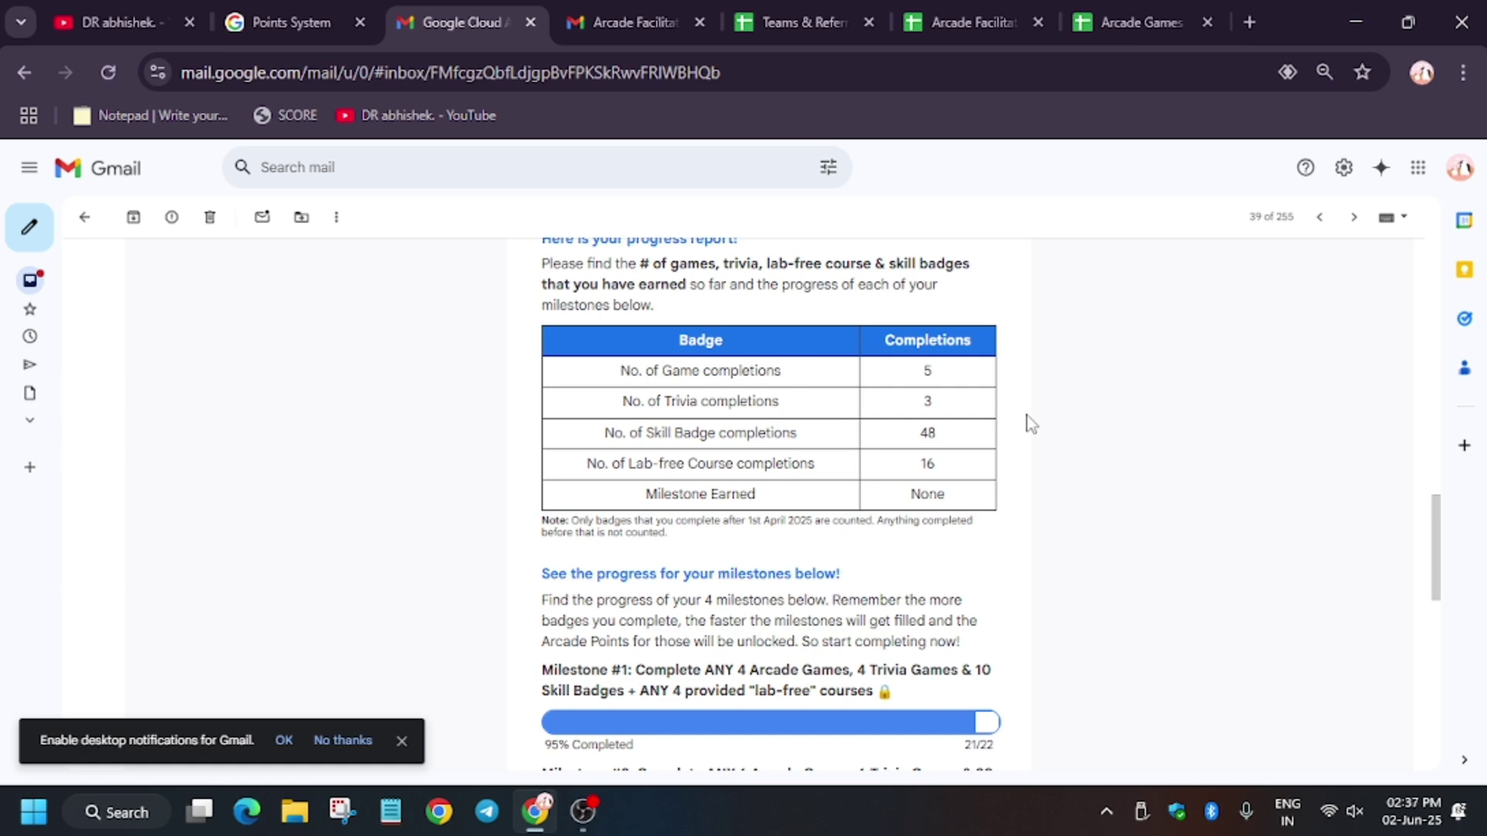
mouse_move(921, 596)
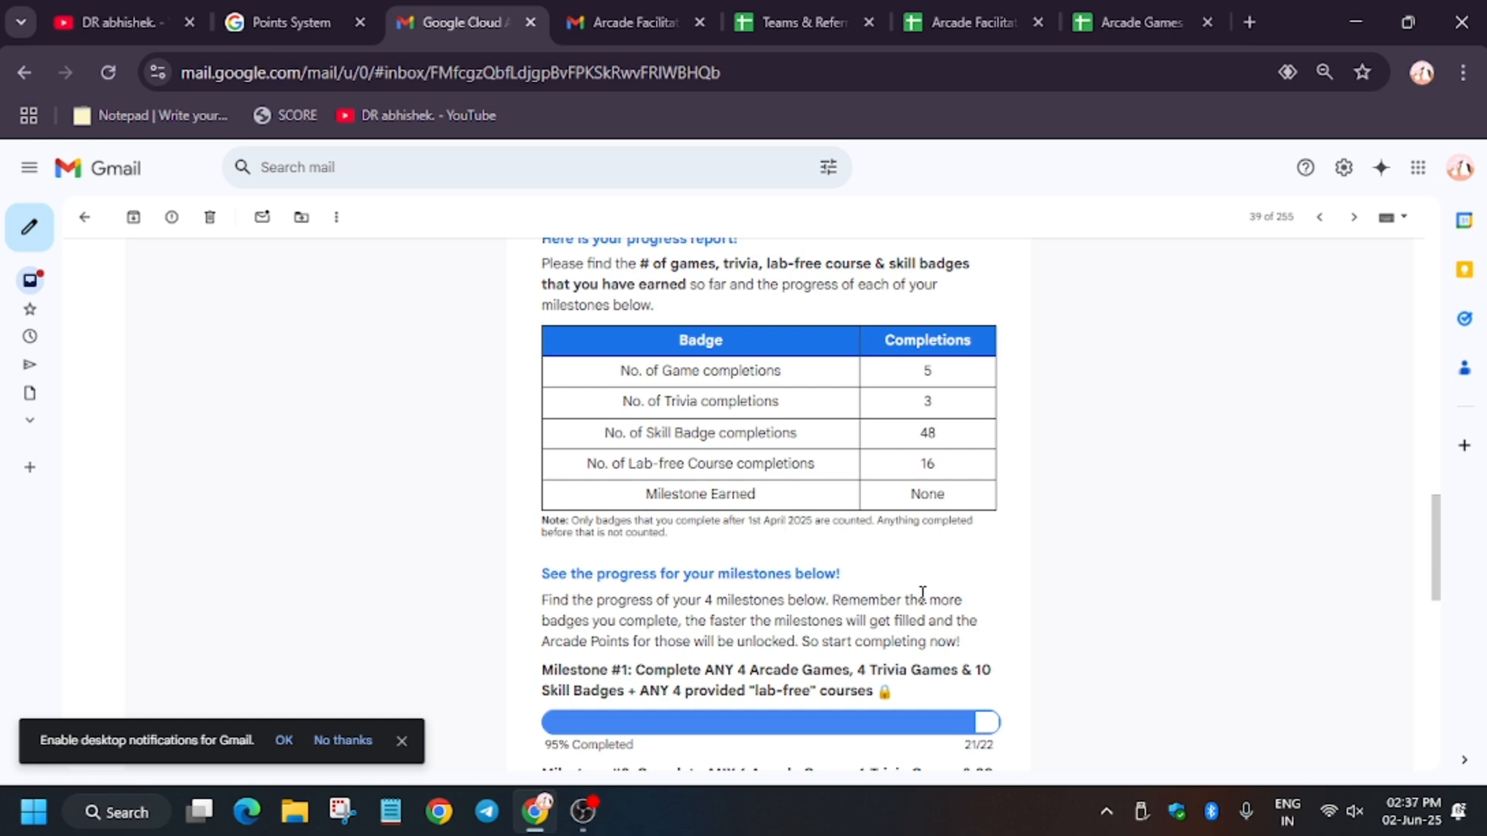
mouse_move(769, 642)
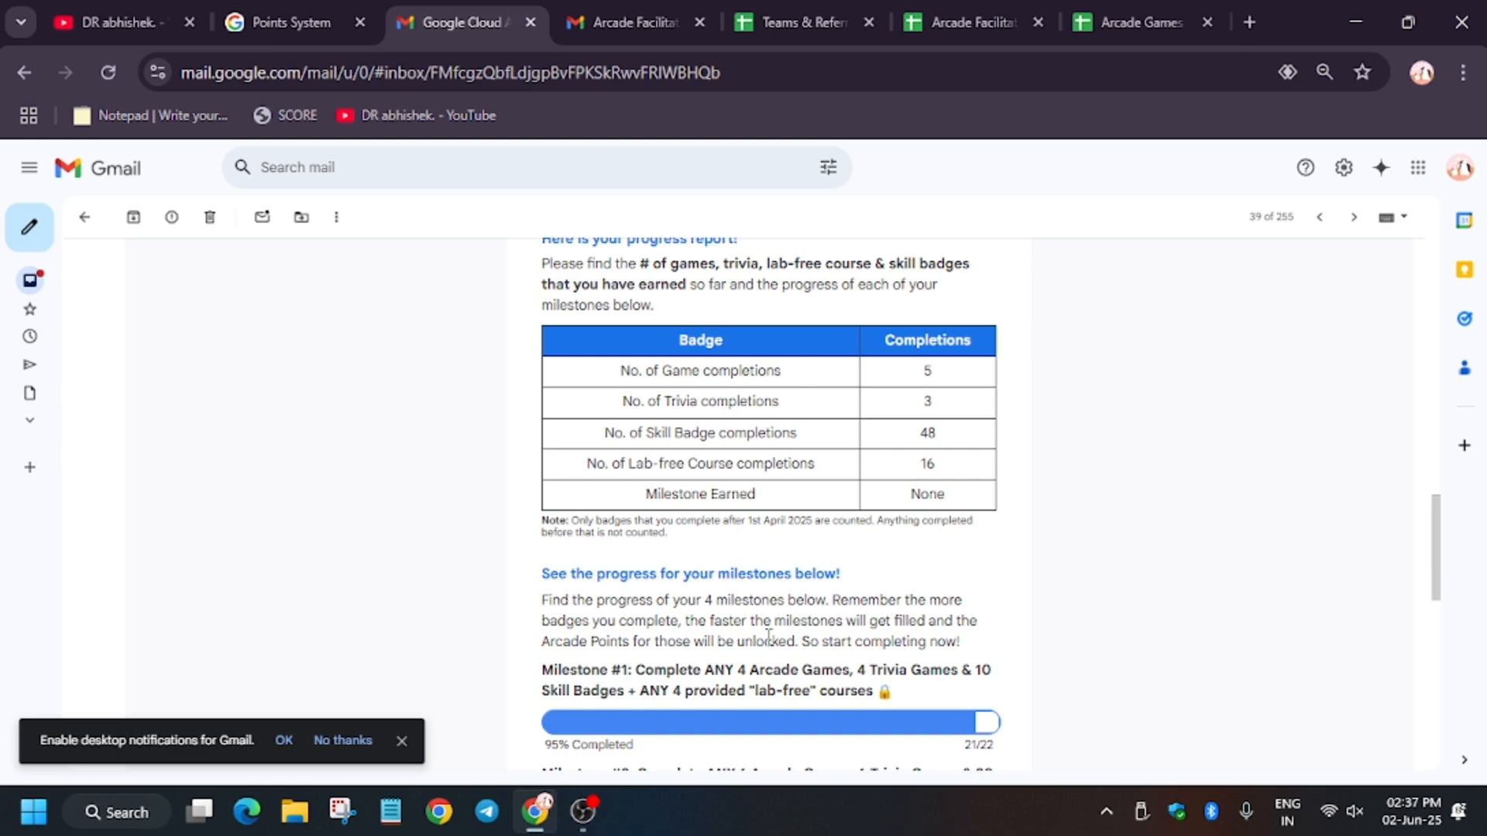
scroll("down", 3)
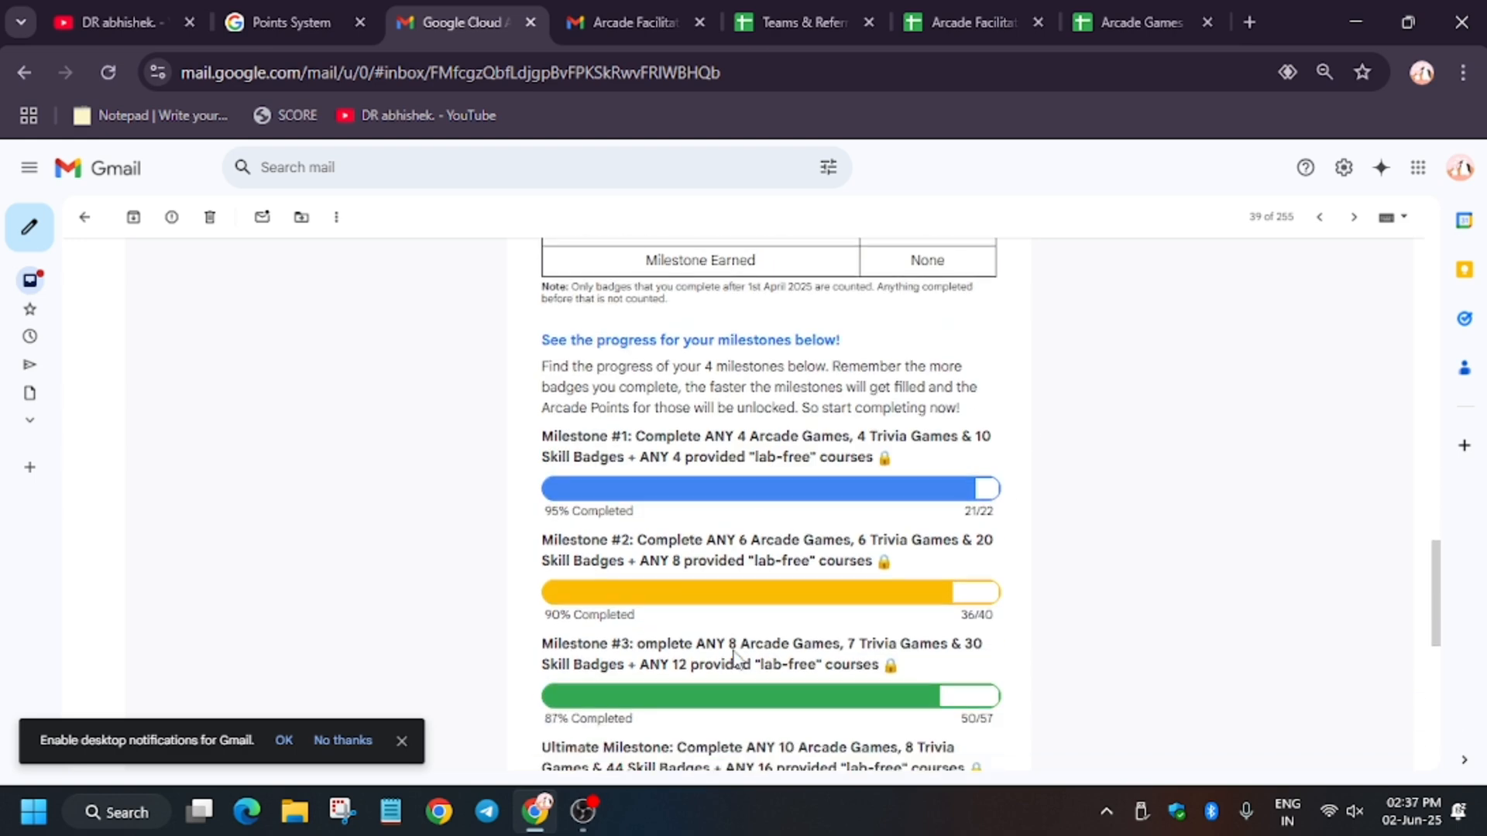
scroll("down", 3)
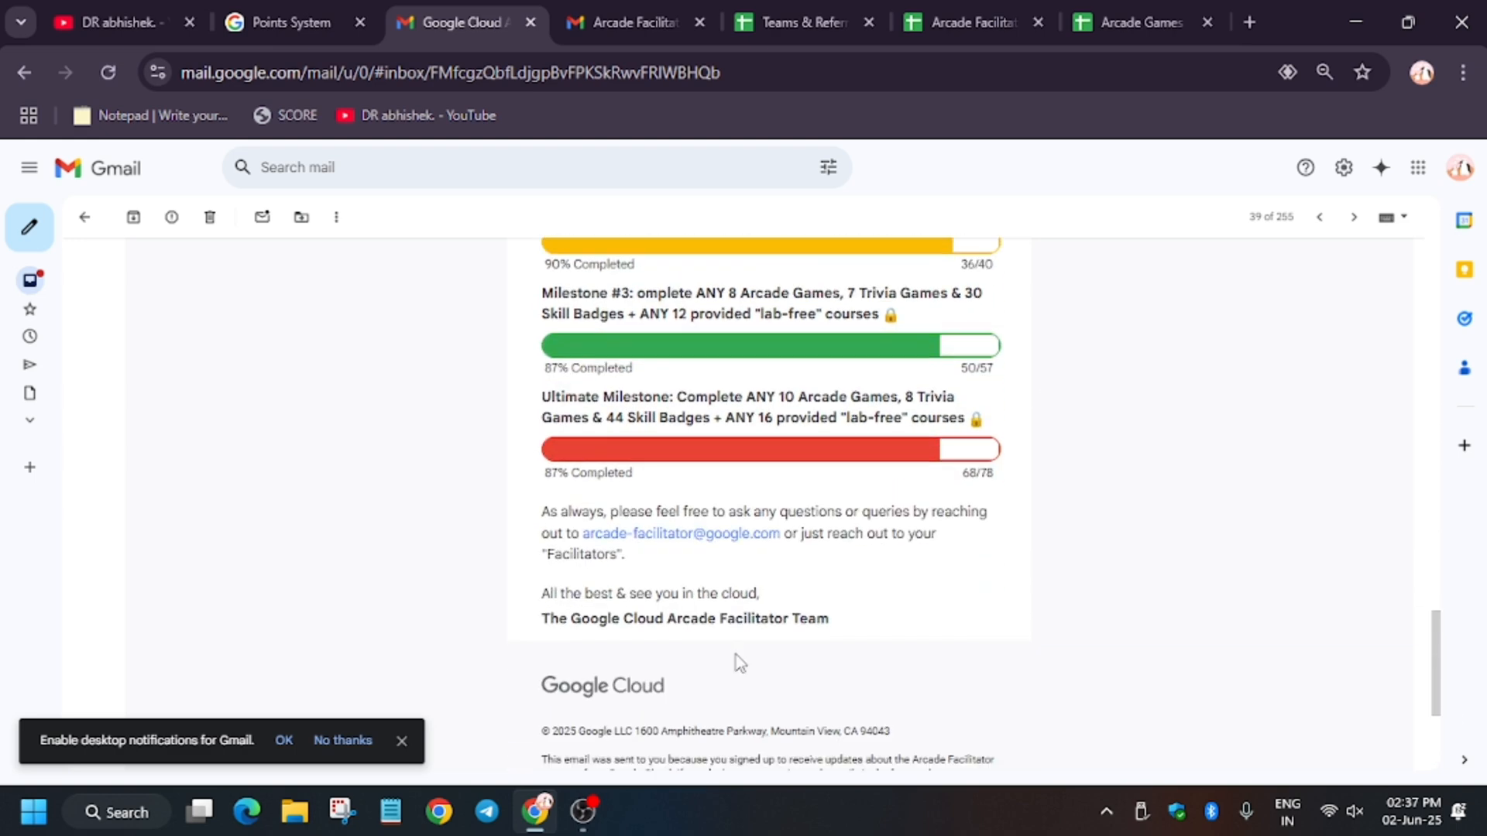
mouse_move(889, 605)
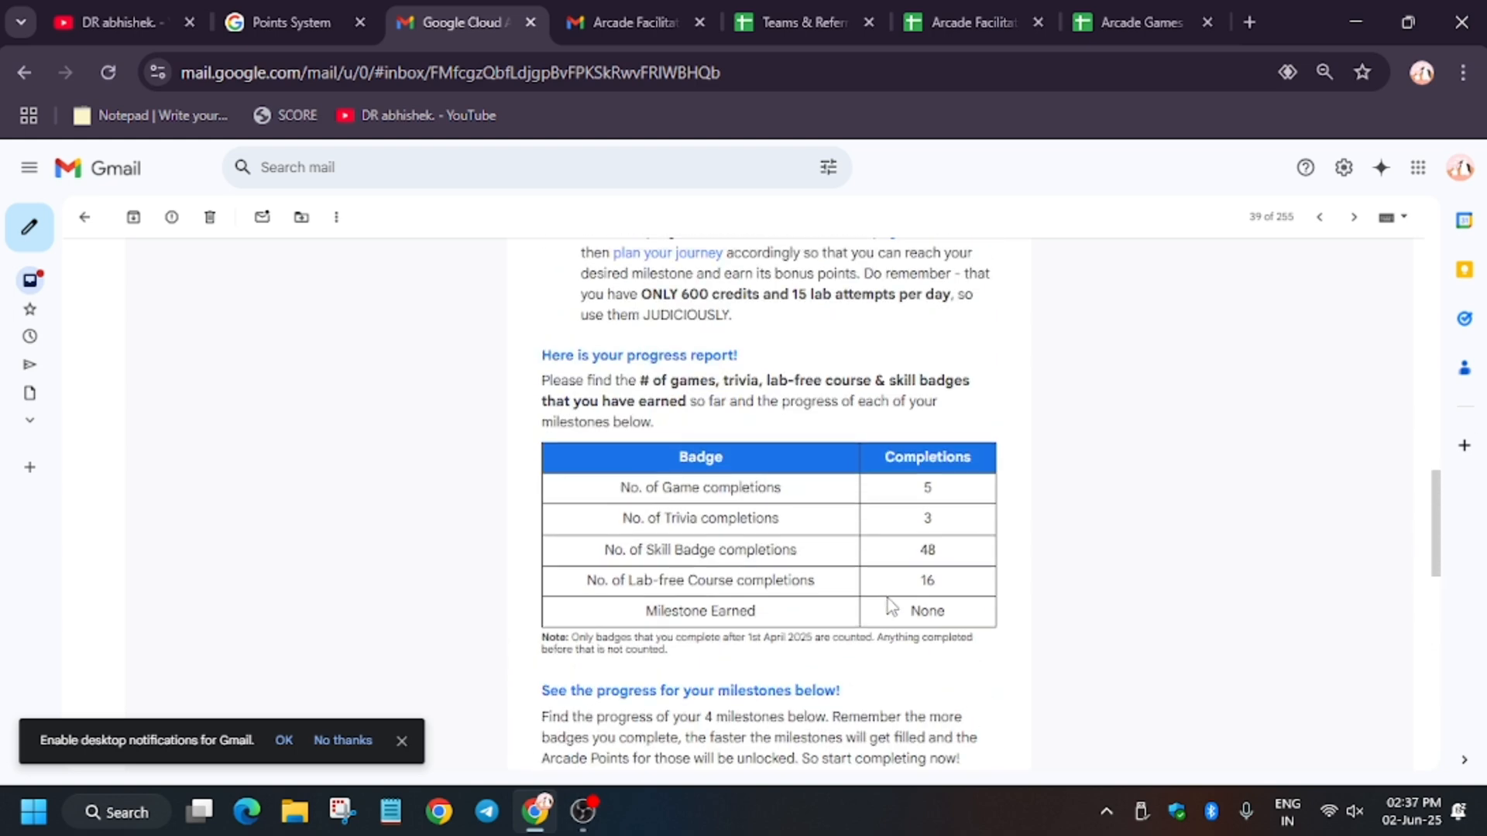
mouse_move(744, 669)
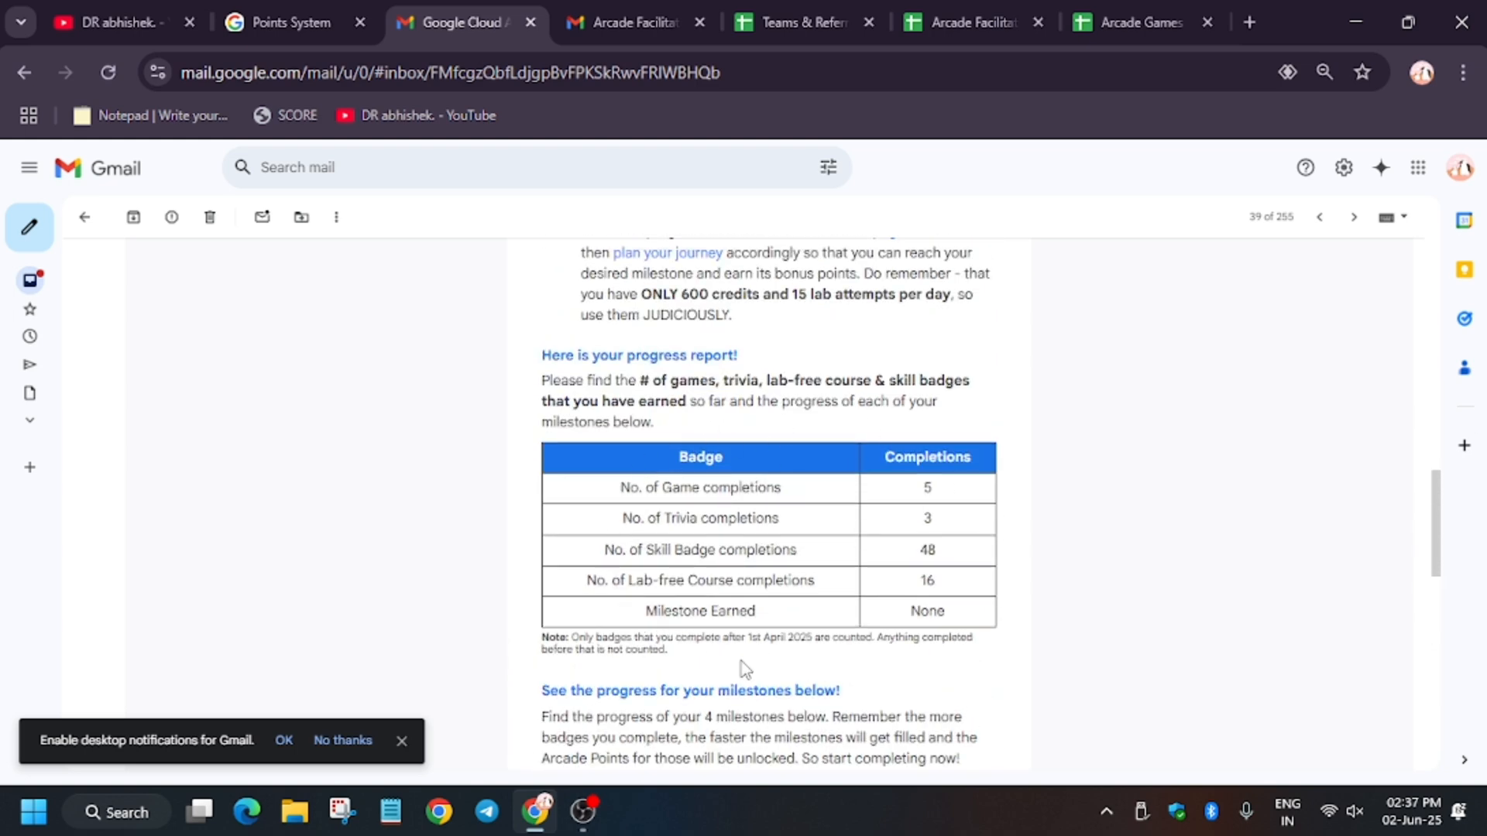
mouse_move(1079, 325)
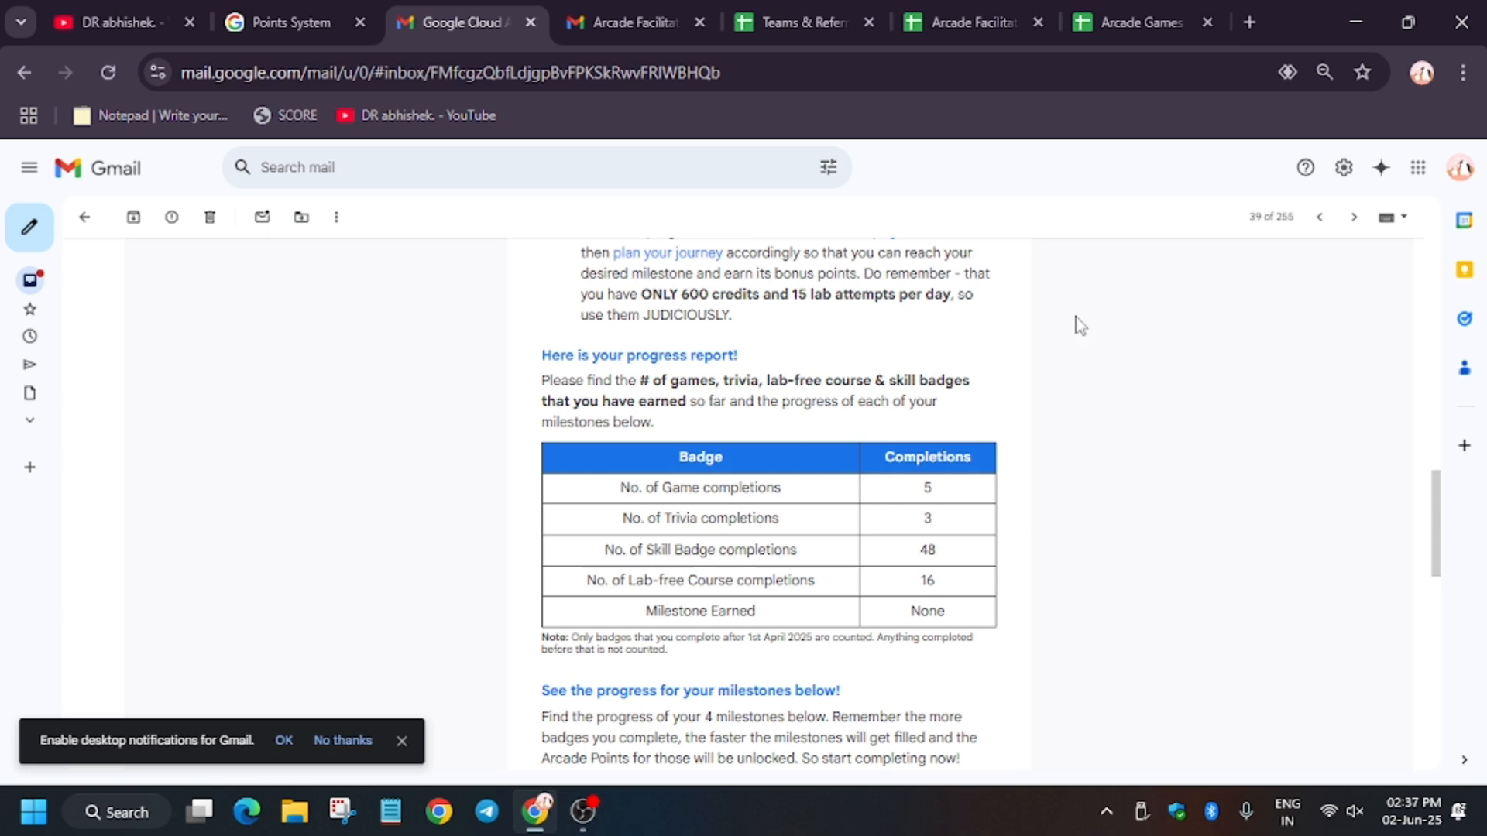
mouse_move(959, 588)
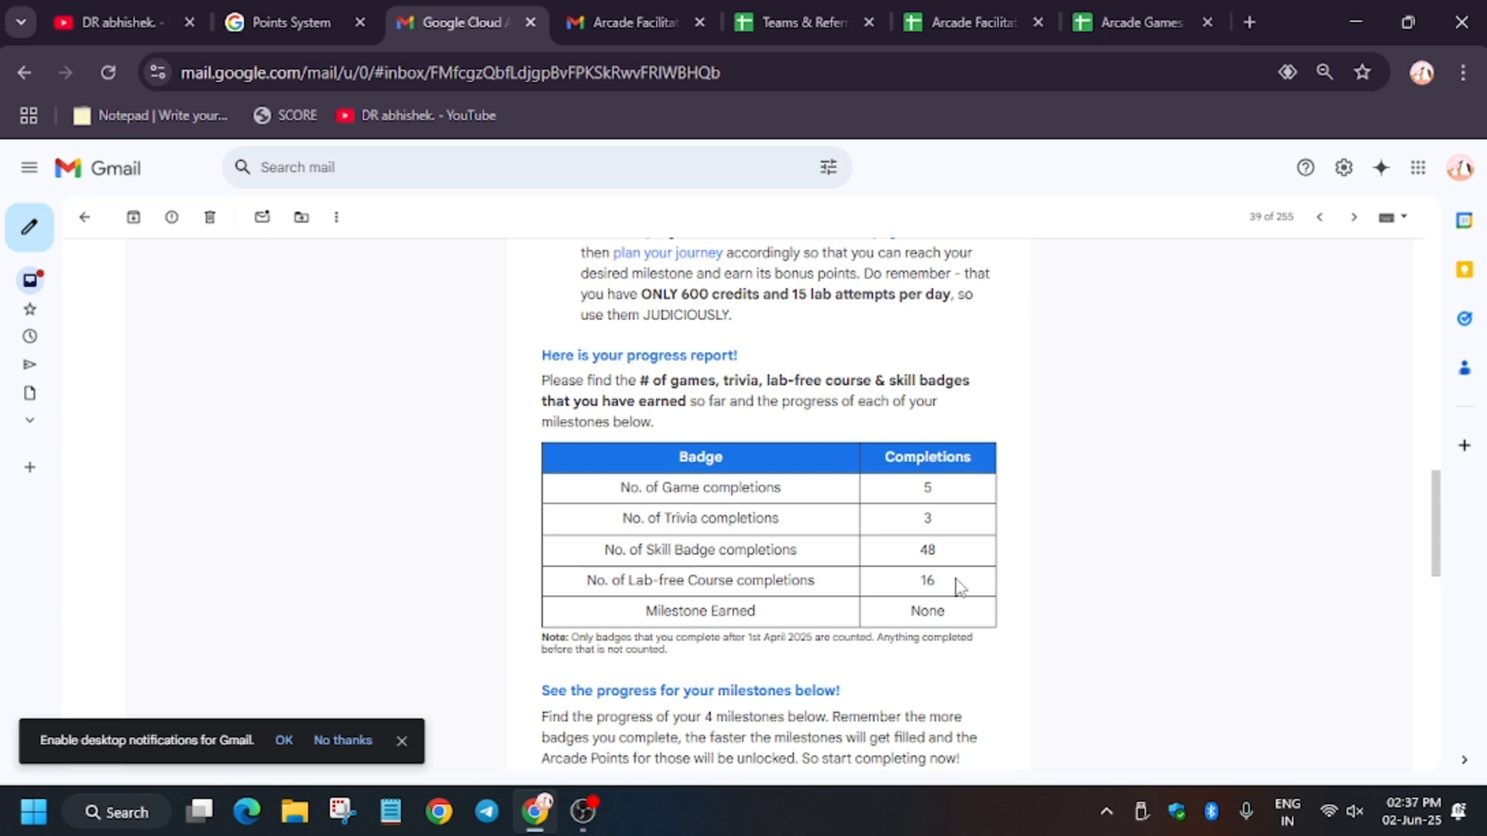
mouse_move(862, 389)
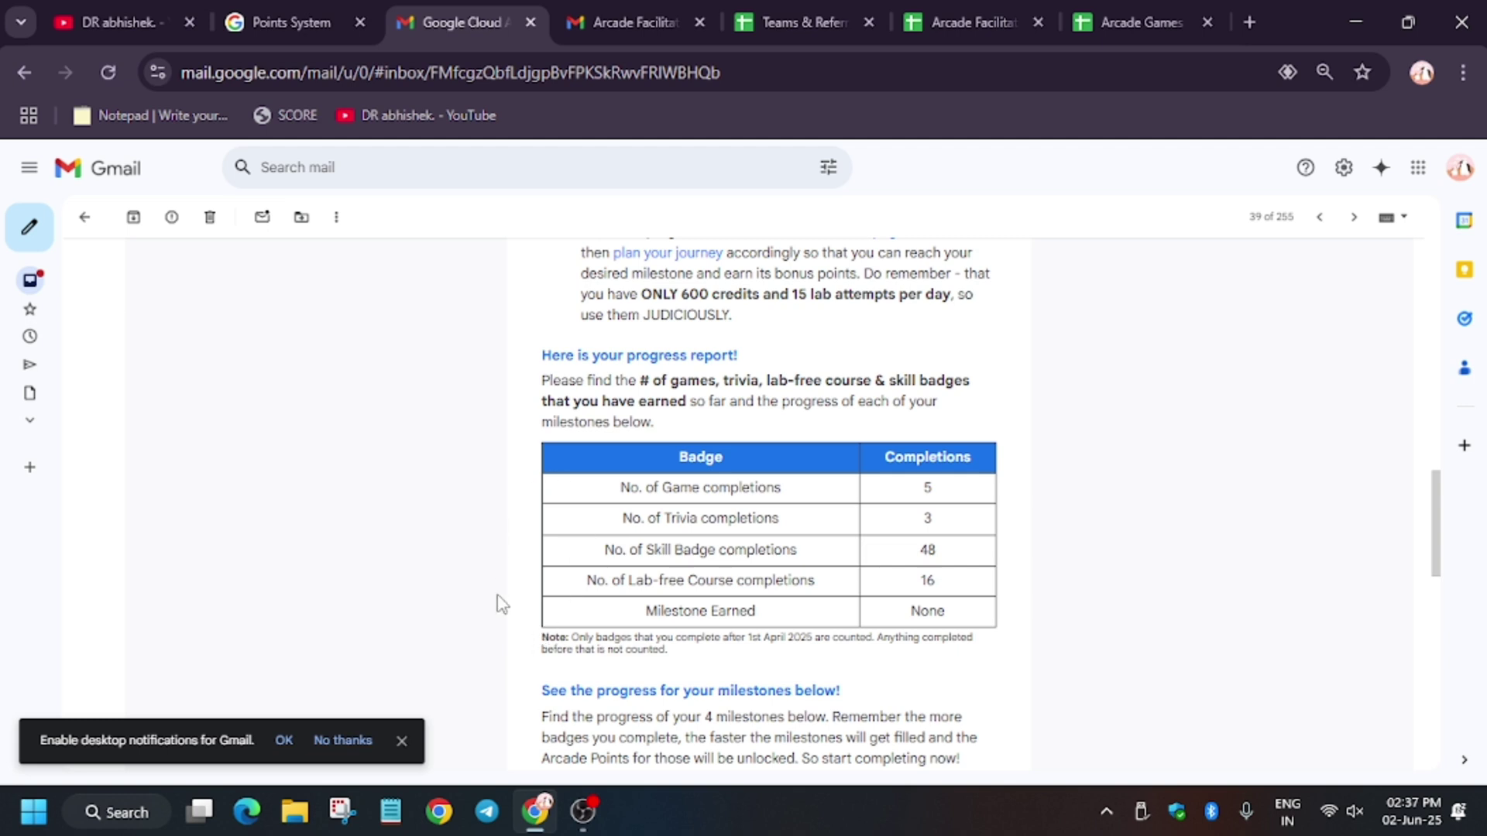
mouse_move(695, 586)
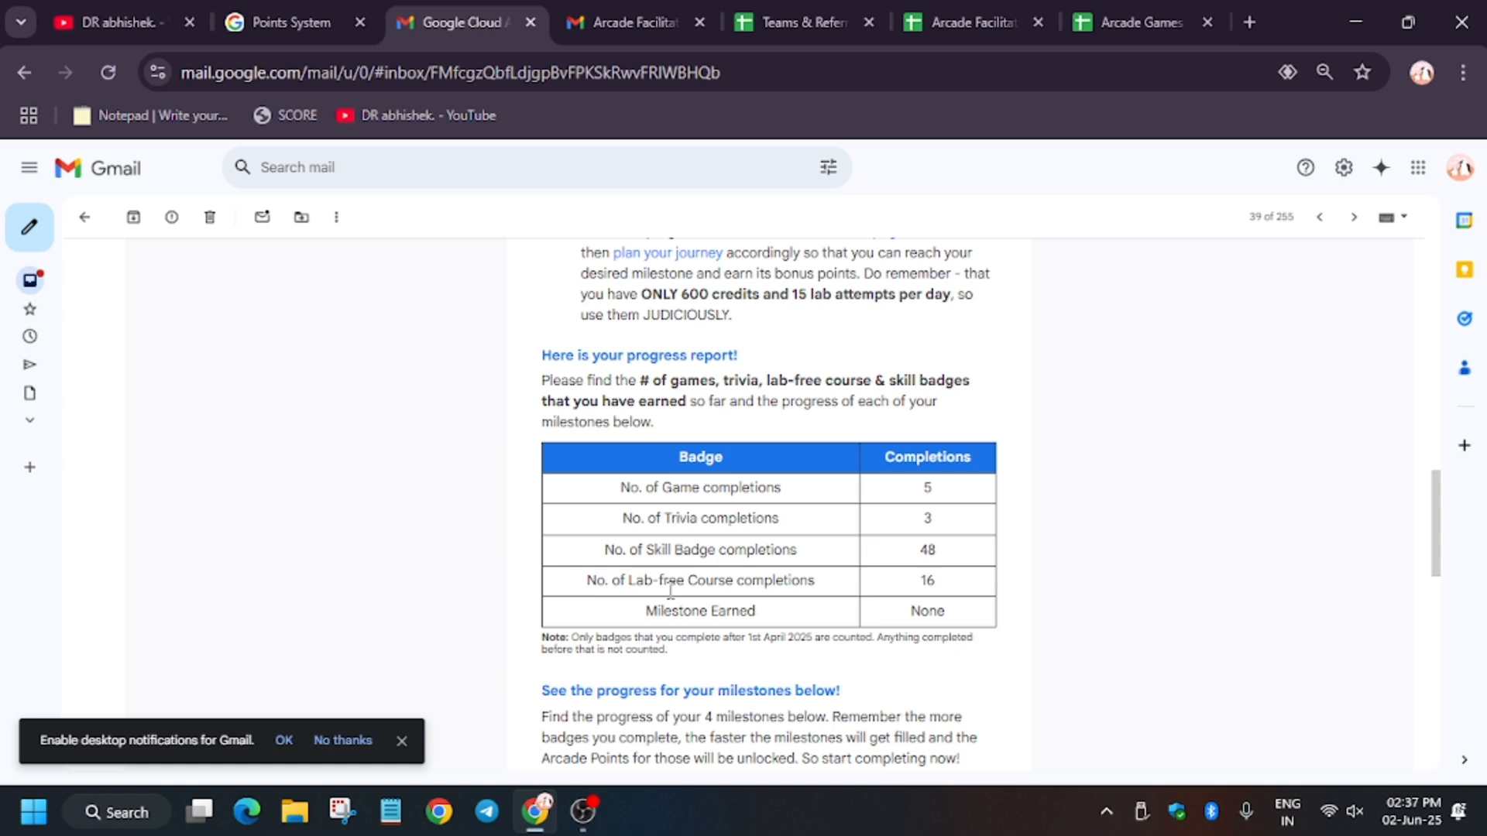
mouse_move(675, 605)
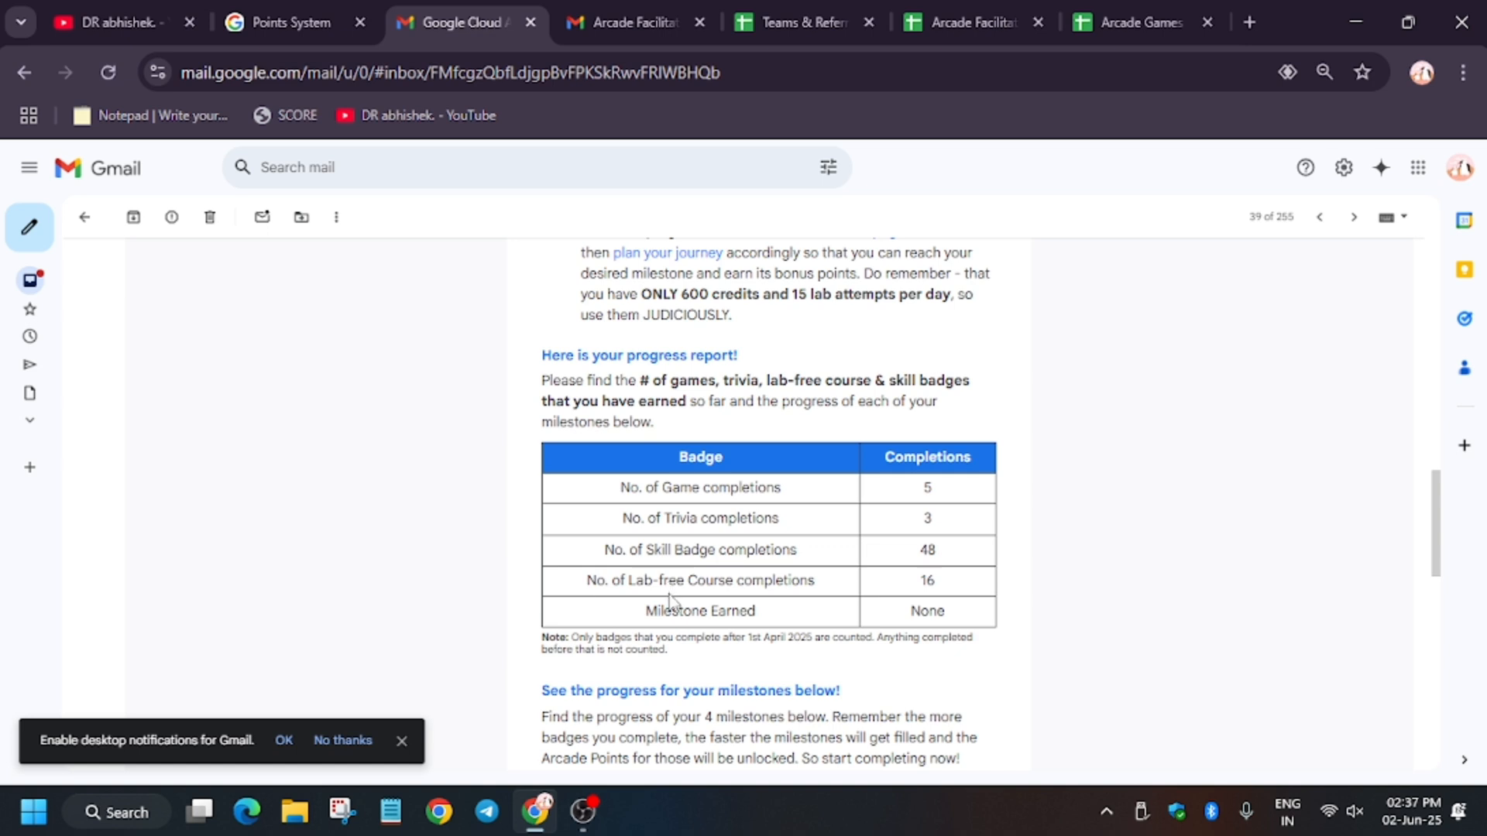
mouse_move(666, 616)
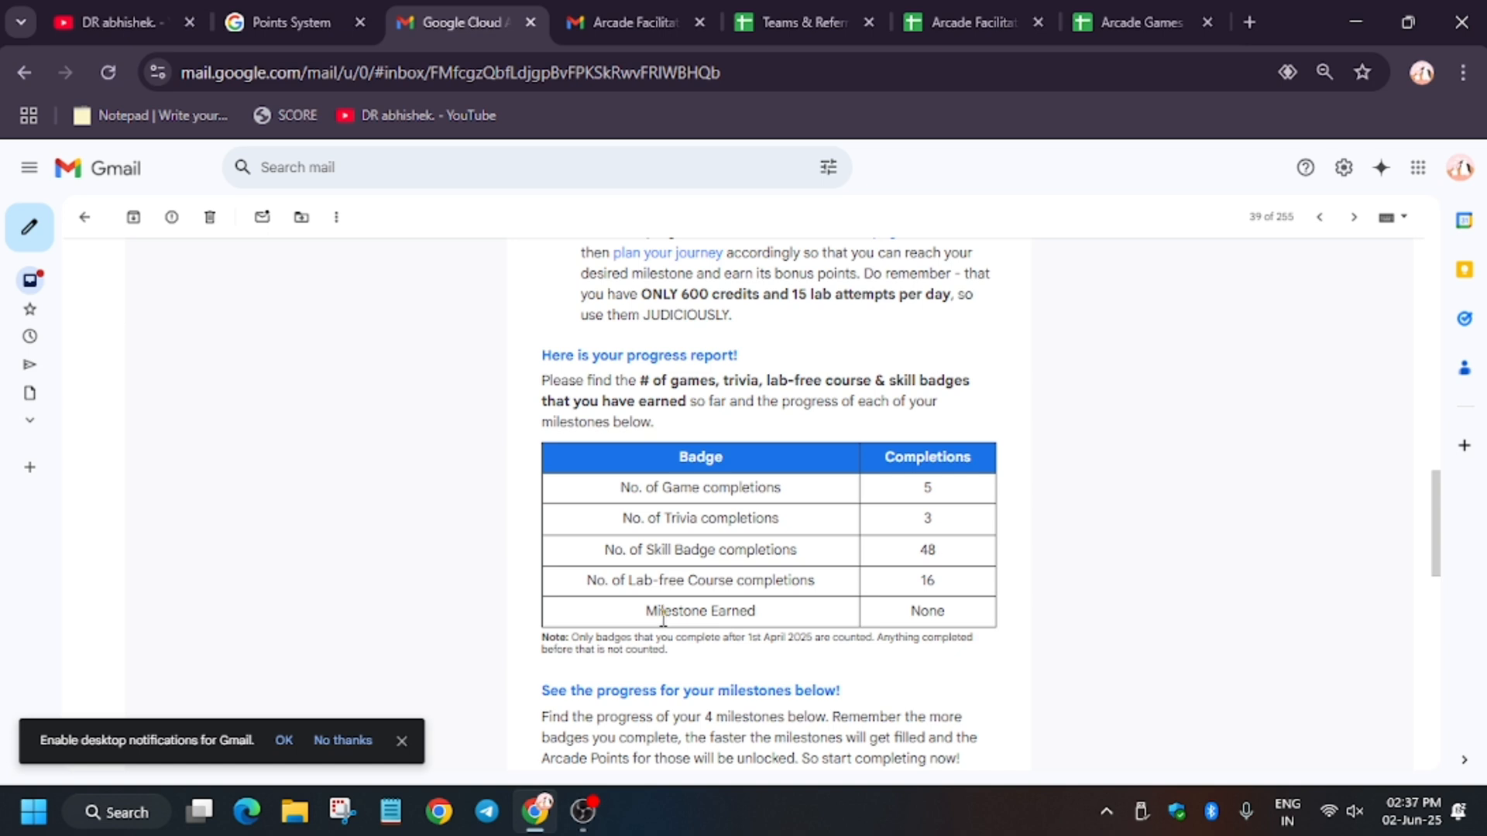
mouse_move(957, 262)
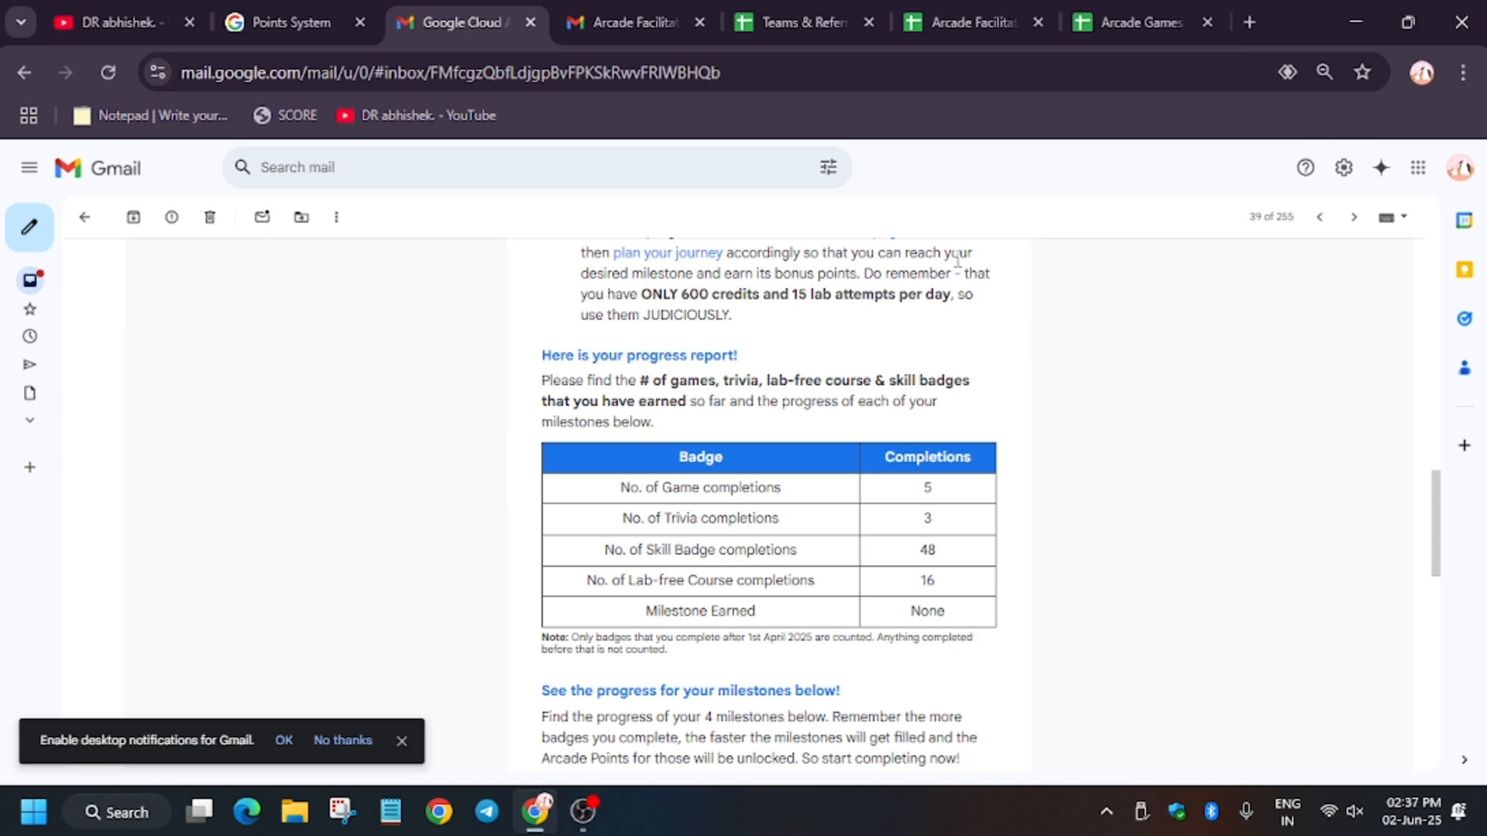
mouse_move(937, 550)
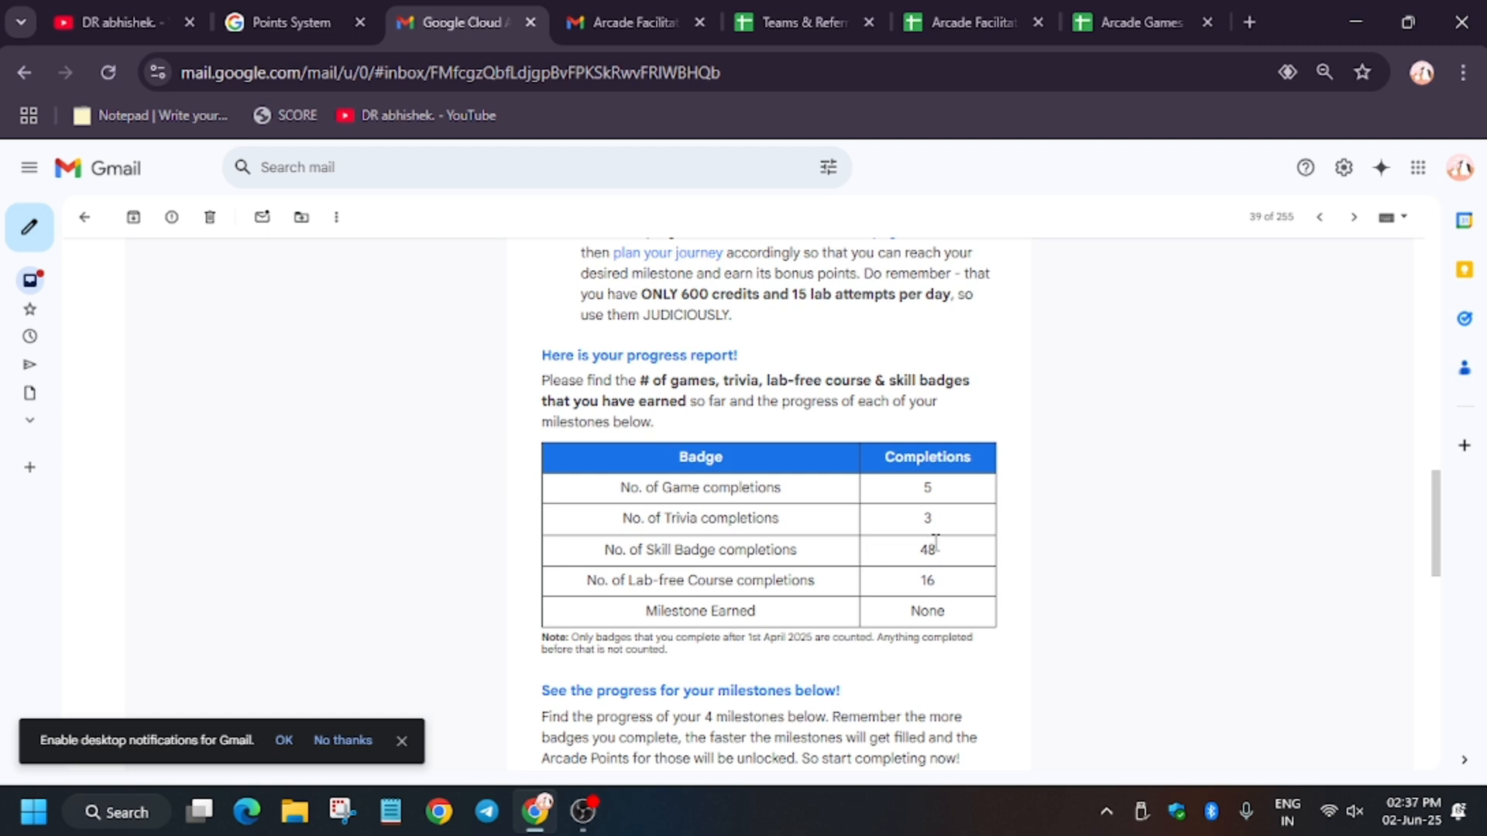
mouse_move(832, 682)
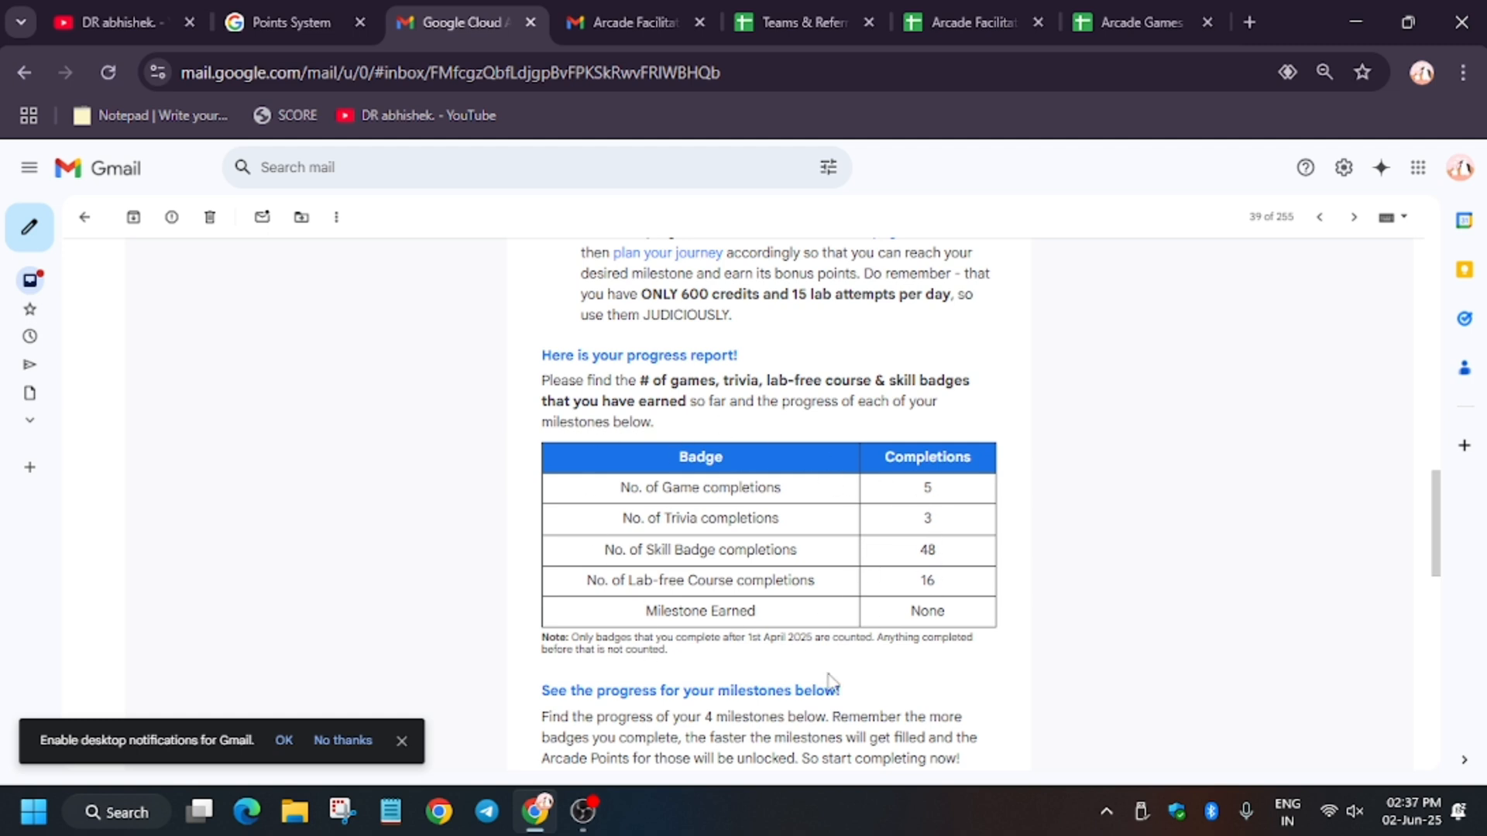
mouse_move(713, 403)
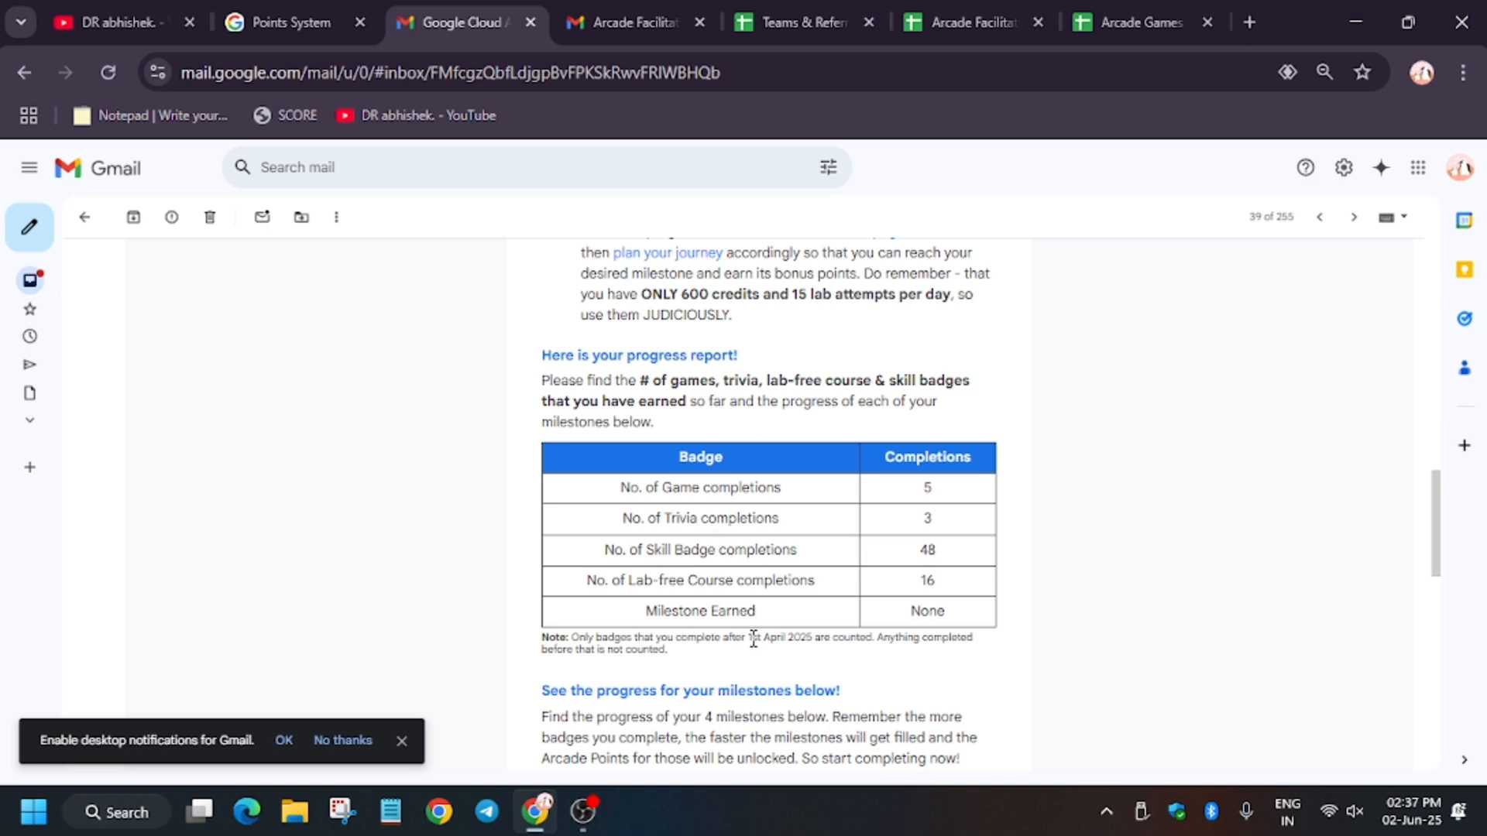
mouse_move(1073, 652)
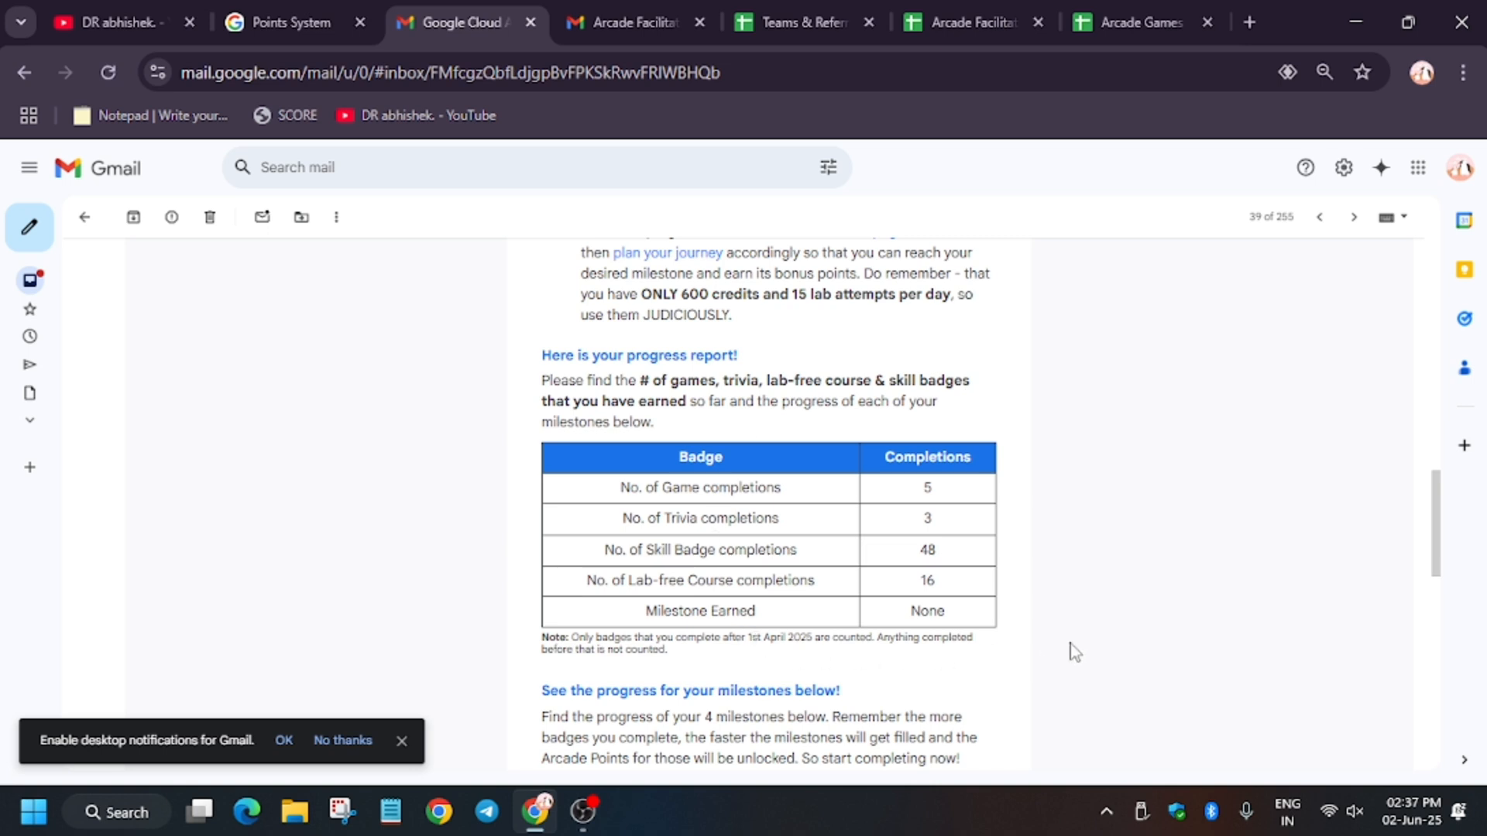
mouse_move(661, 428)
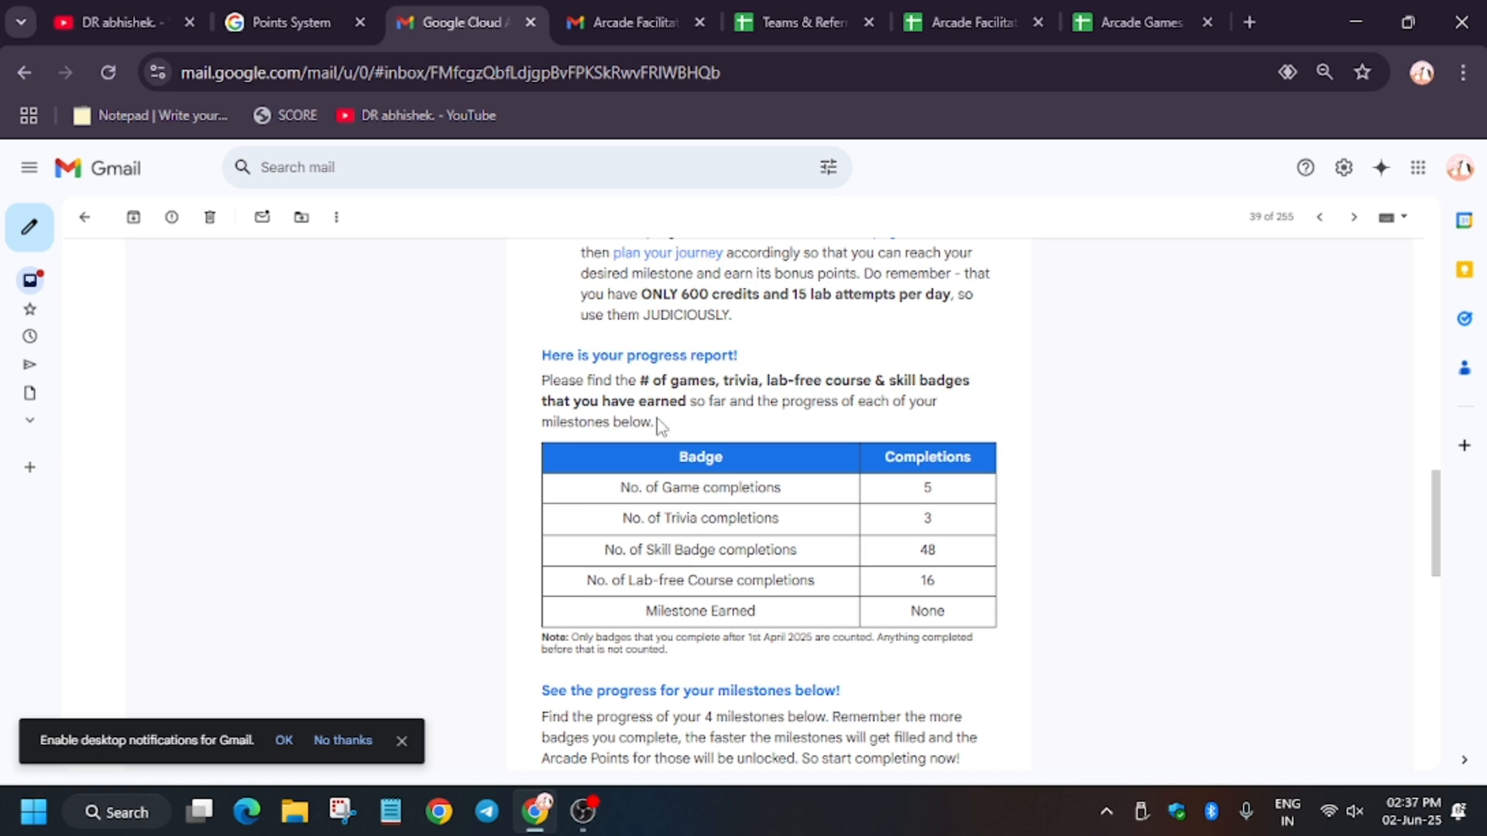
mouse_move(659, 608)
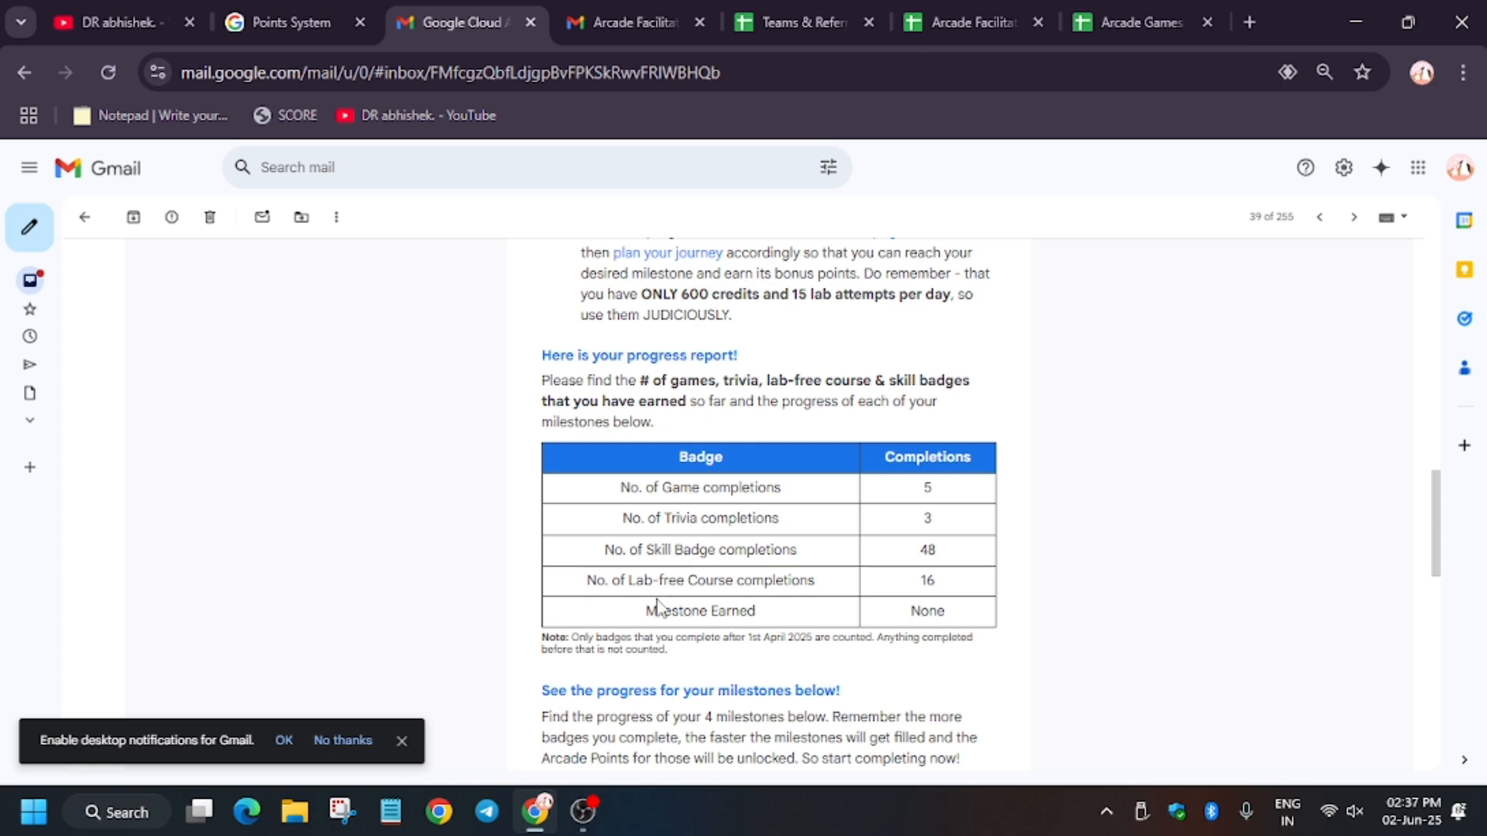
Revisit the Points System page and Skill Badges sheet, then show the YouTube playlists page
left_click(291, 22)
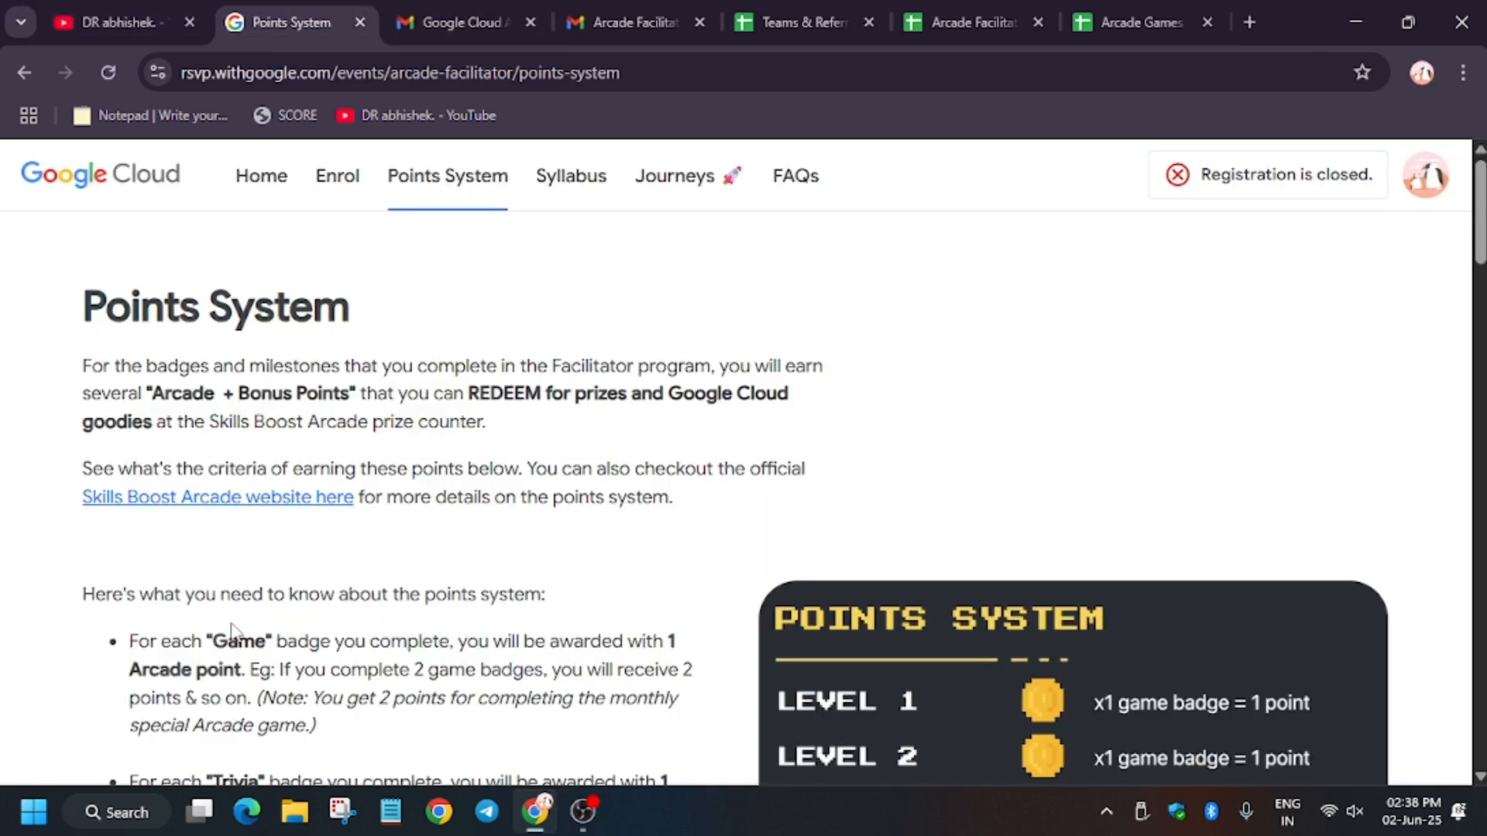
mouse_move(392, 607)
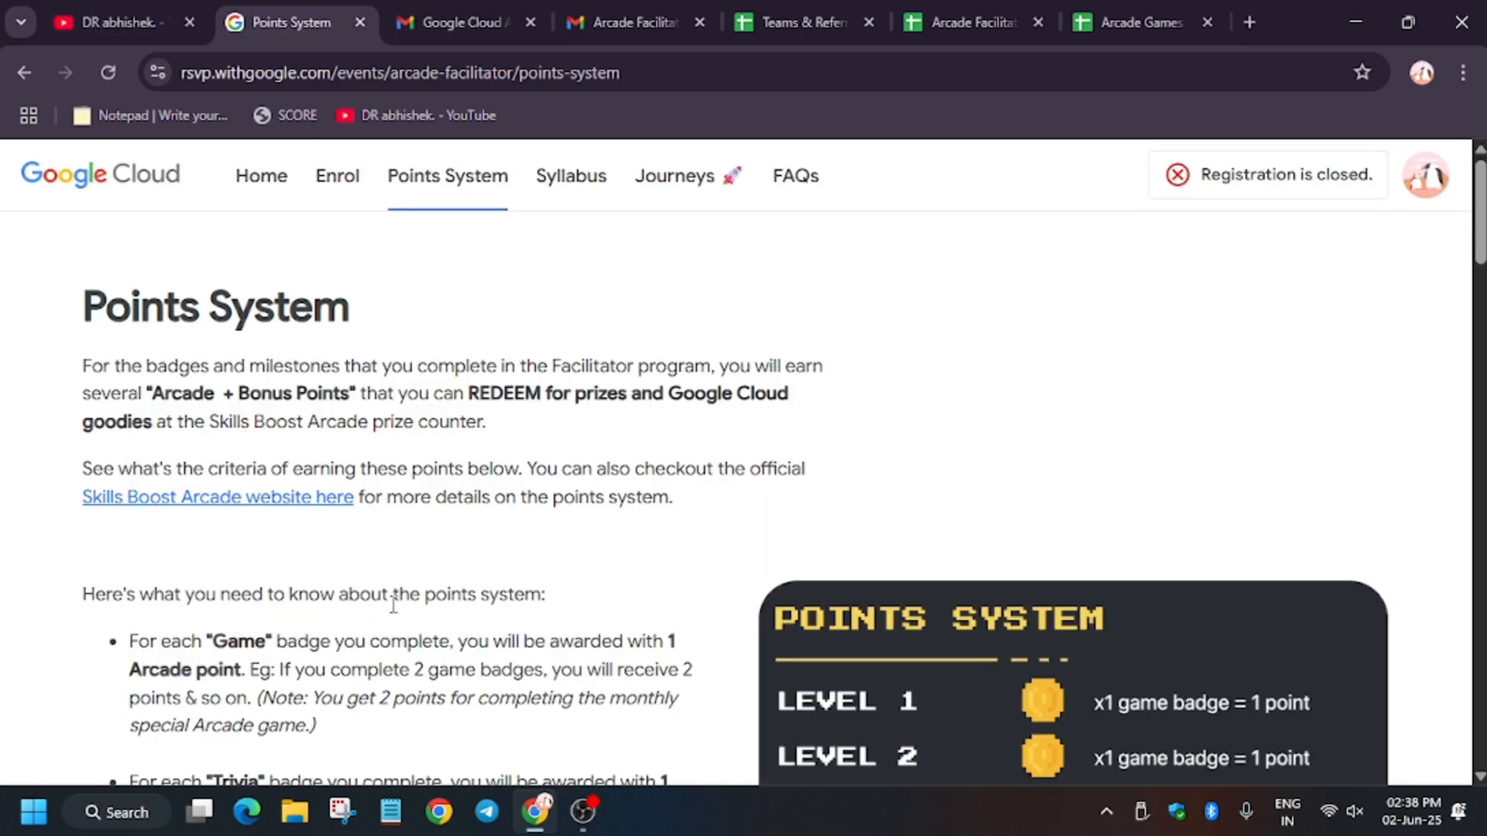
mouse_move(287, 526)
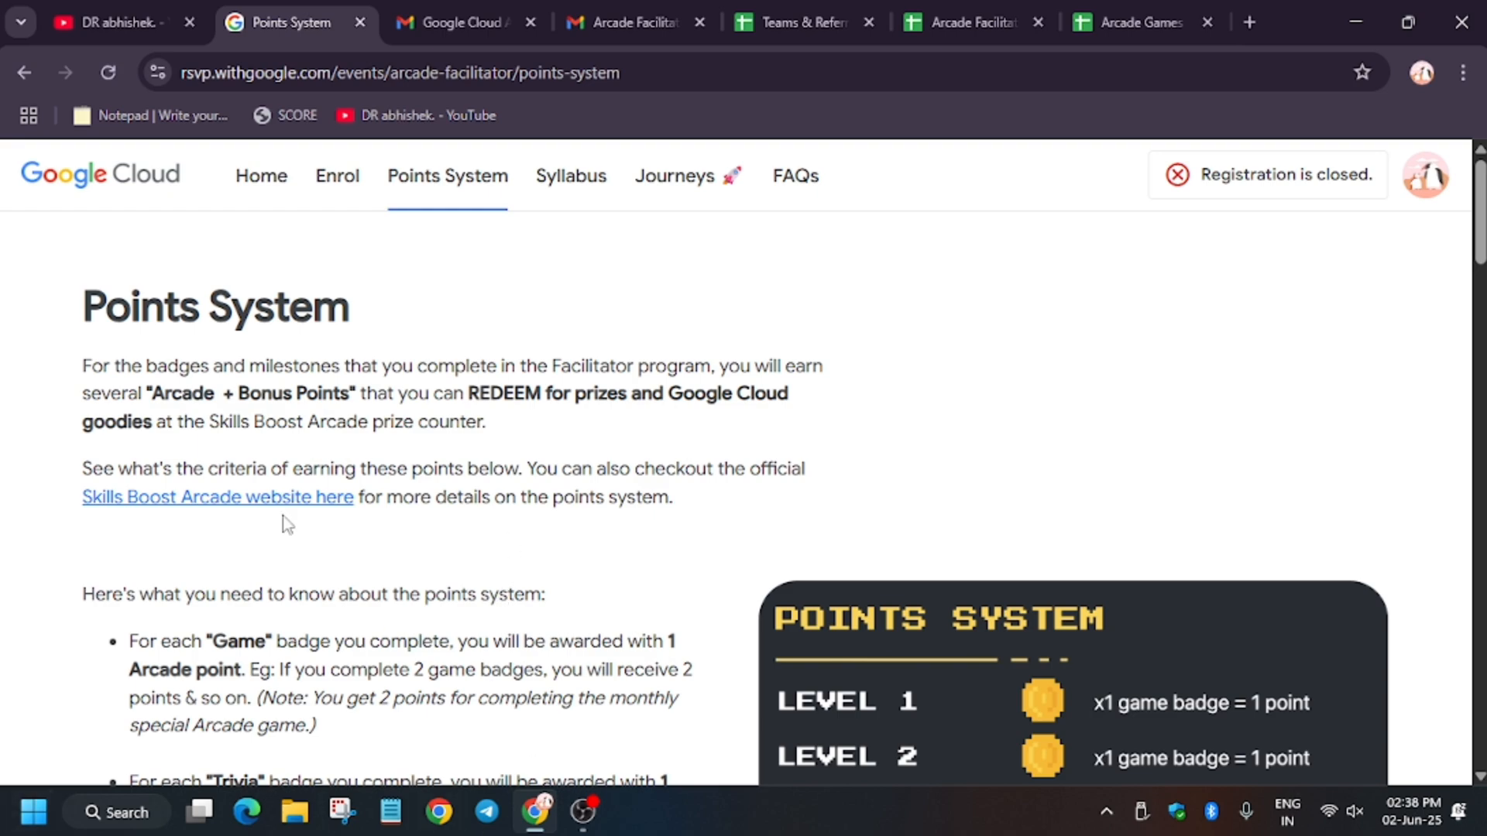
scroll("down", 3)
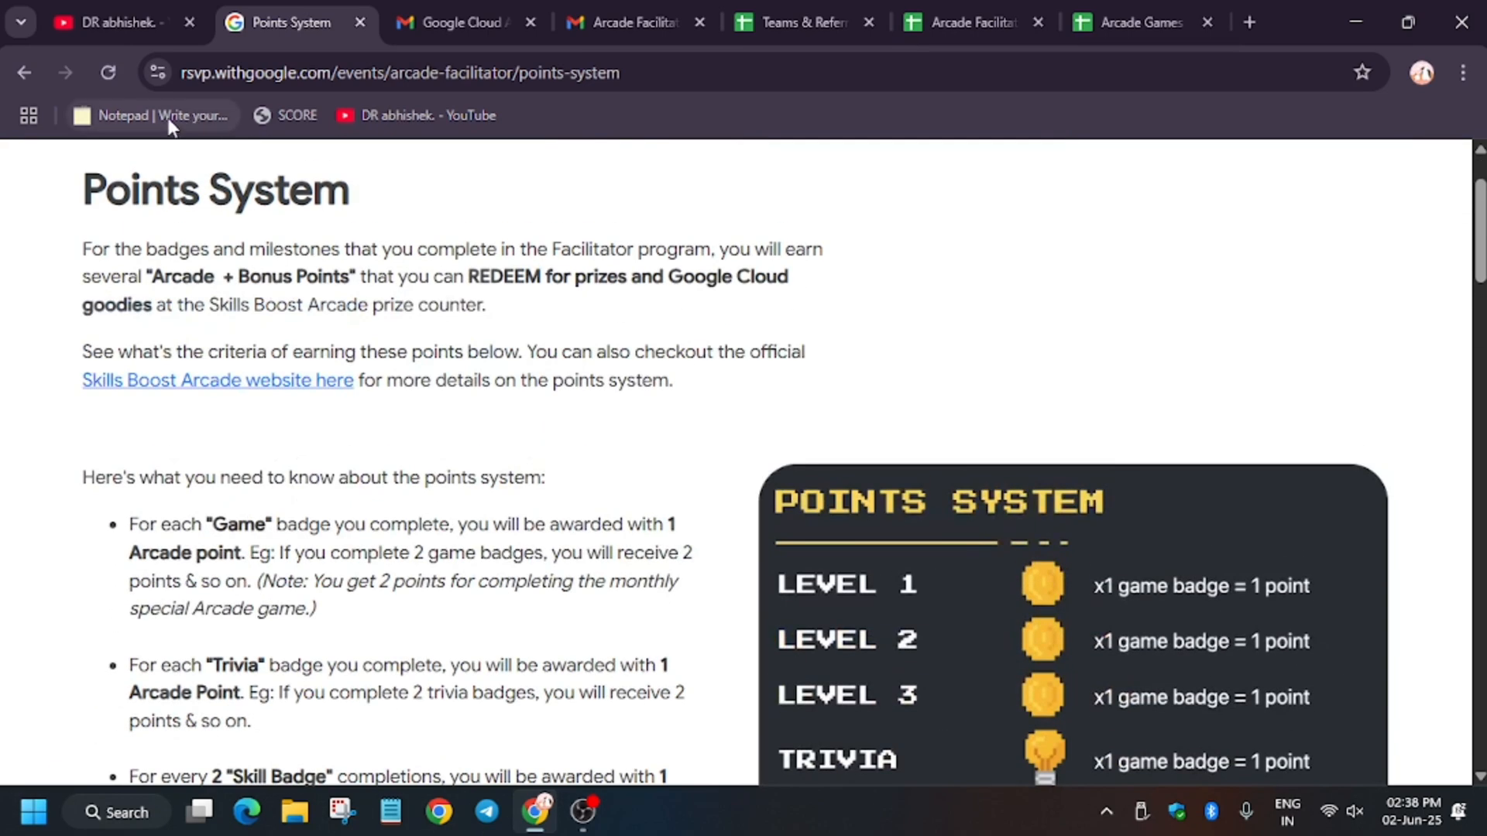
left_click(964, 22)
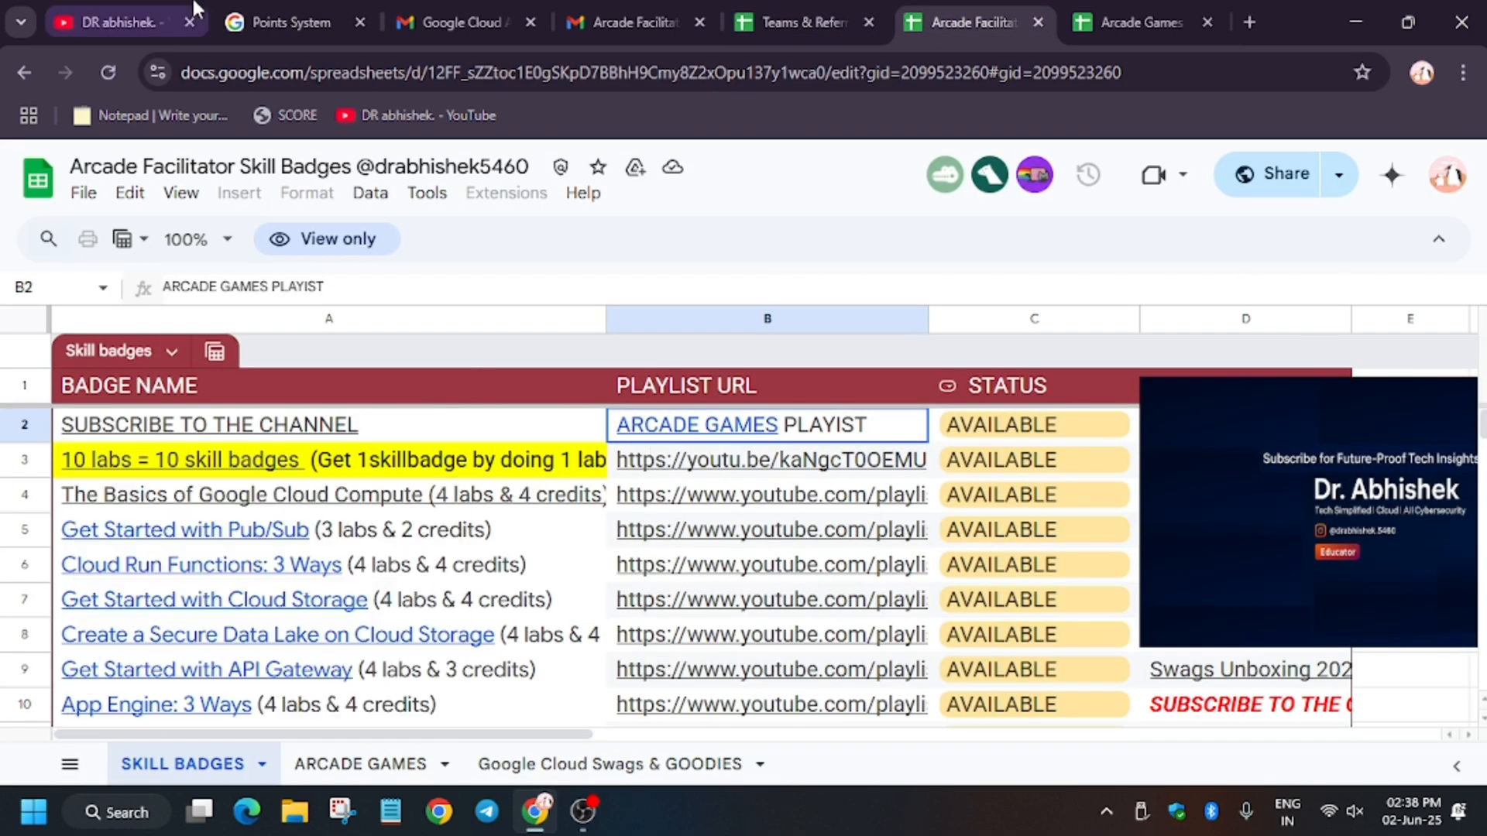
left_click(294, 22)
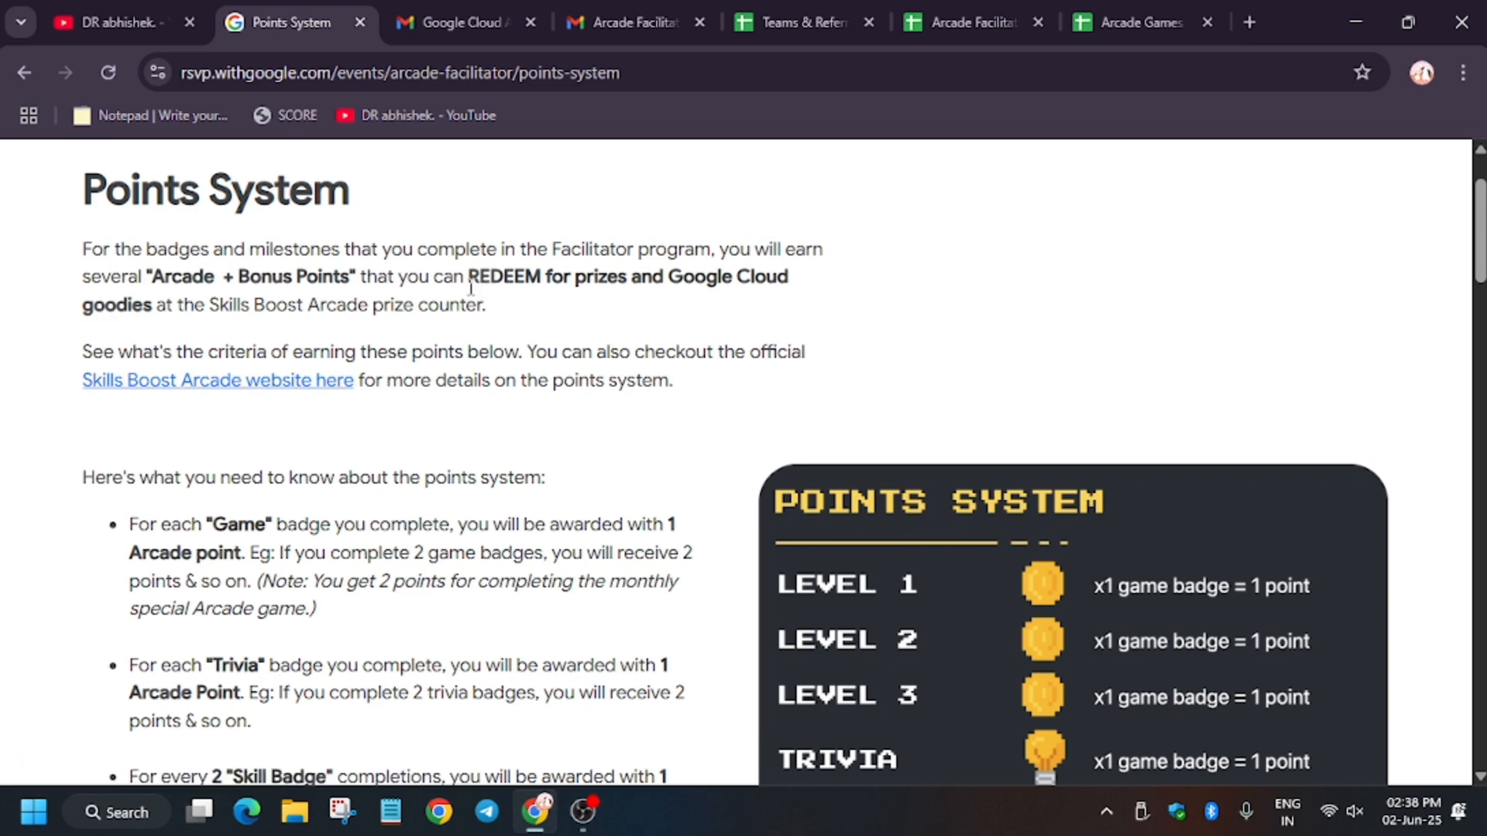
left_click(124, 22)
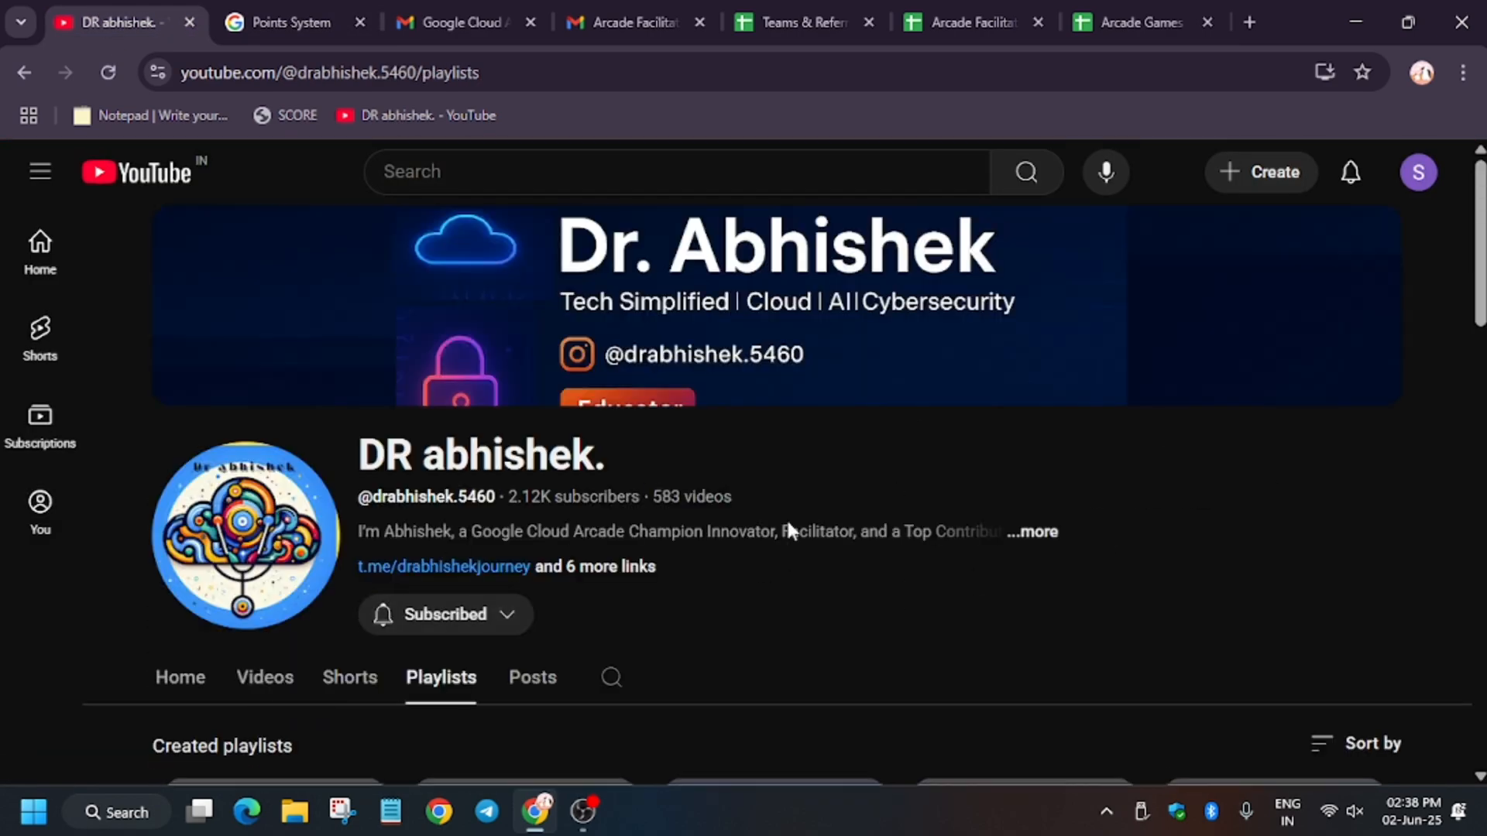
Open 'The Google Cloud Arcade Swags 2025' playlist, then return via the Teams sheet to Points System
scroll("down", 3)
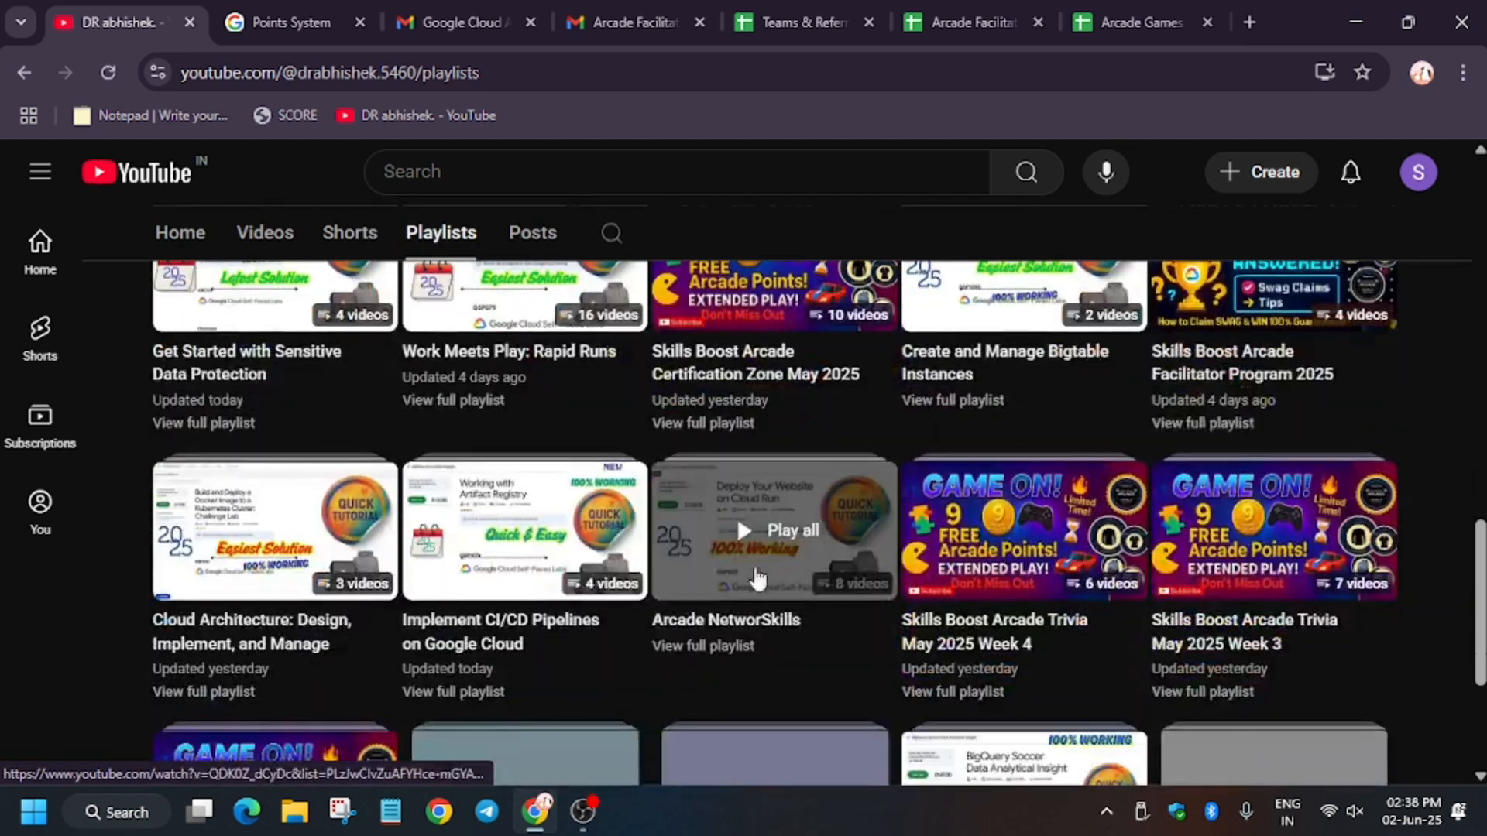
scroll("down", 3)
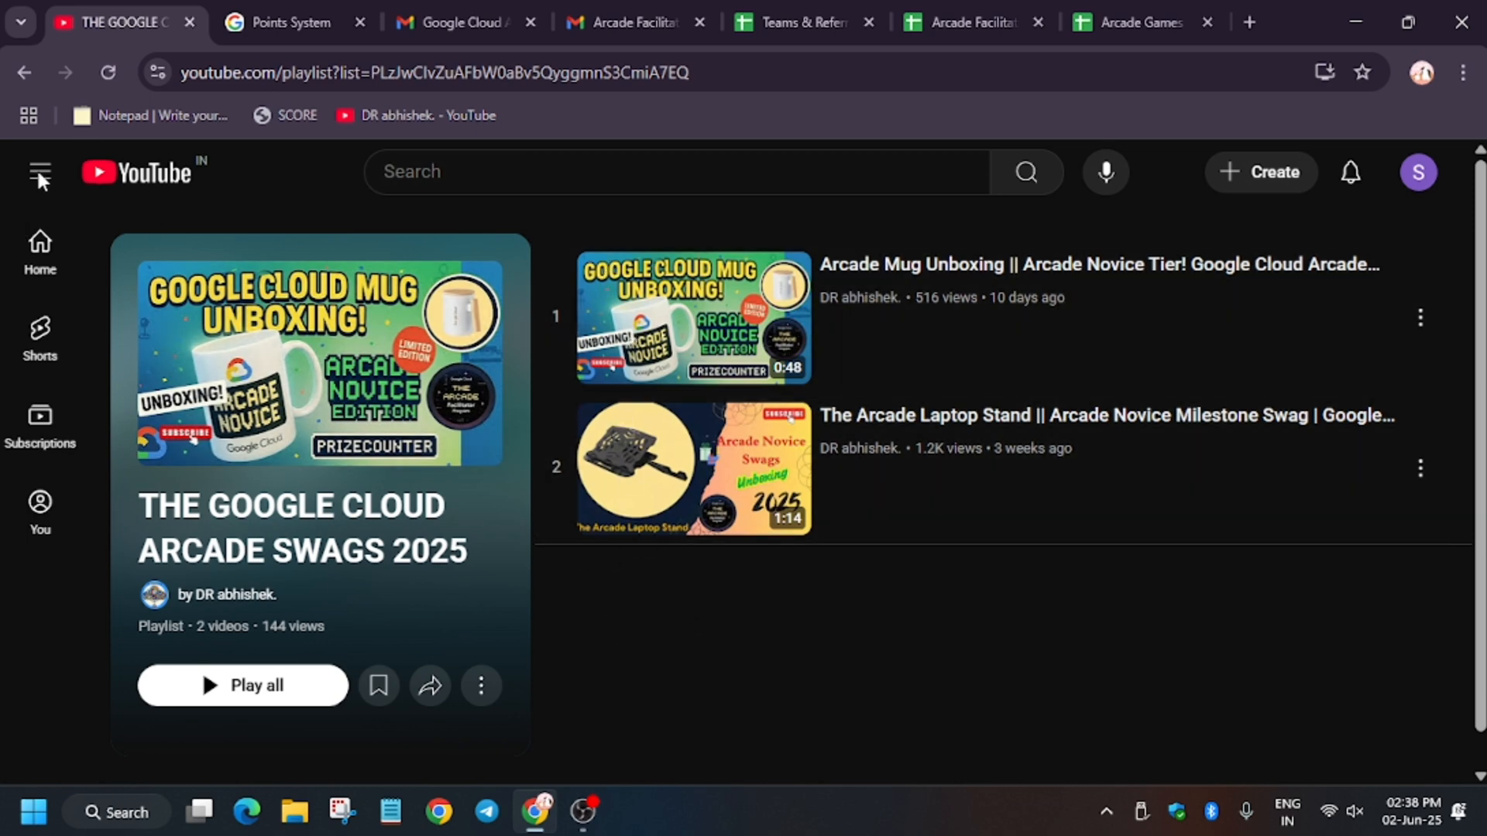
mouse_move(269, 5)
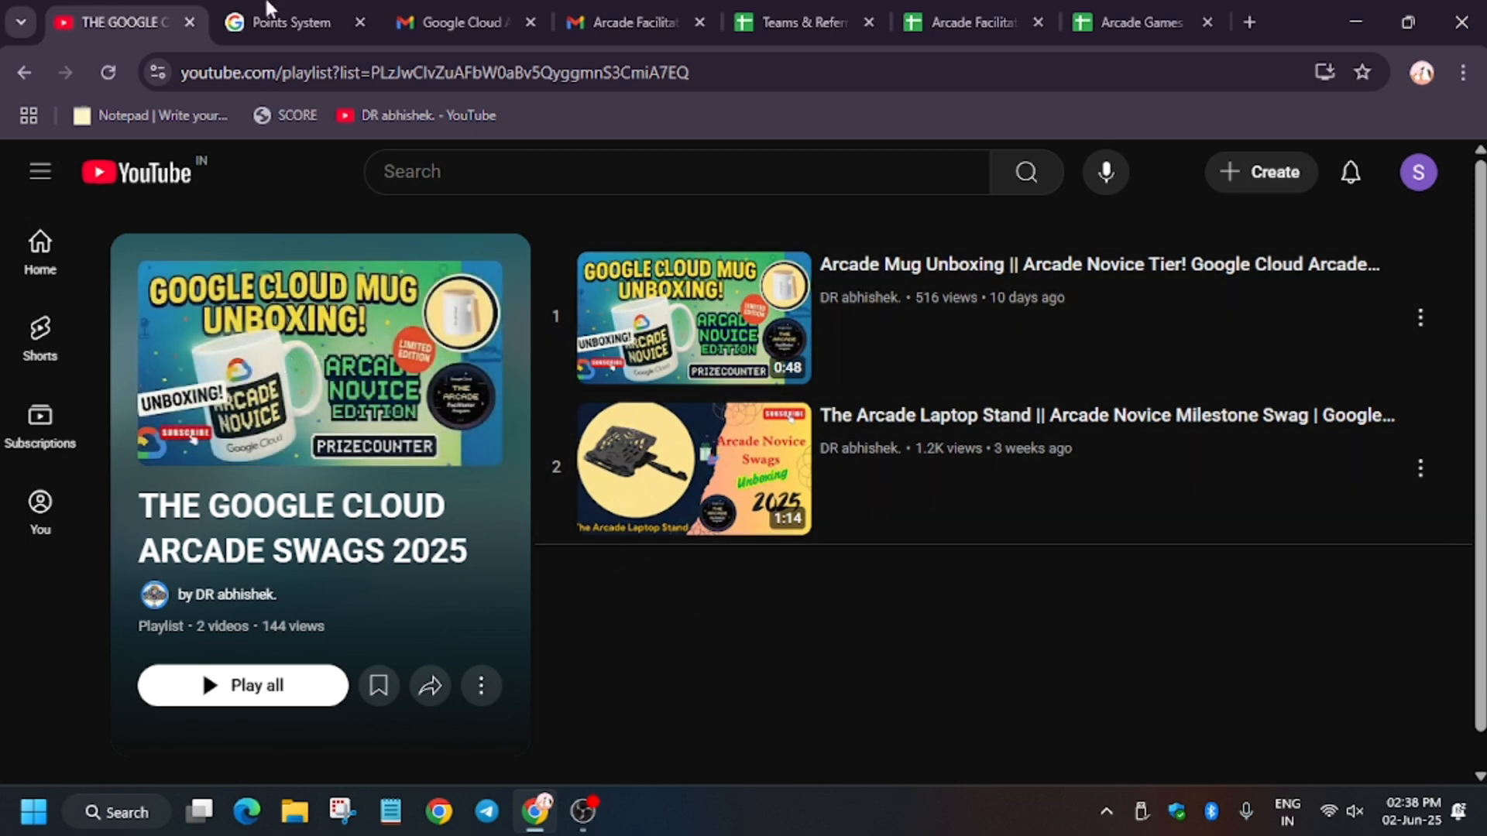
left_click(796, 21)
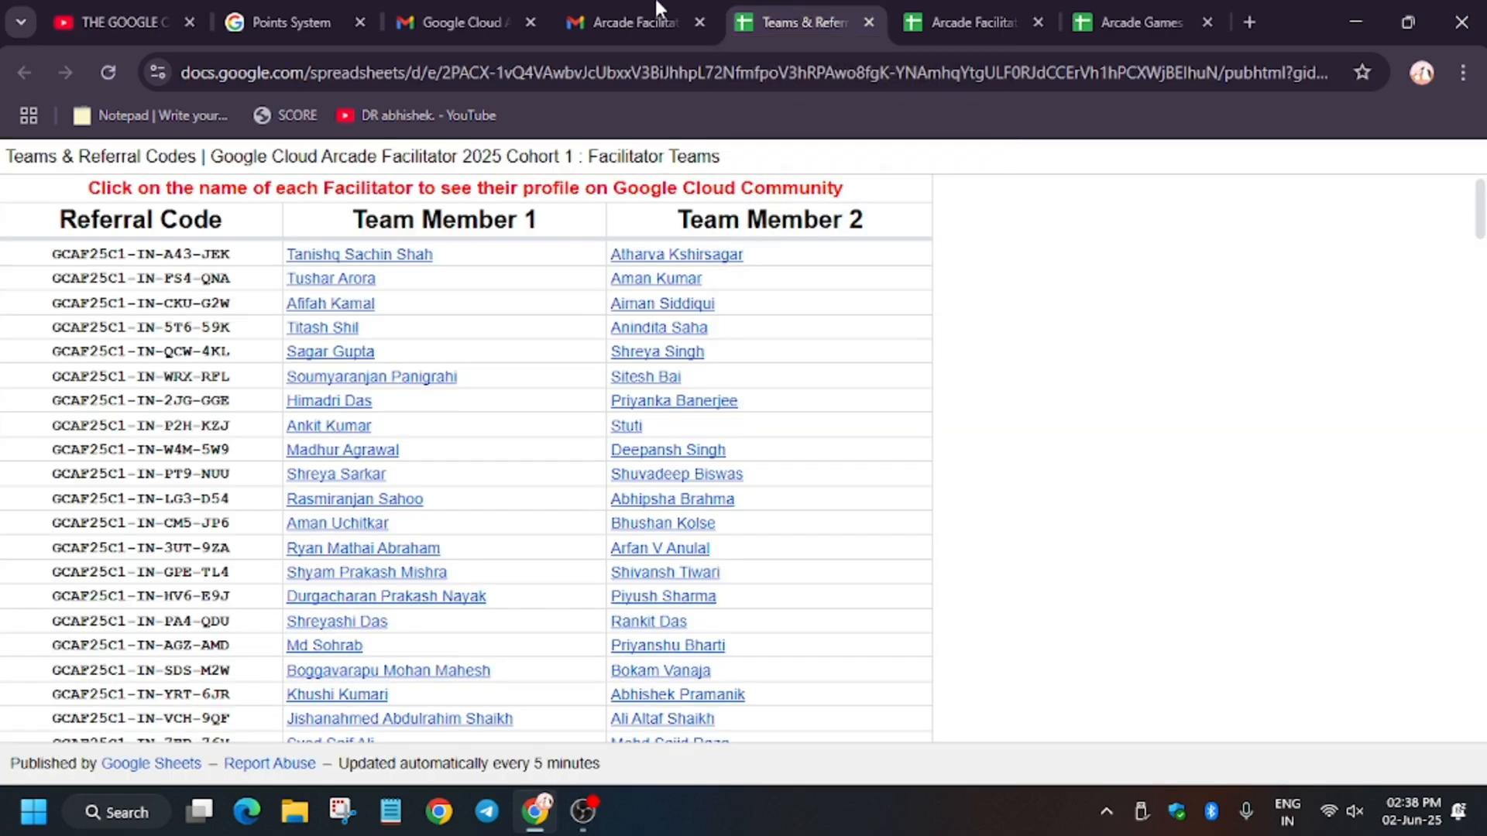
left_click(290, 22)
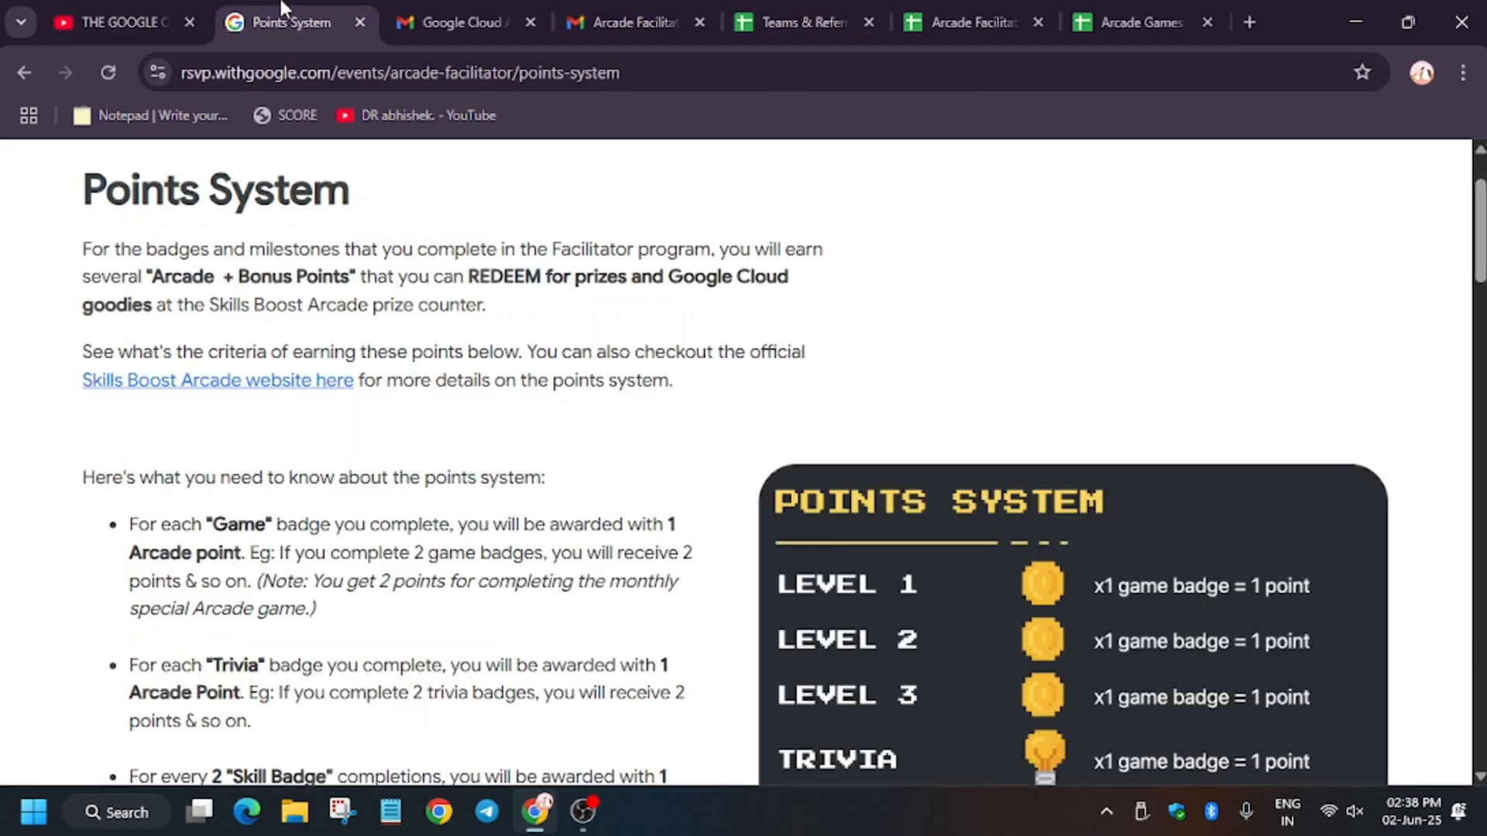